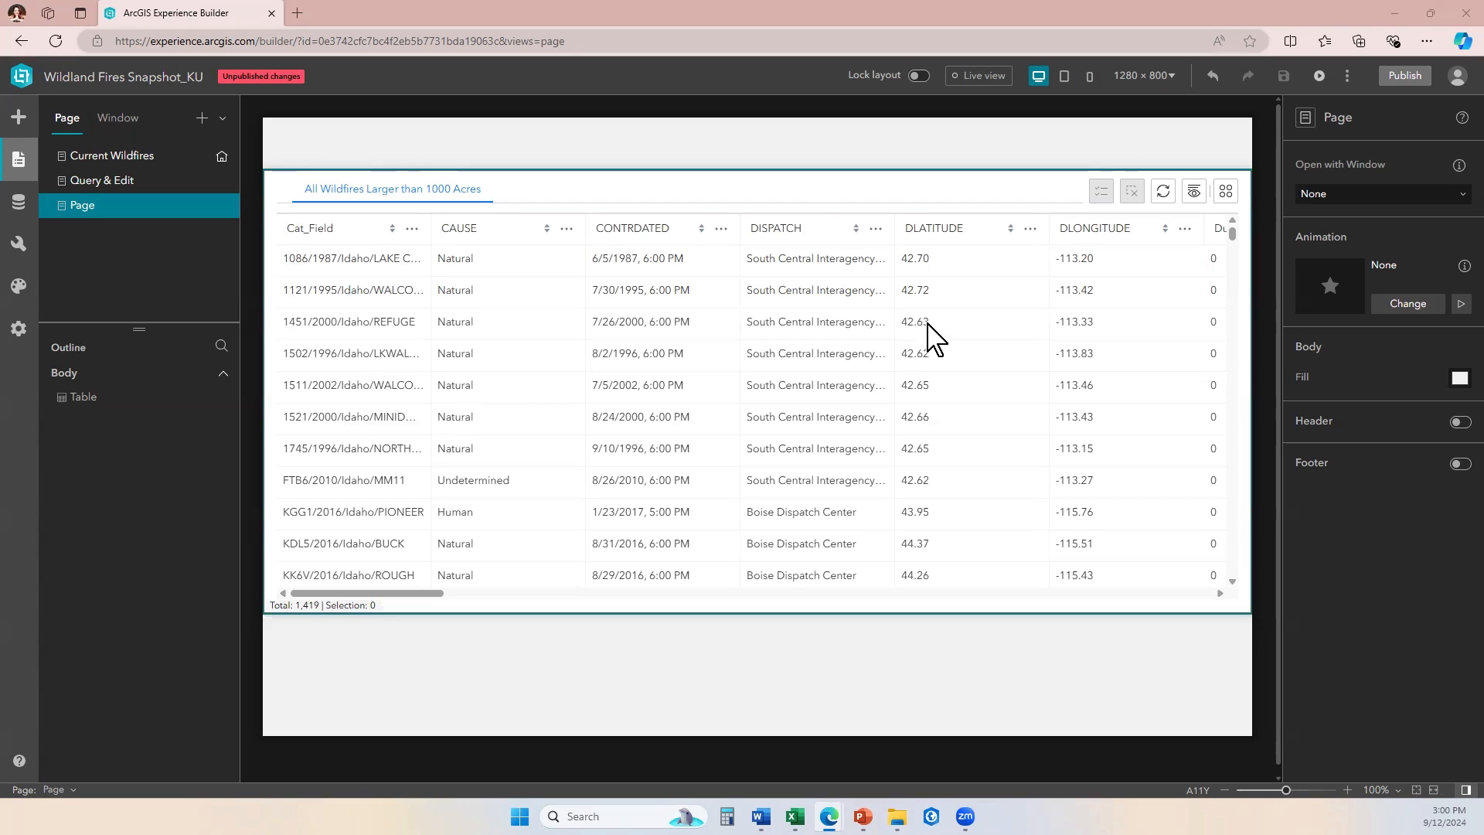
mouse_move(683, 230)
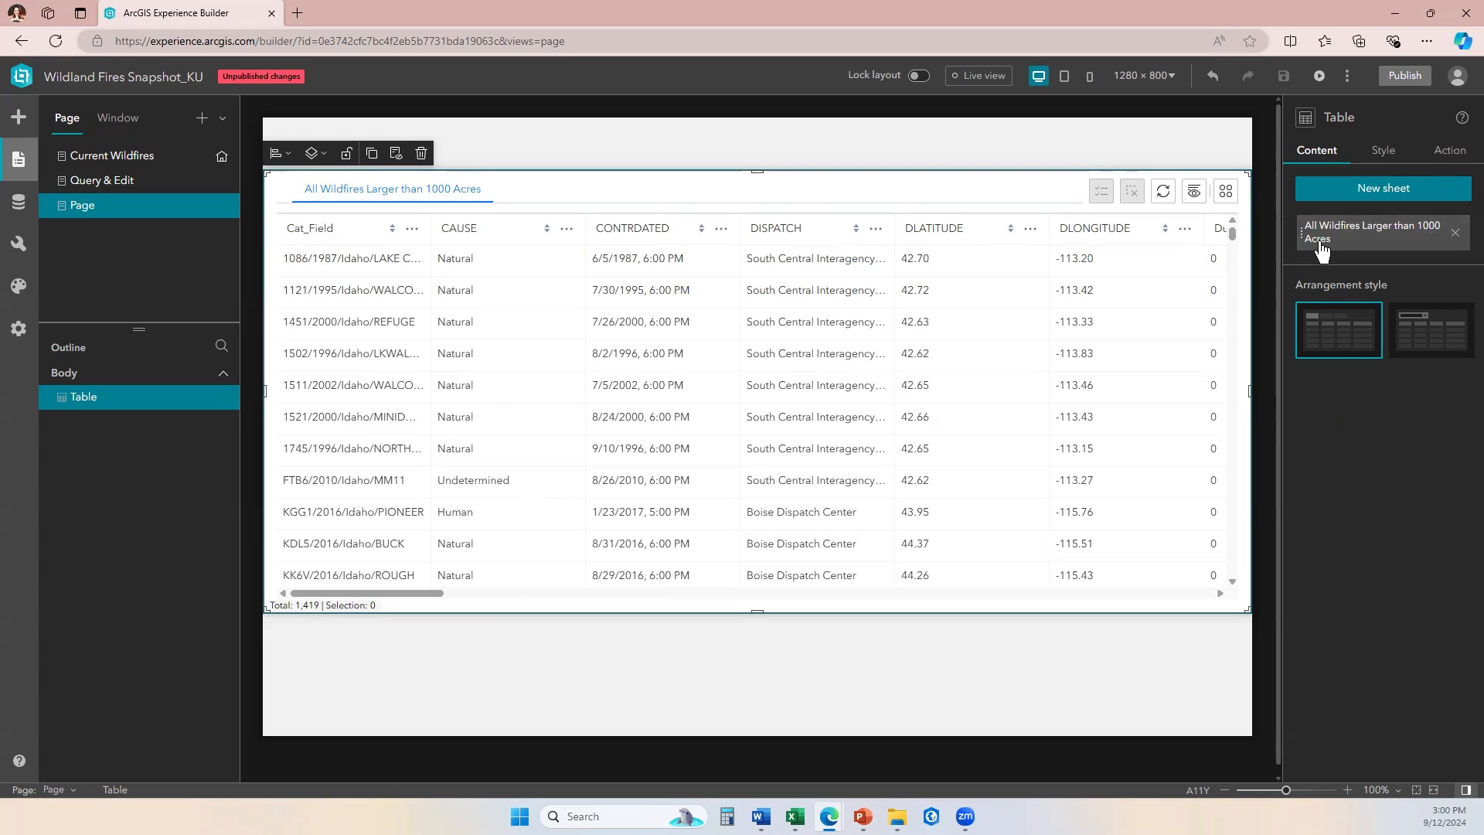
mouse_move(1319, 248)
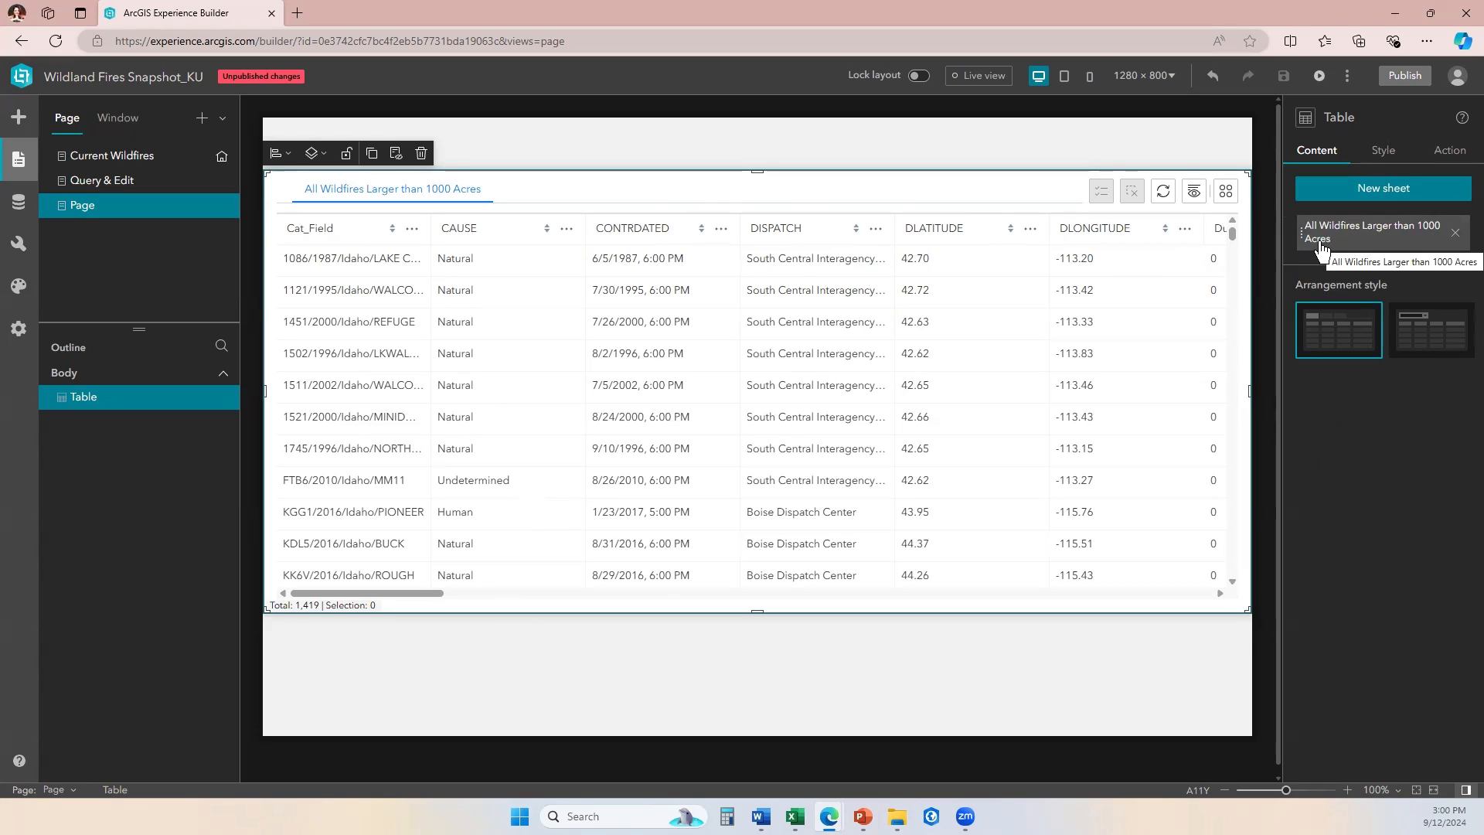
mouse_move(297, 613)
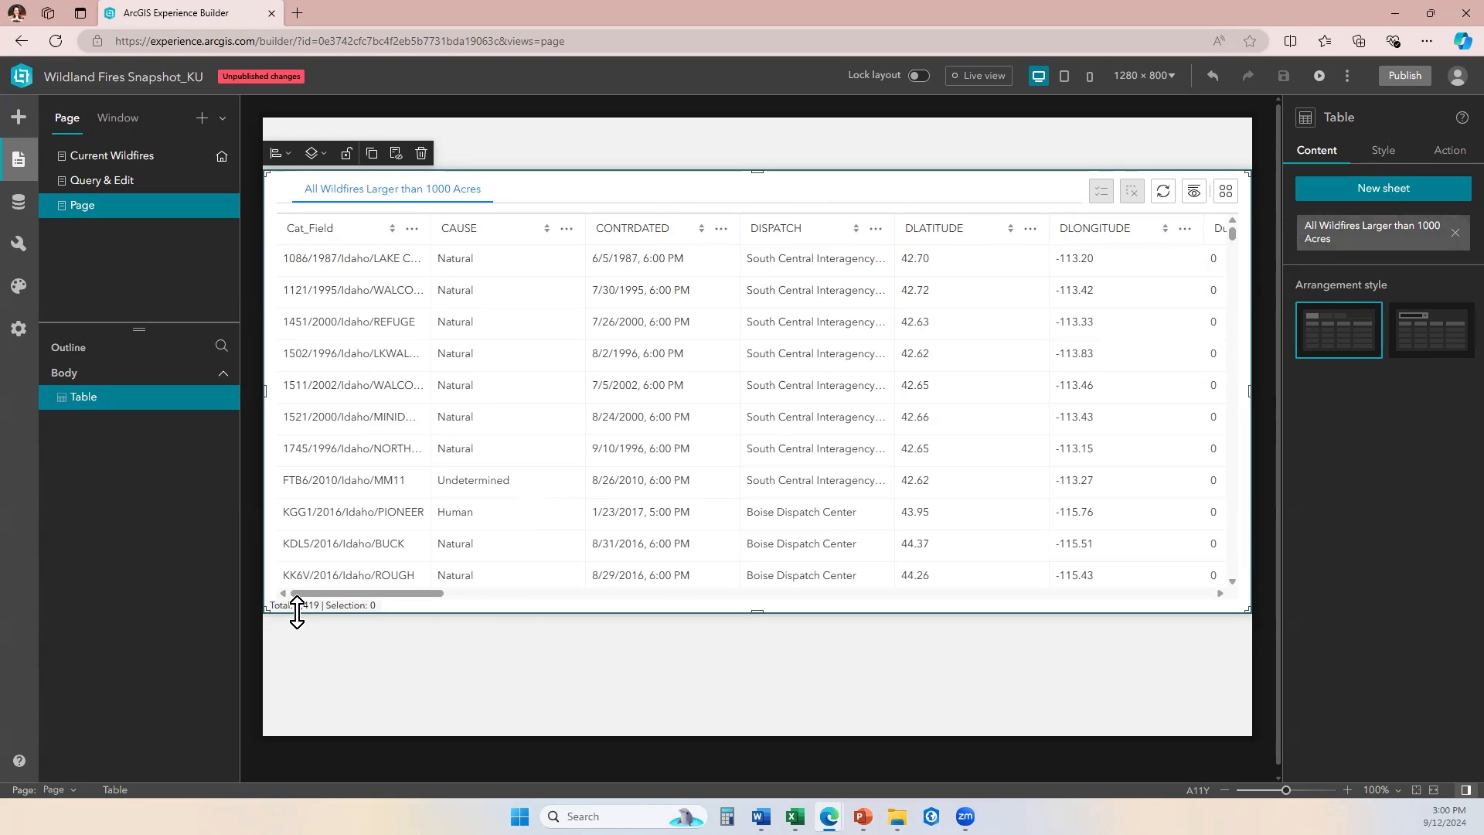
mouse_move(297, 593)
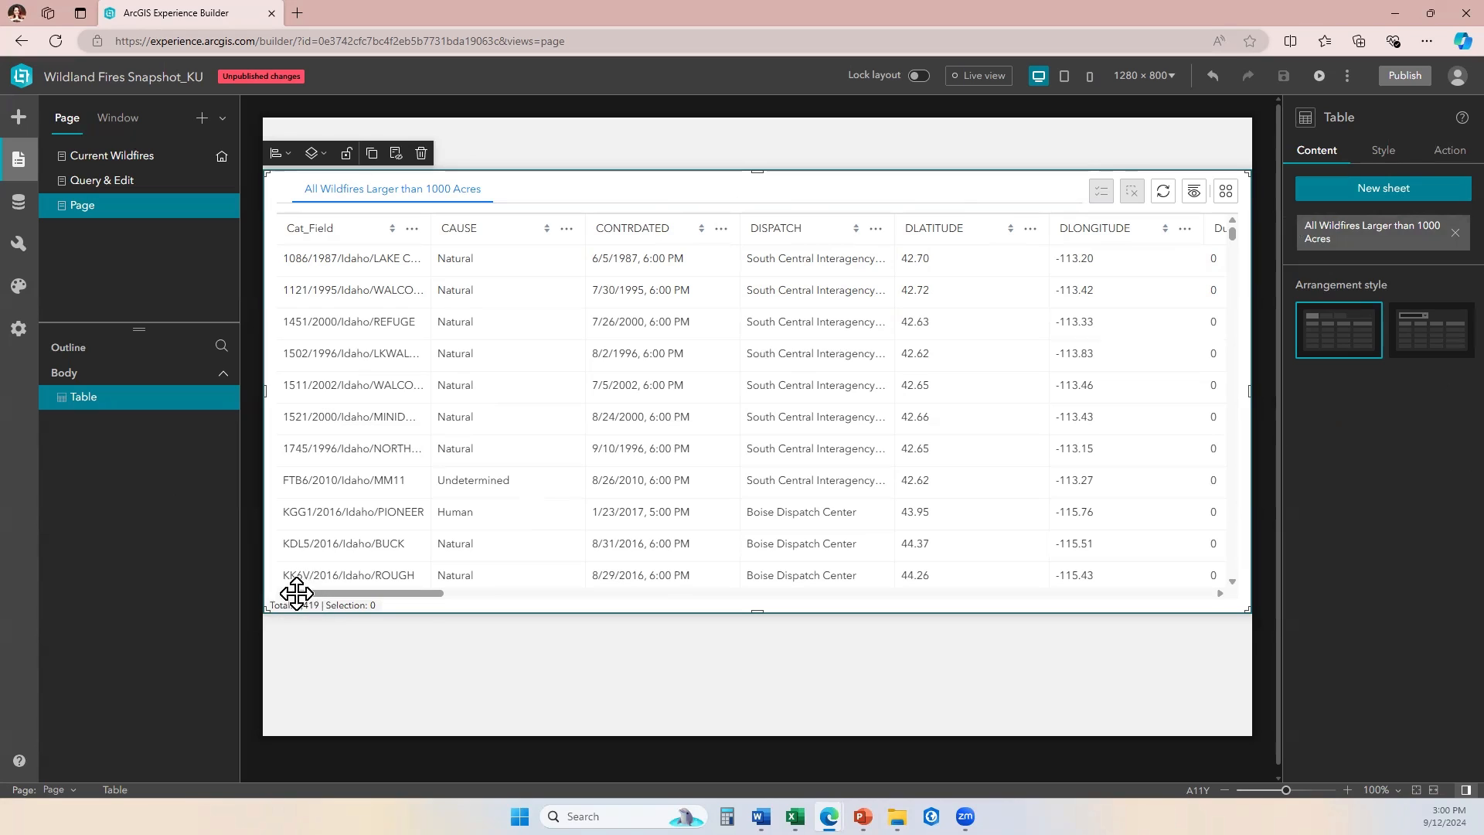
mouse_move(1365, 238)
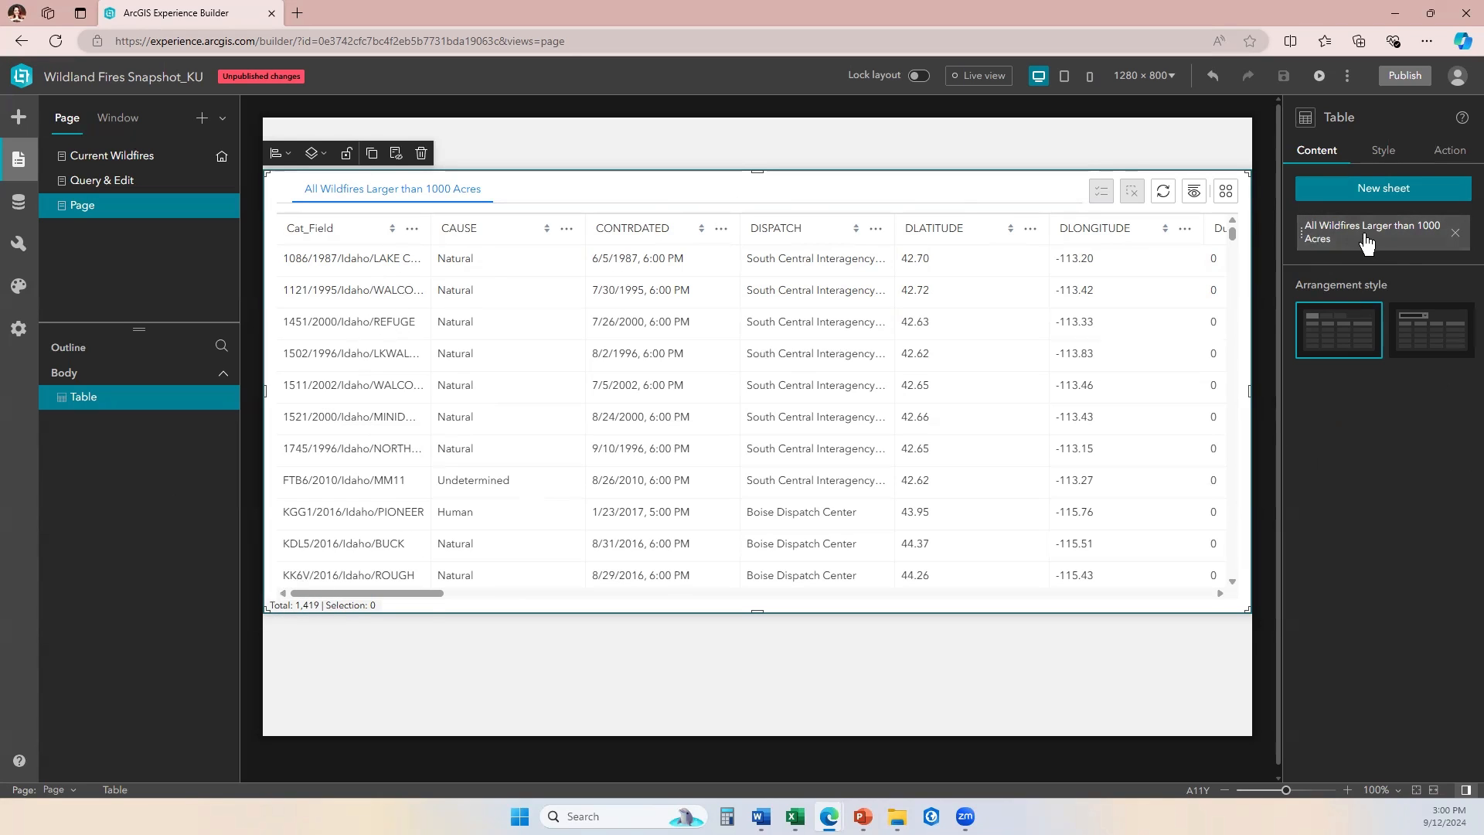
Open the configuration of the All Wildfires Larger than 1000 Acres sheet.
left_click(1372, 232)
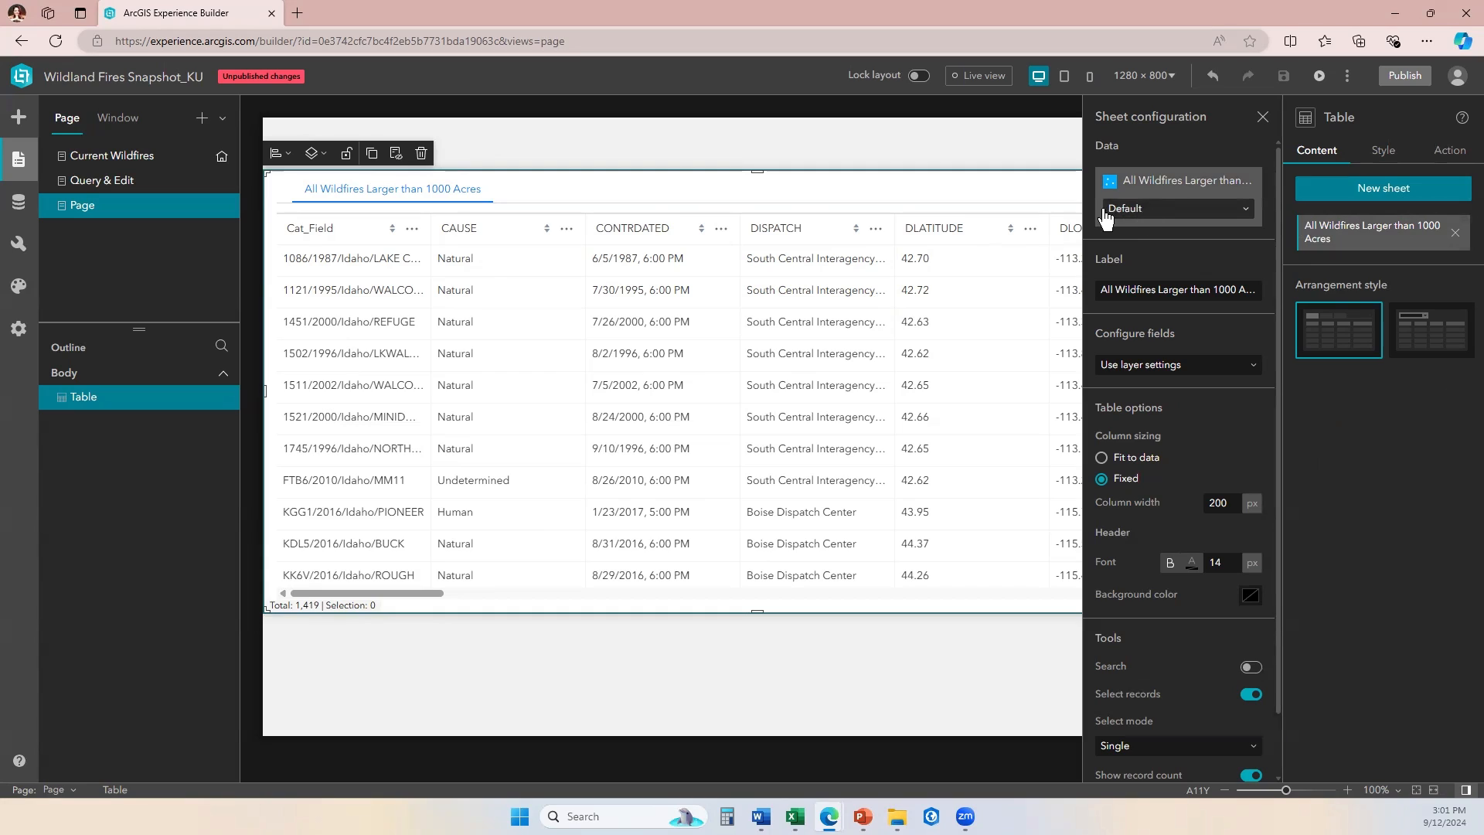
mouse_move(1143, 217)
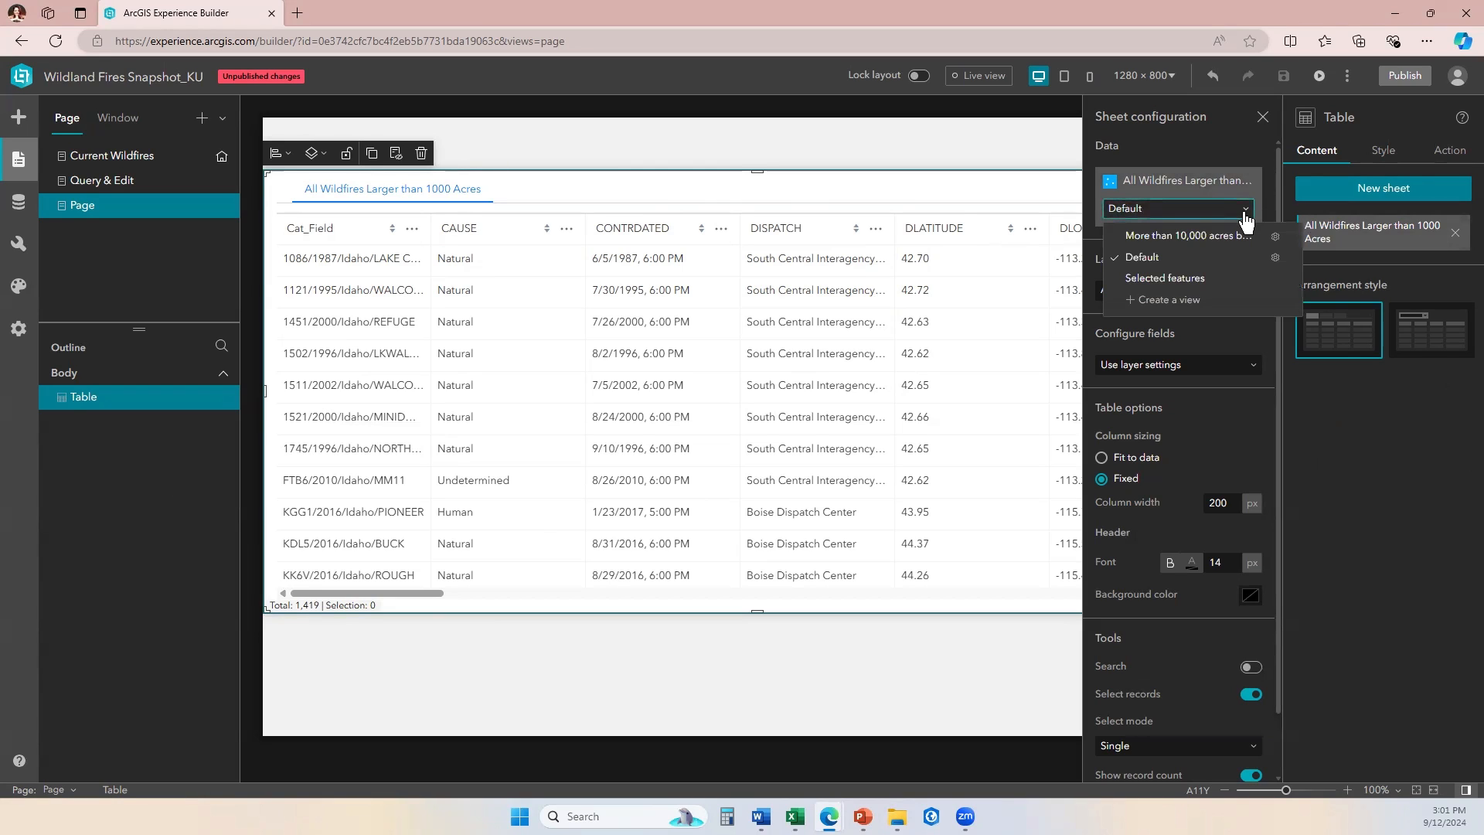
mouse_move(1187, 235)
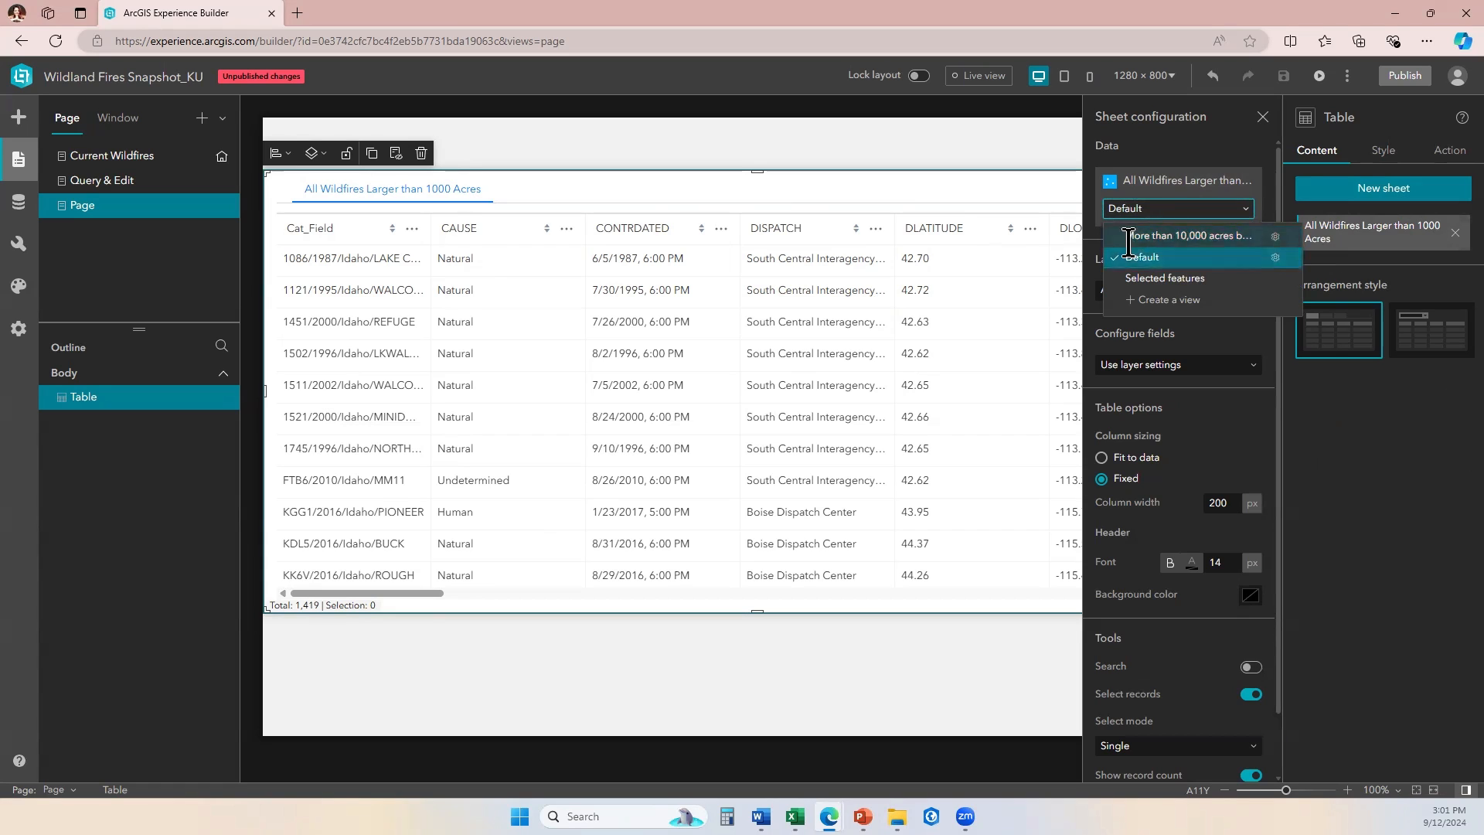
Switch the sheet to the 'More than 10,000 acres burned' view and show its record count.
left_click(1186, 235)
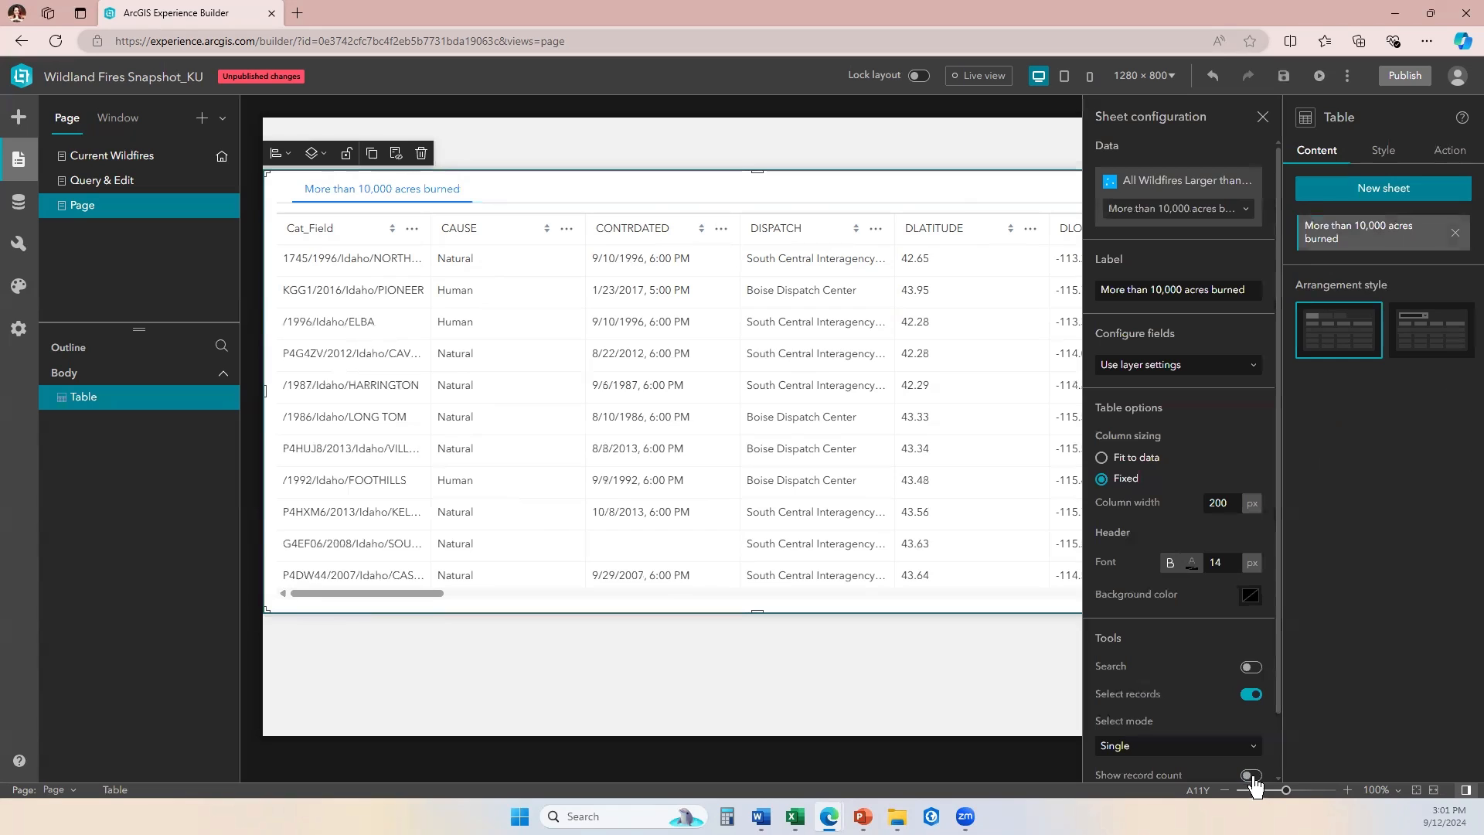
left_click(1249, 774)
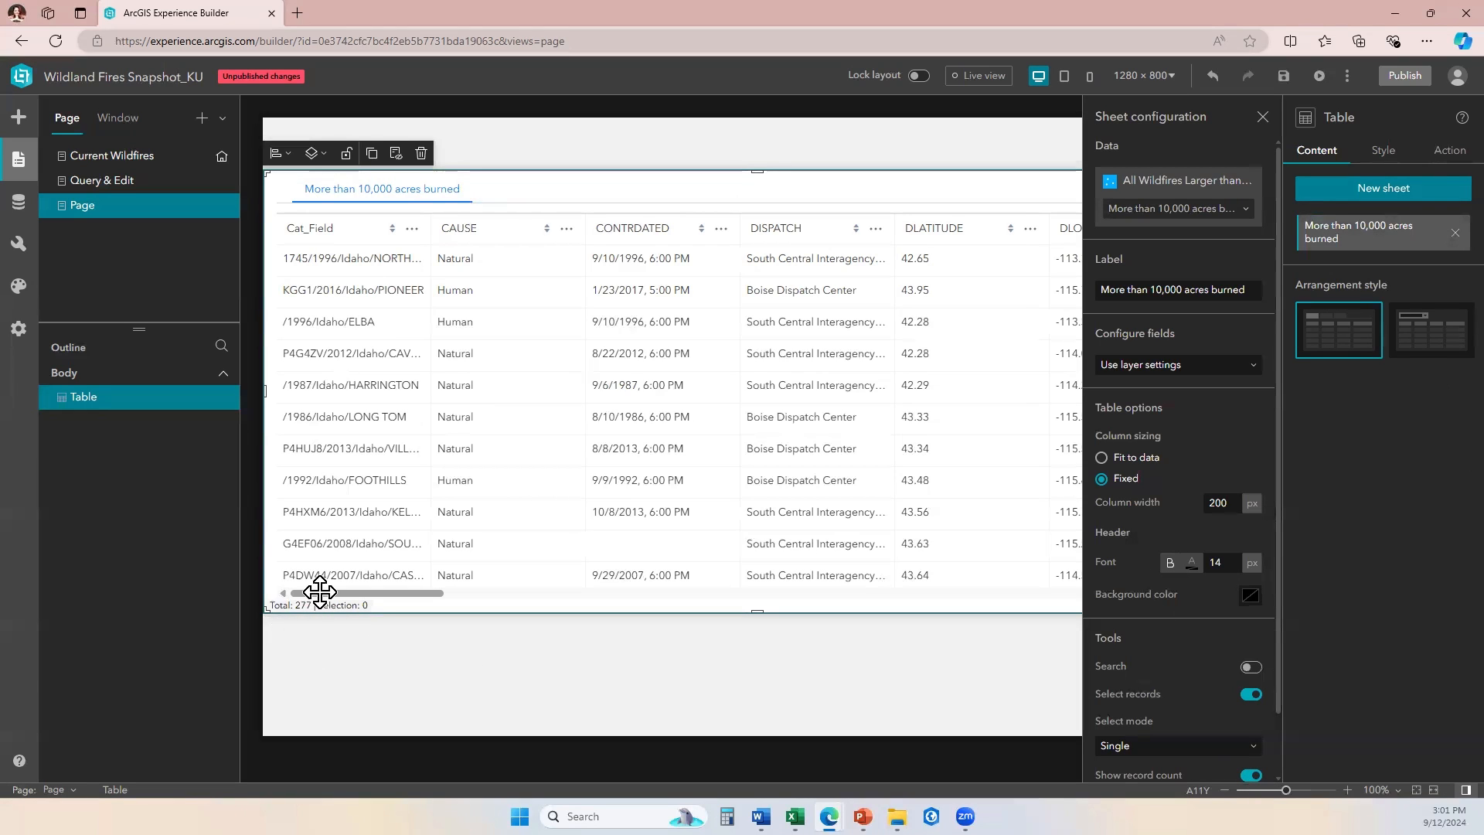
mouse_move(696, 255)
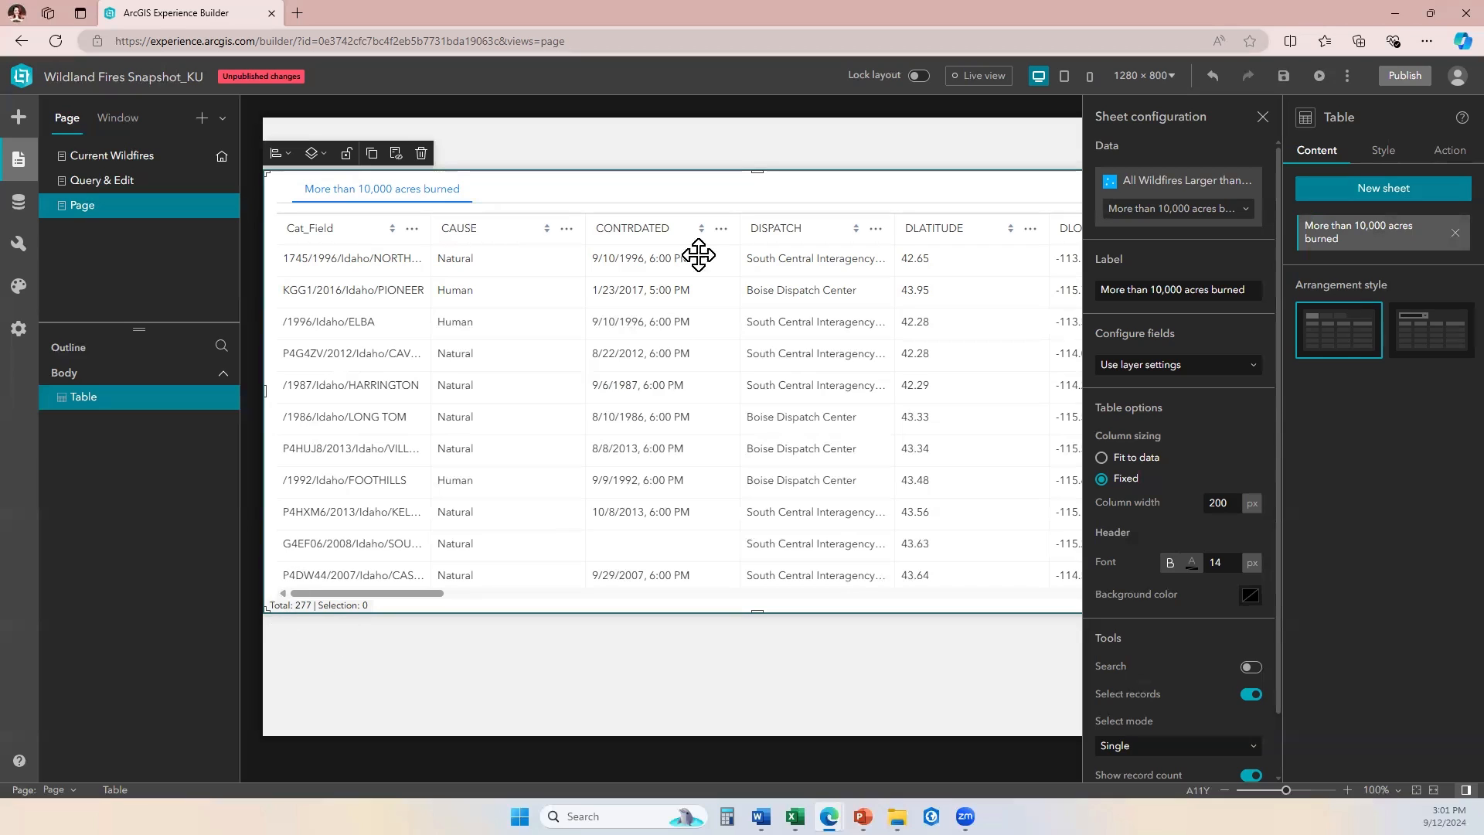
mouse_move(692, 606)
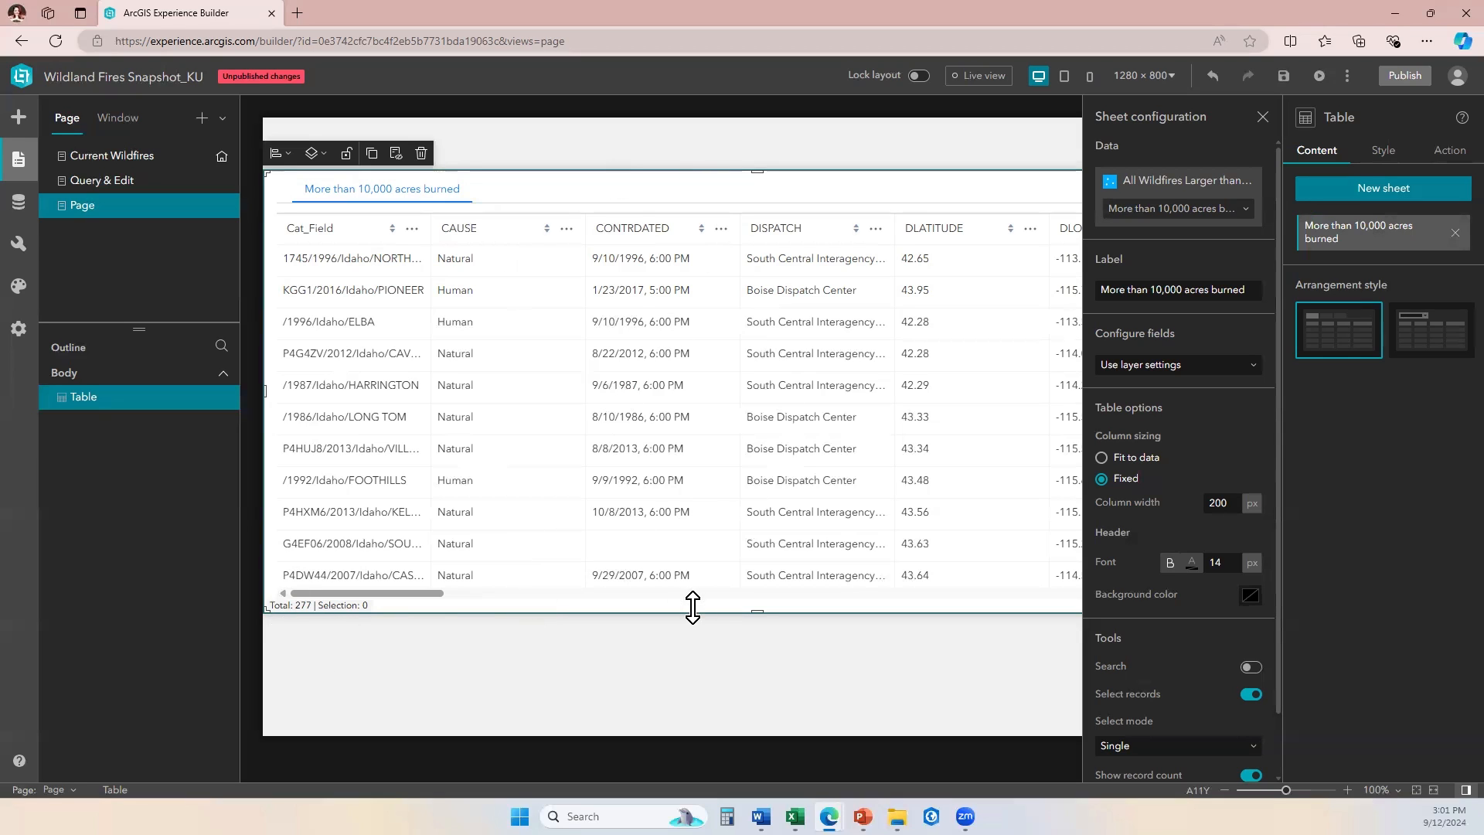
mouse_move(1173, 279)
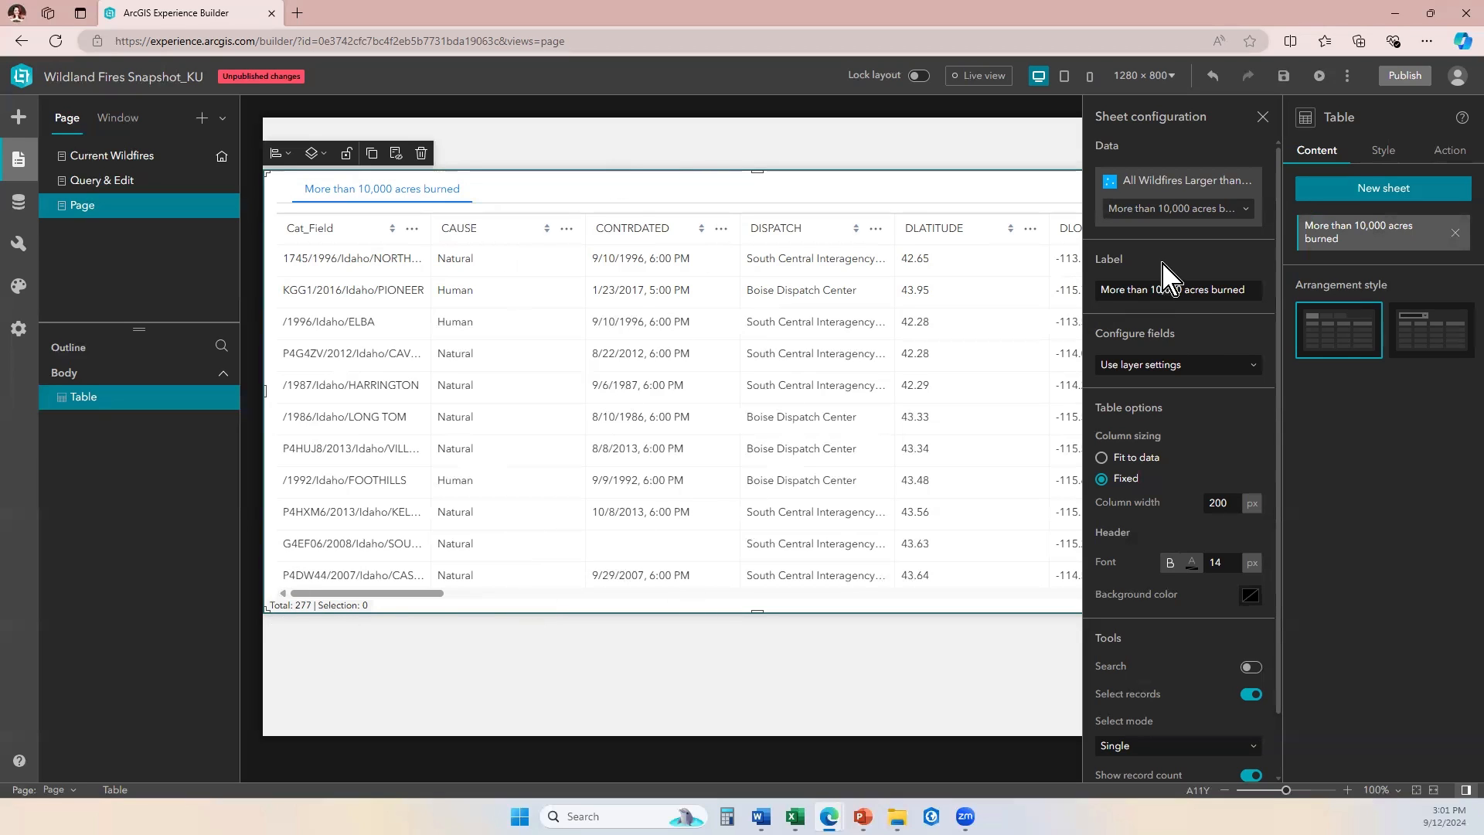
mouse_move(1181, 241)
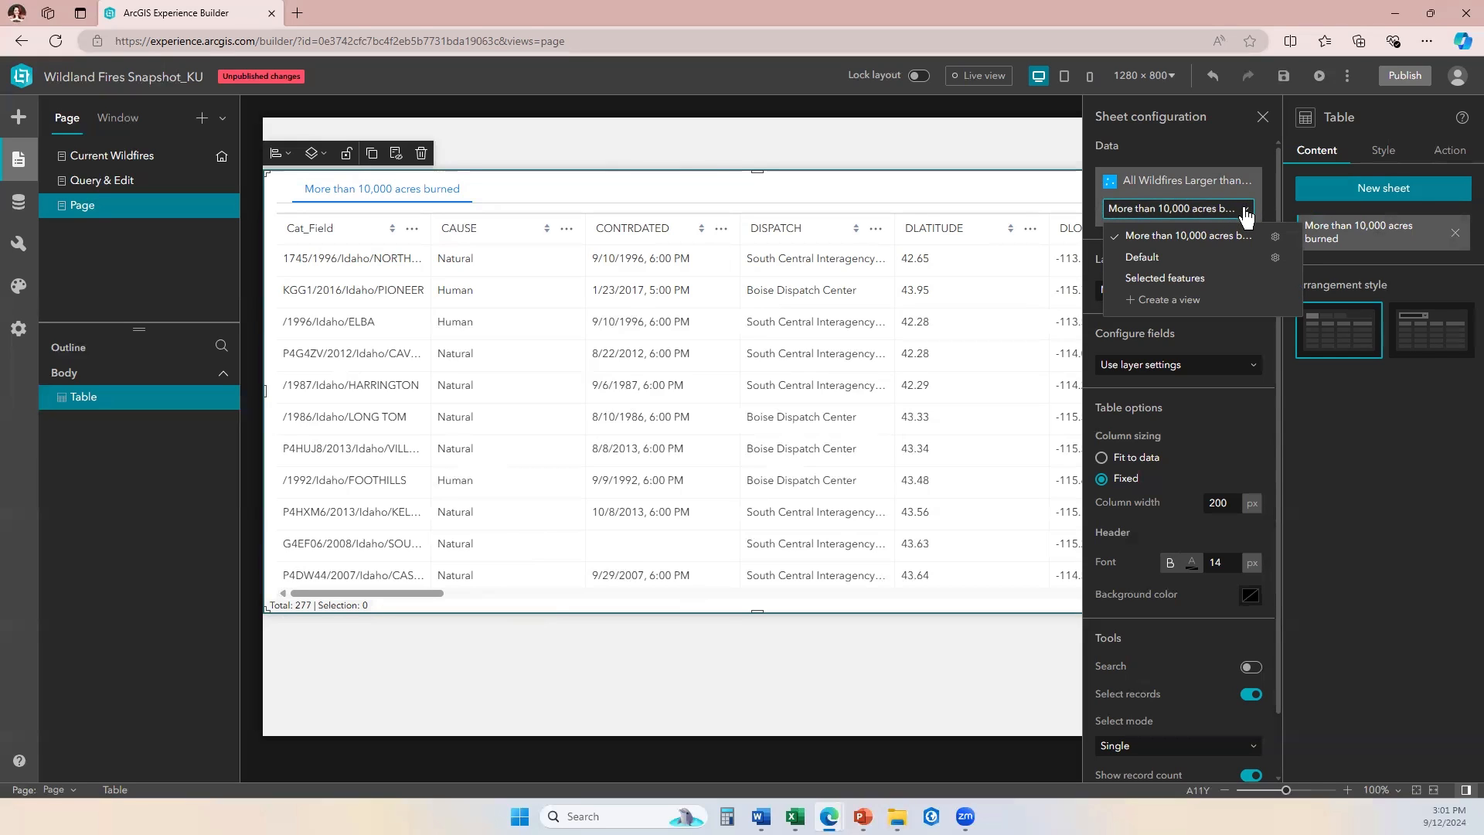
mouse_move(1165, 299)
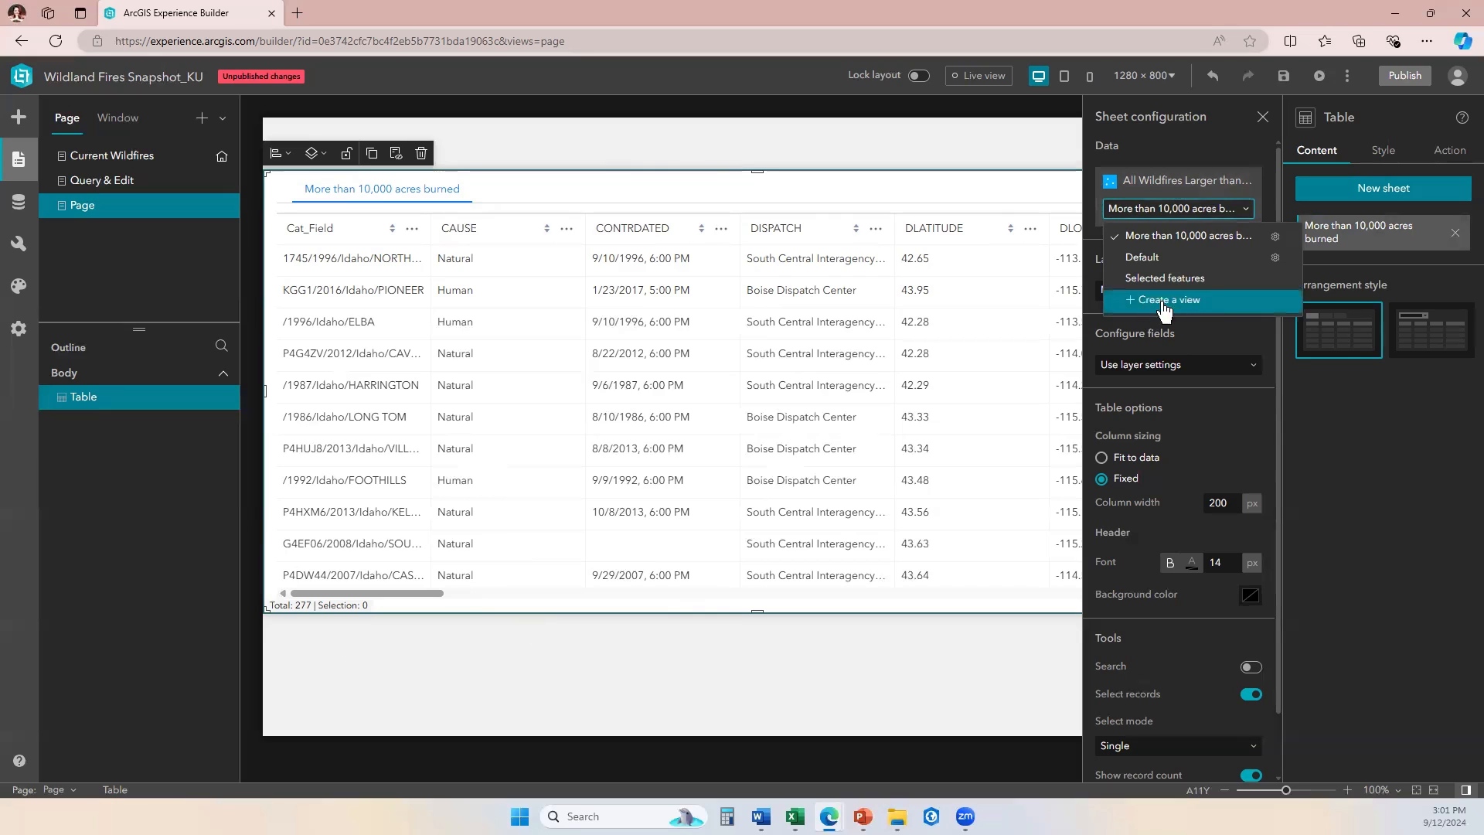
mouse_move(1156, 170)
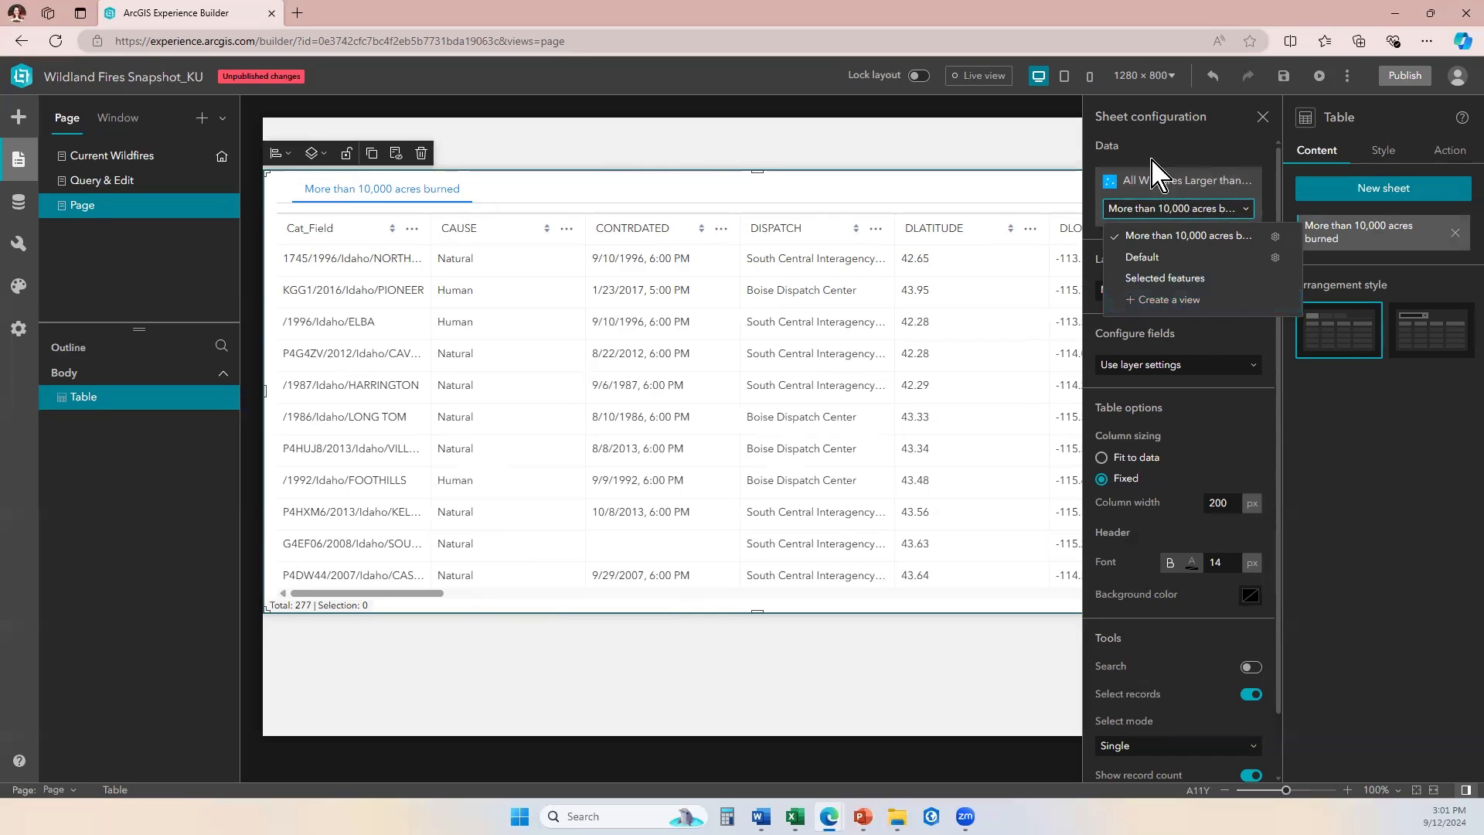
mouse_move(1188, 300)
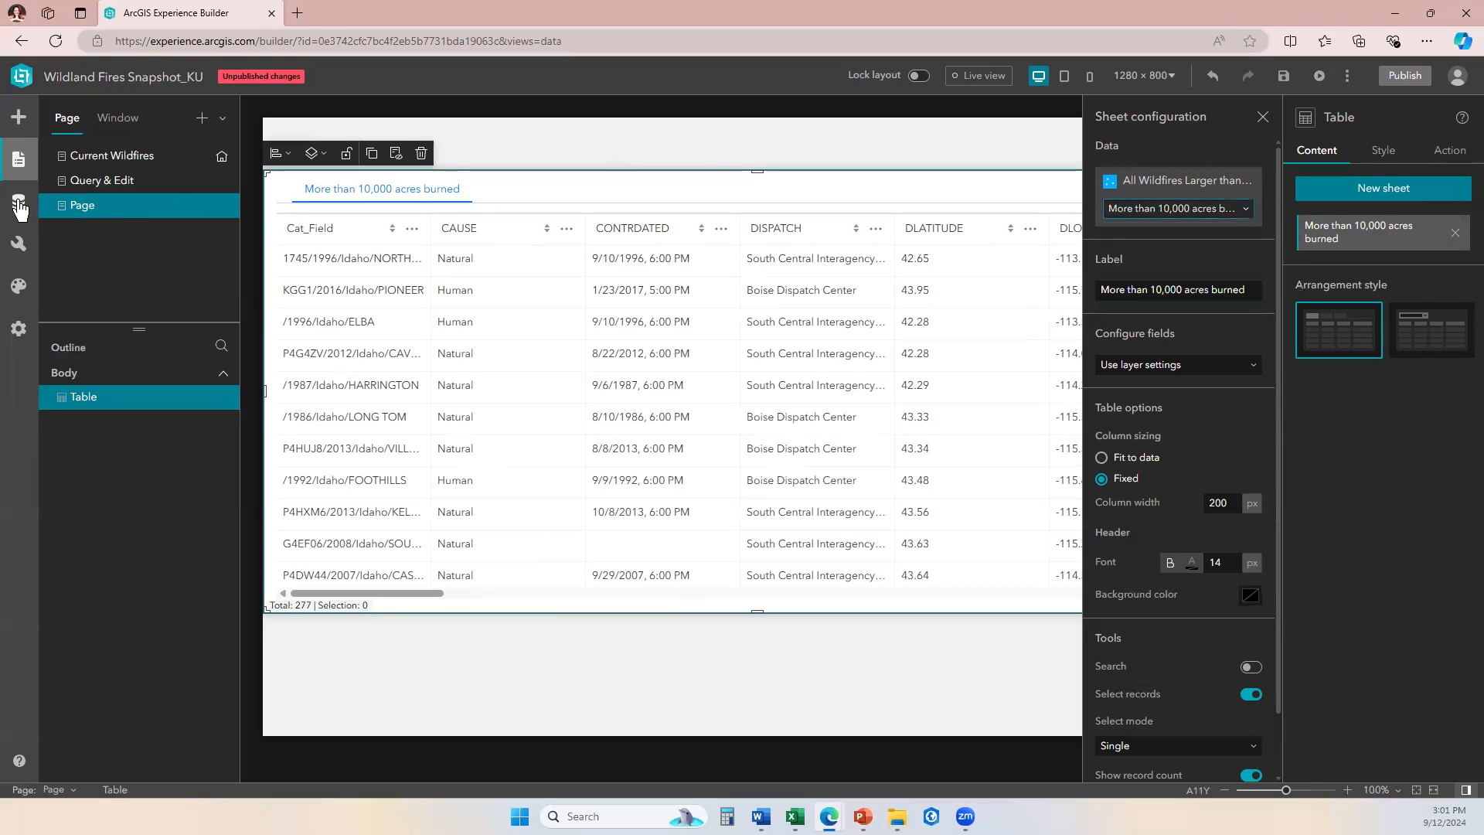
Open the app's data sources to reach the wildfires layer's data views.
left_click(19, 201)
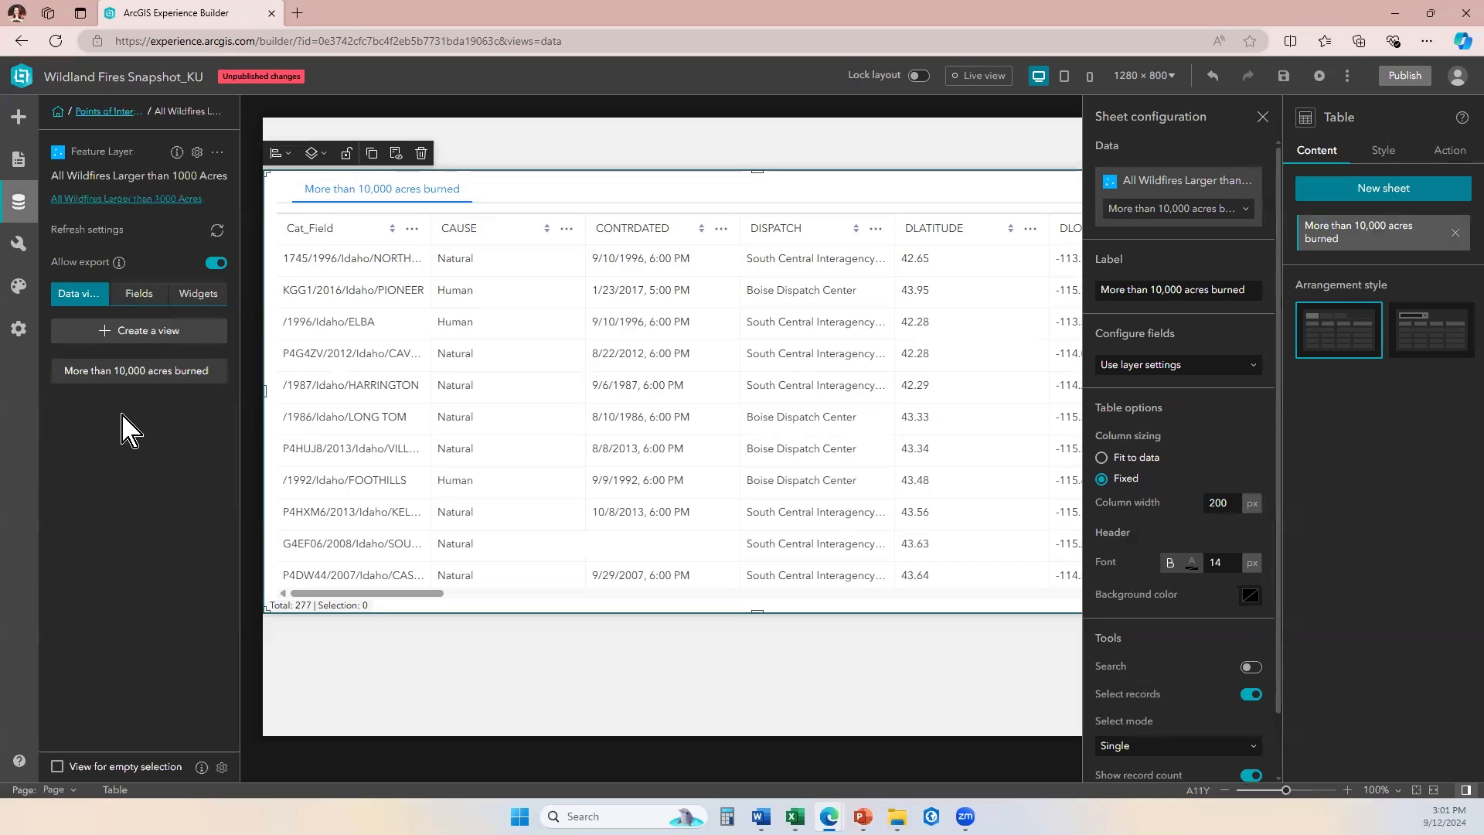
mouse_move(138, 329)
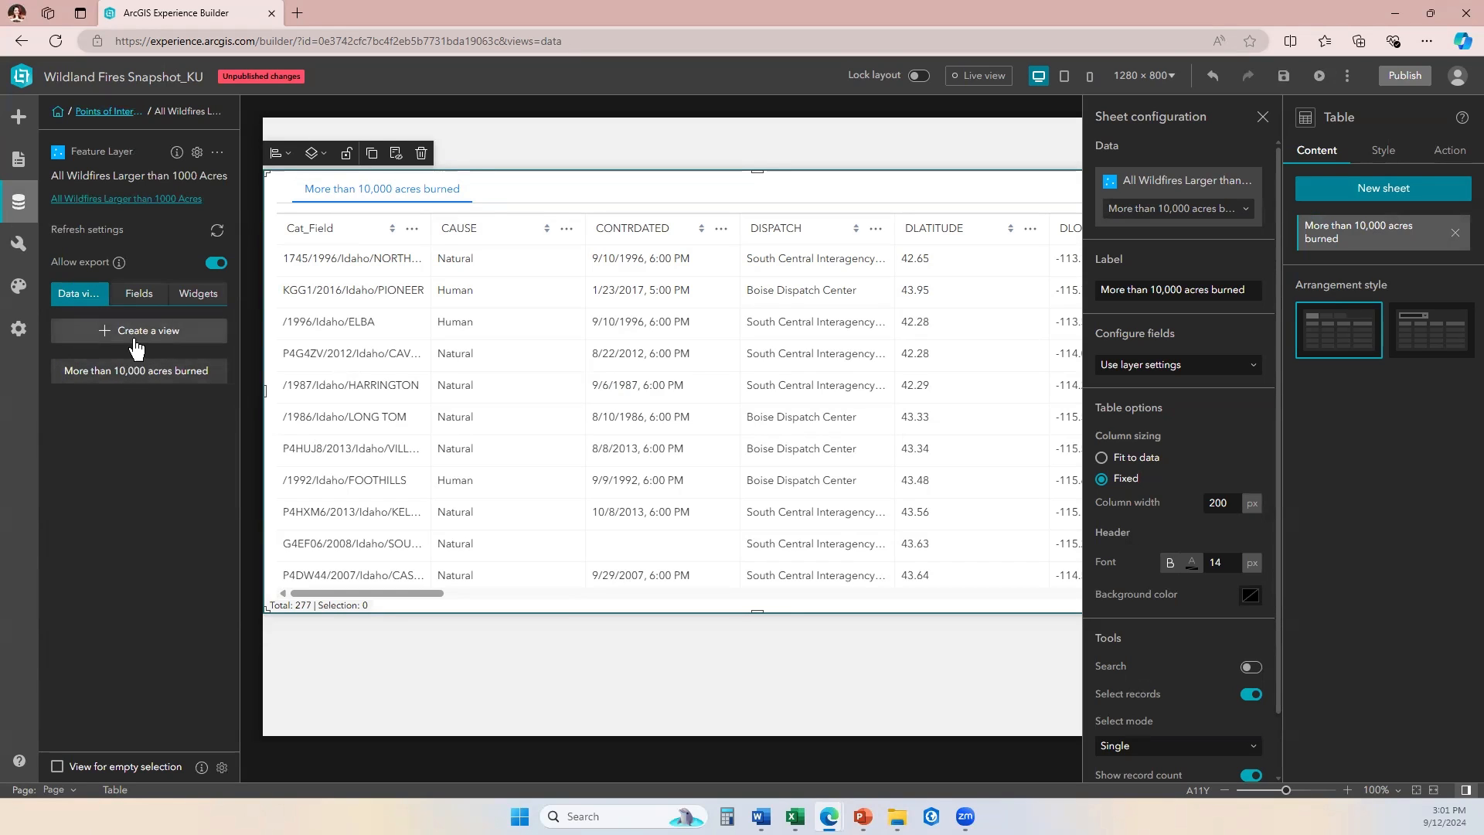
mouse_move(128, 424)
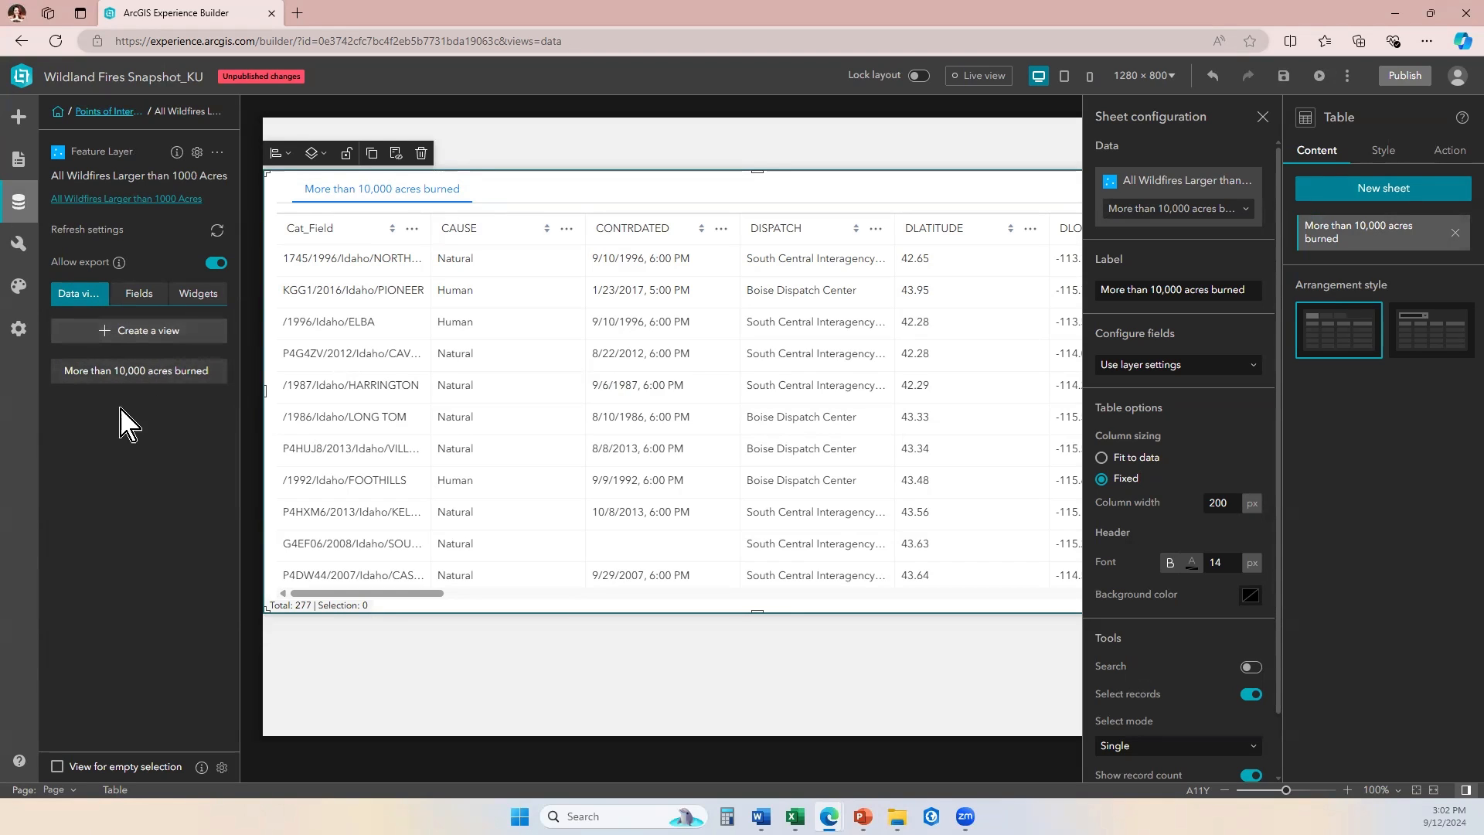
mouse_move(137, 370)
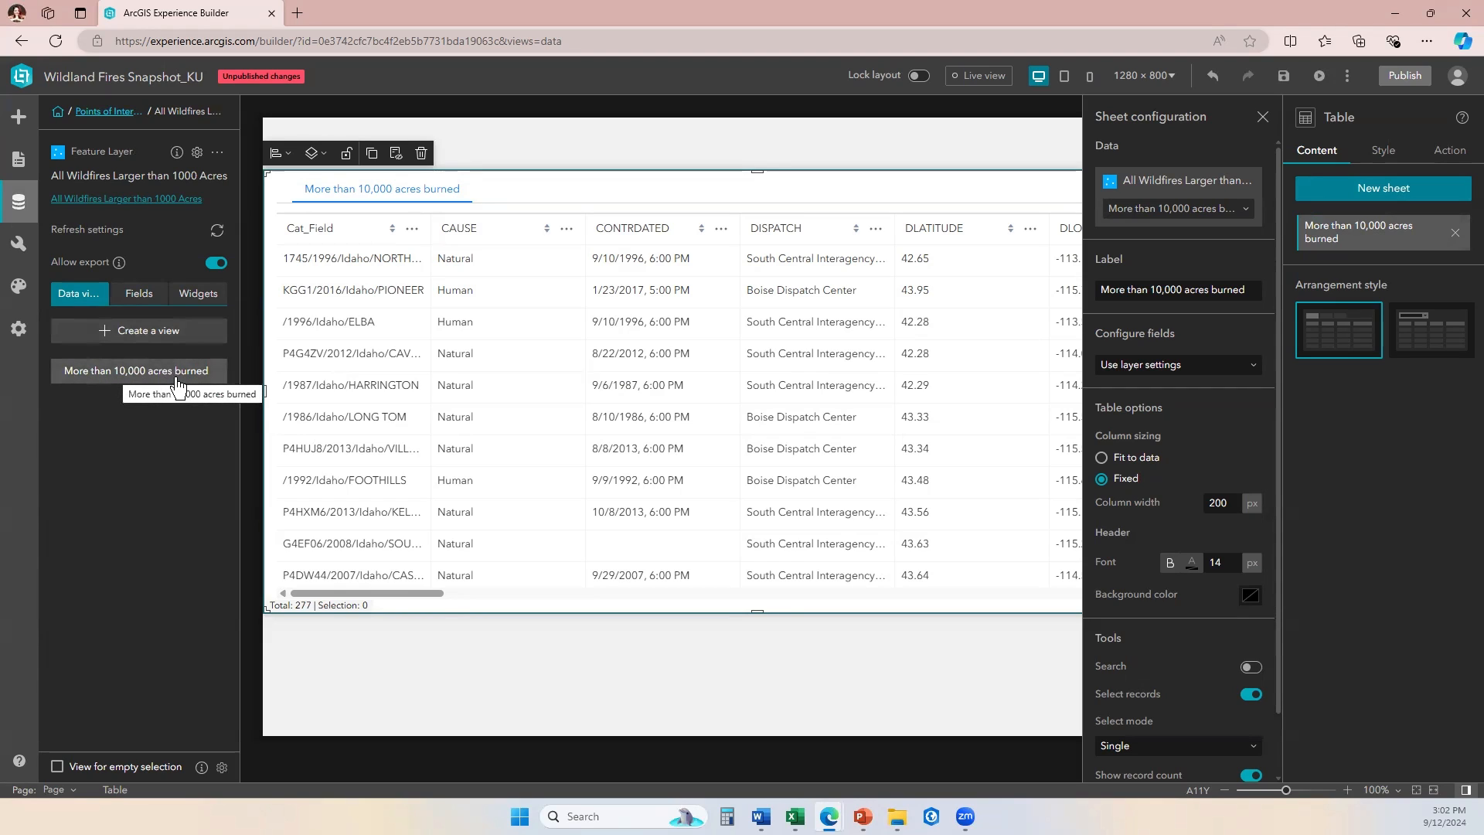
mouse_move(117, 331)
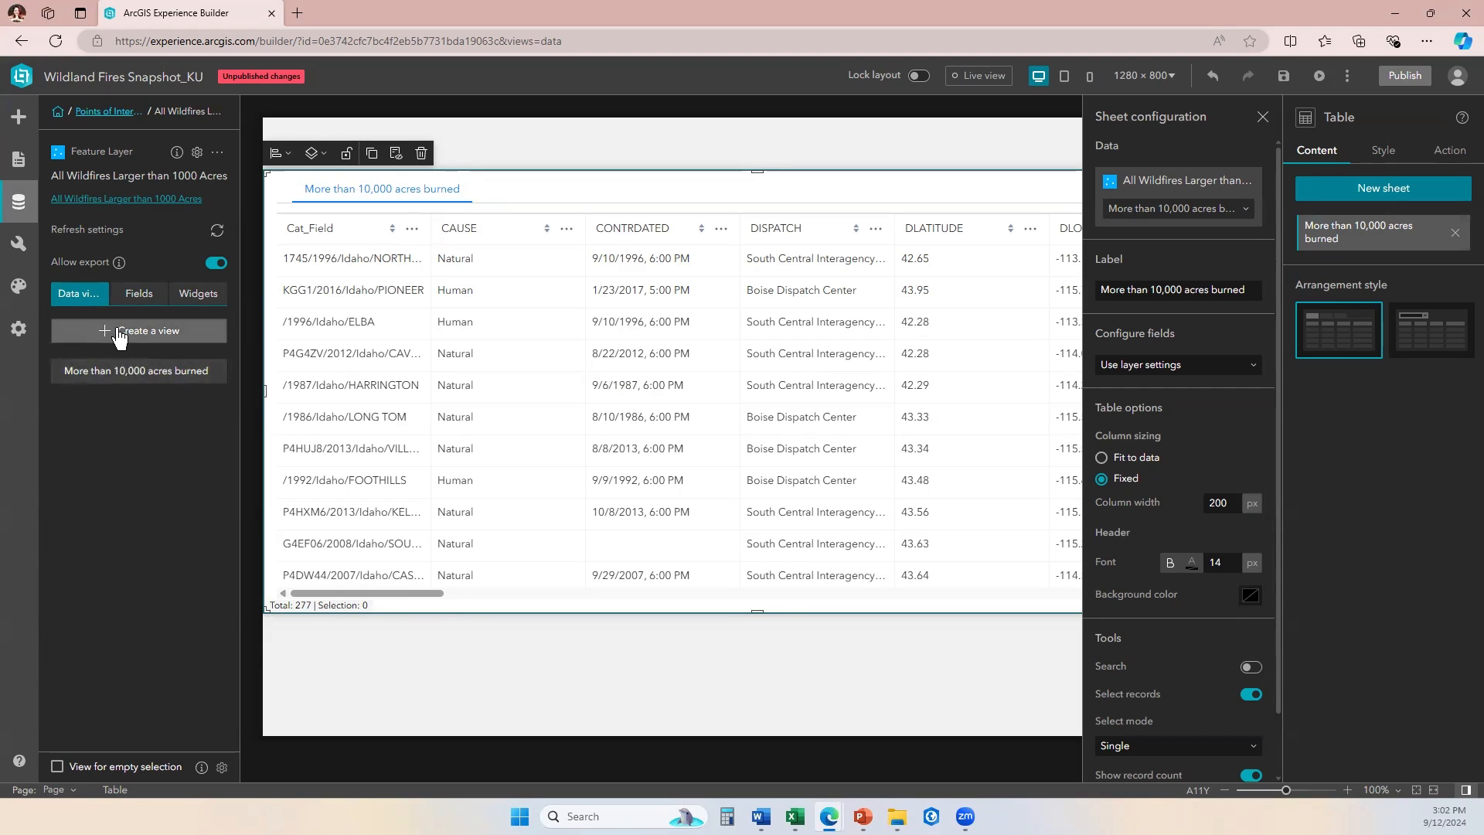
mouse_move(148, 338)
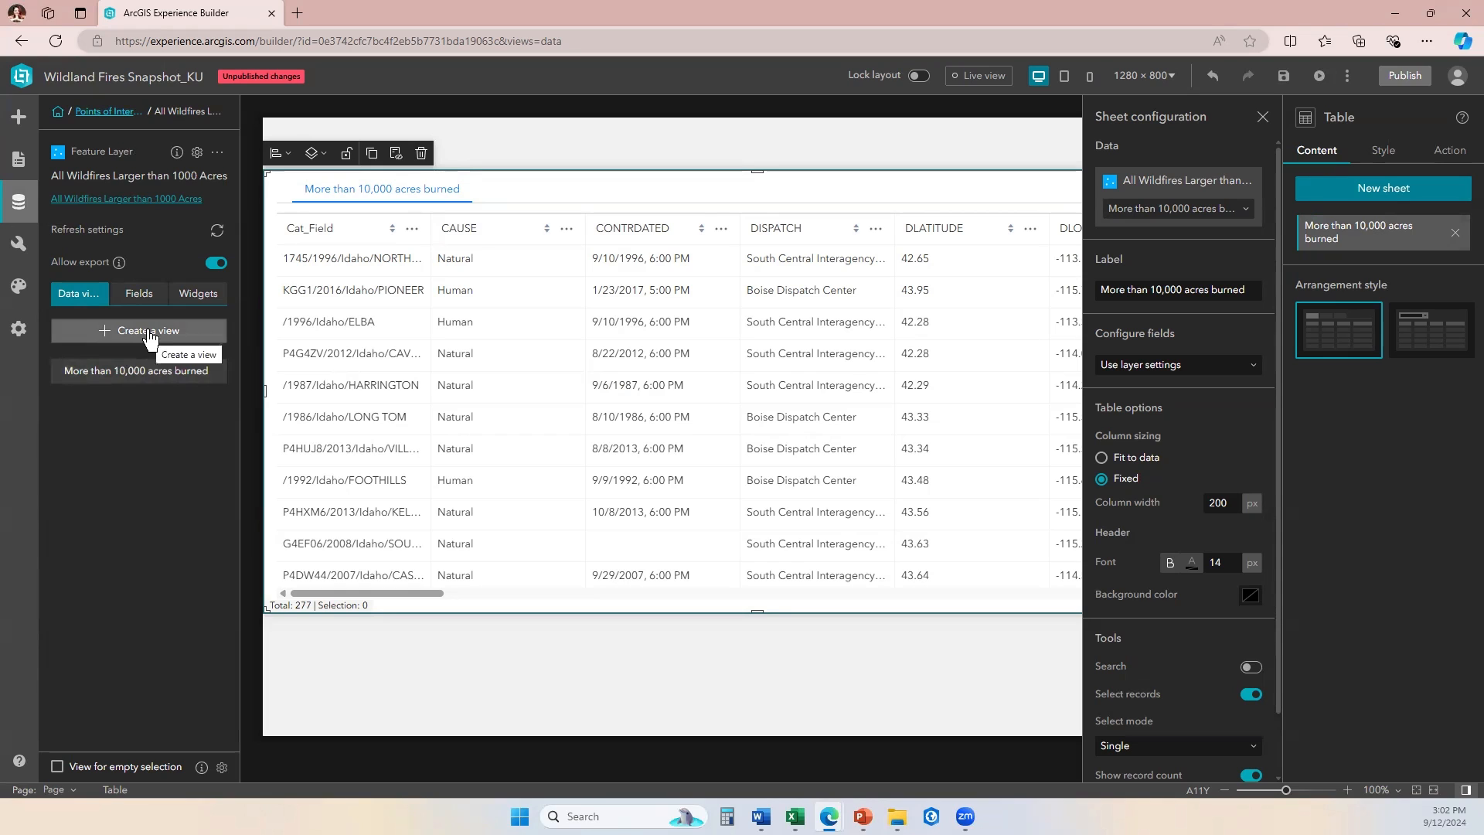
Create a new data view named 'More than 15,000 acres burned' and start adding a filter condition.
left_click(148, 331)
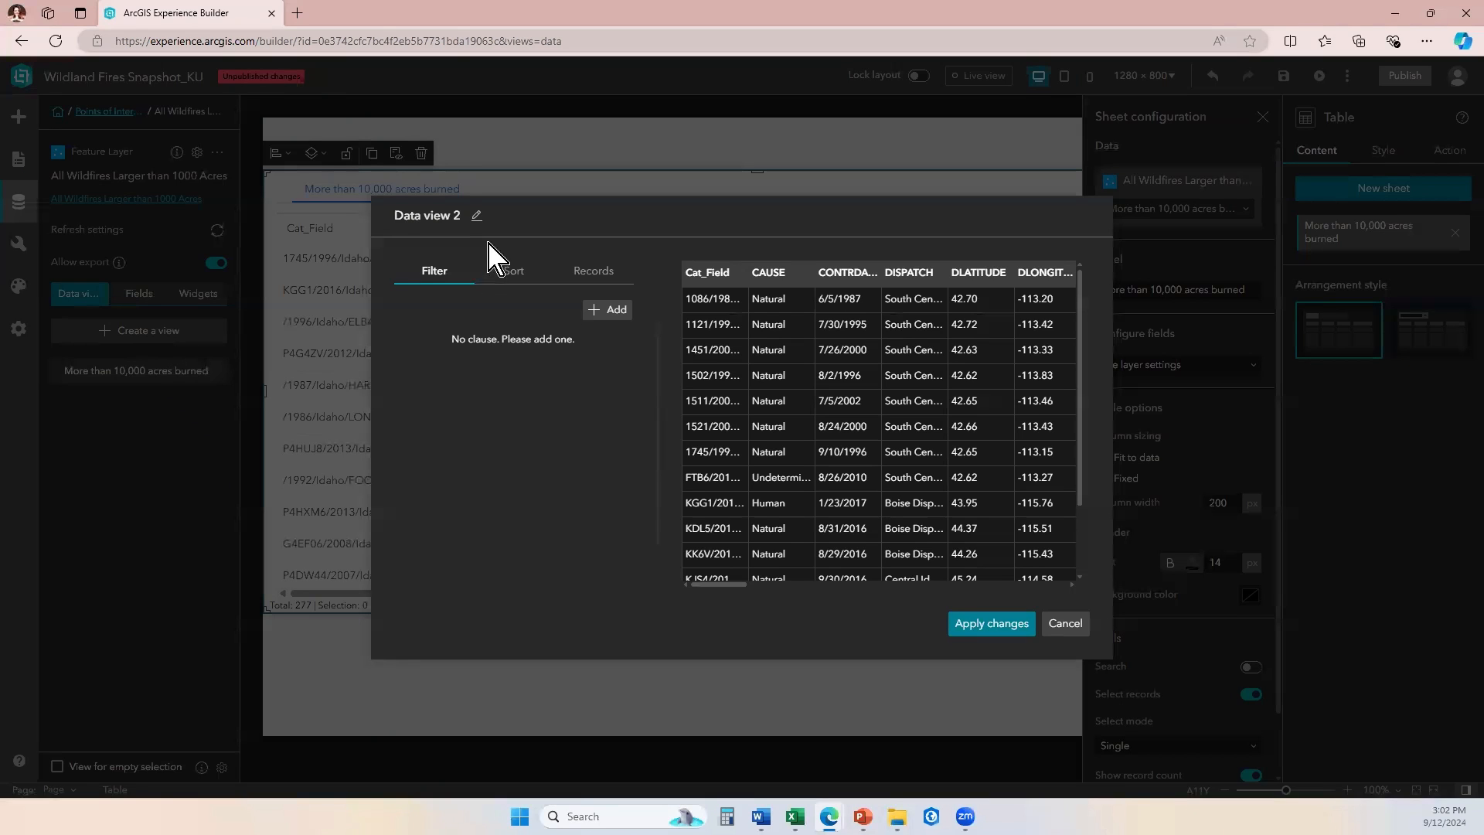
left_click(476, 216)
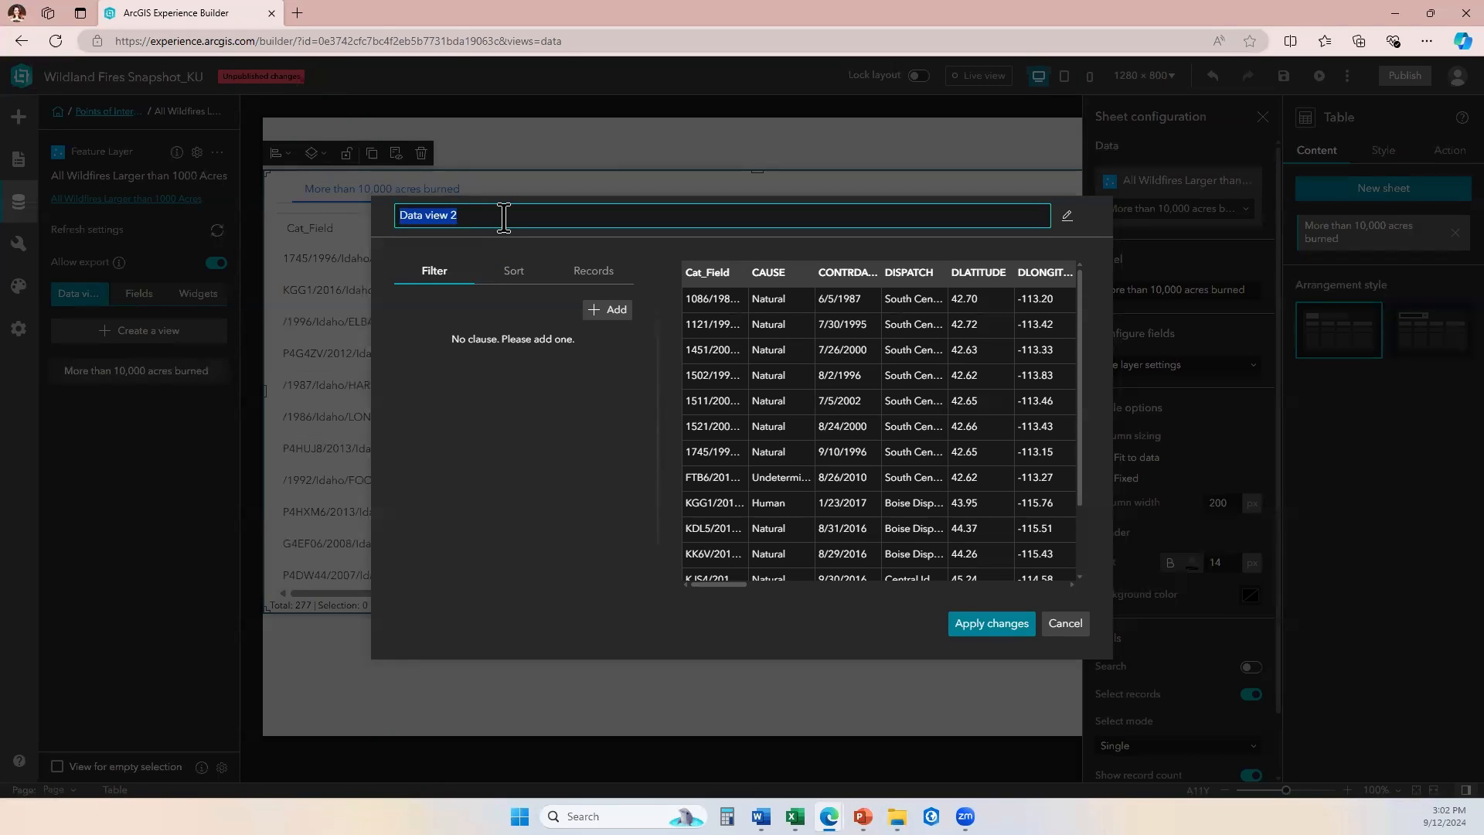
type("More than 15,000")
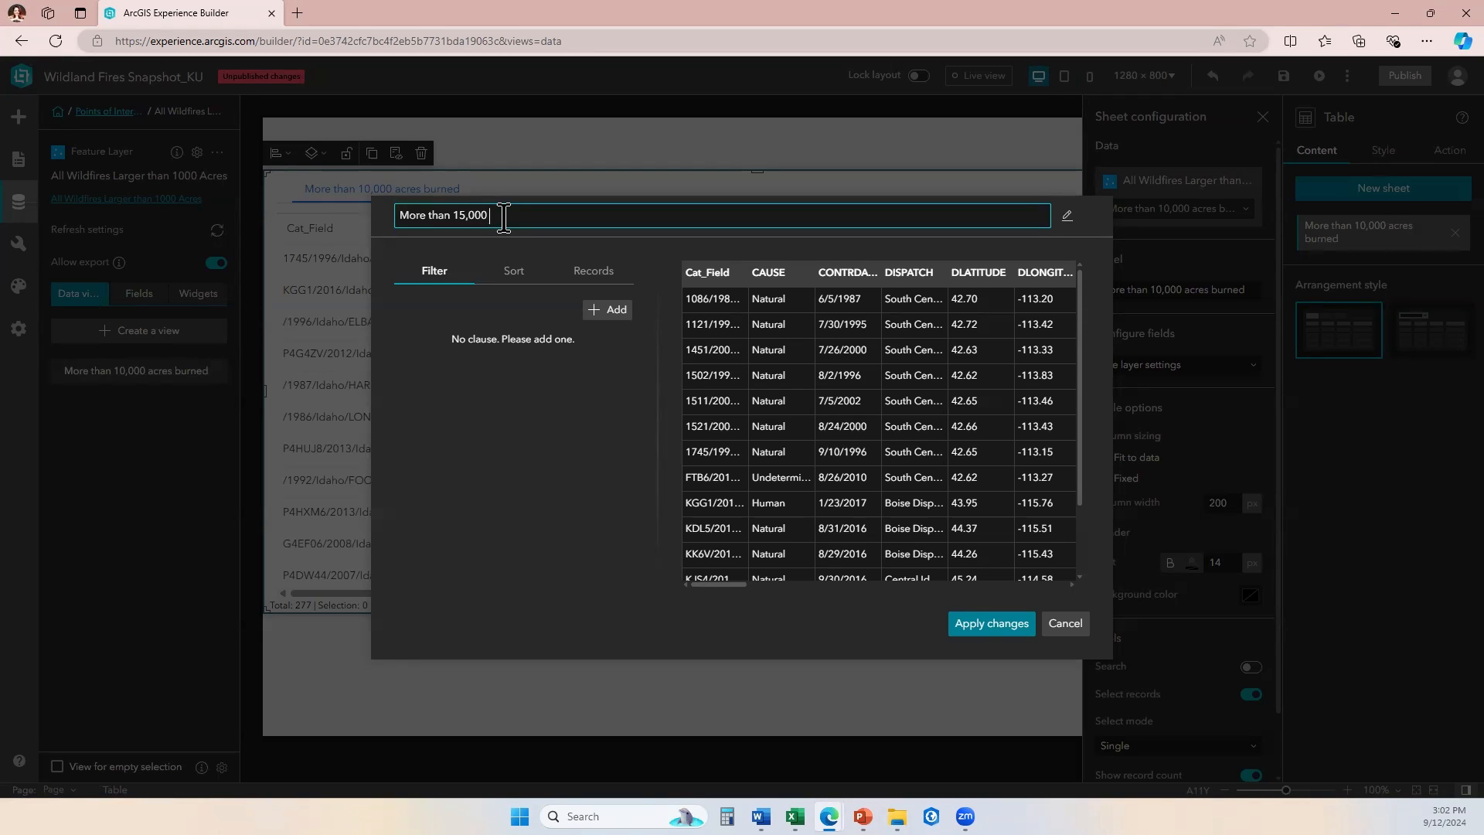
type("acres burned")
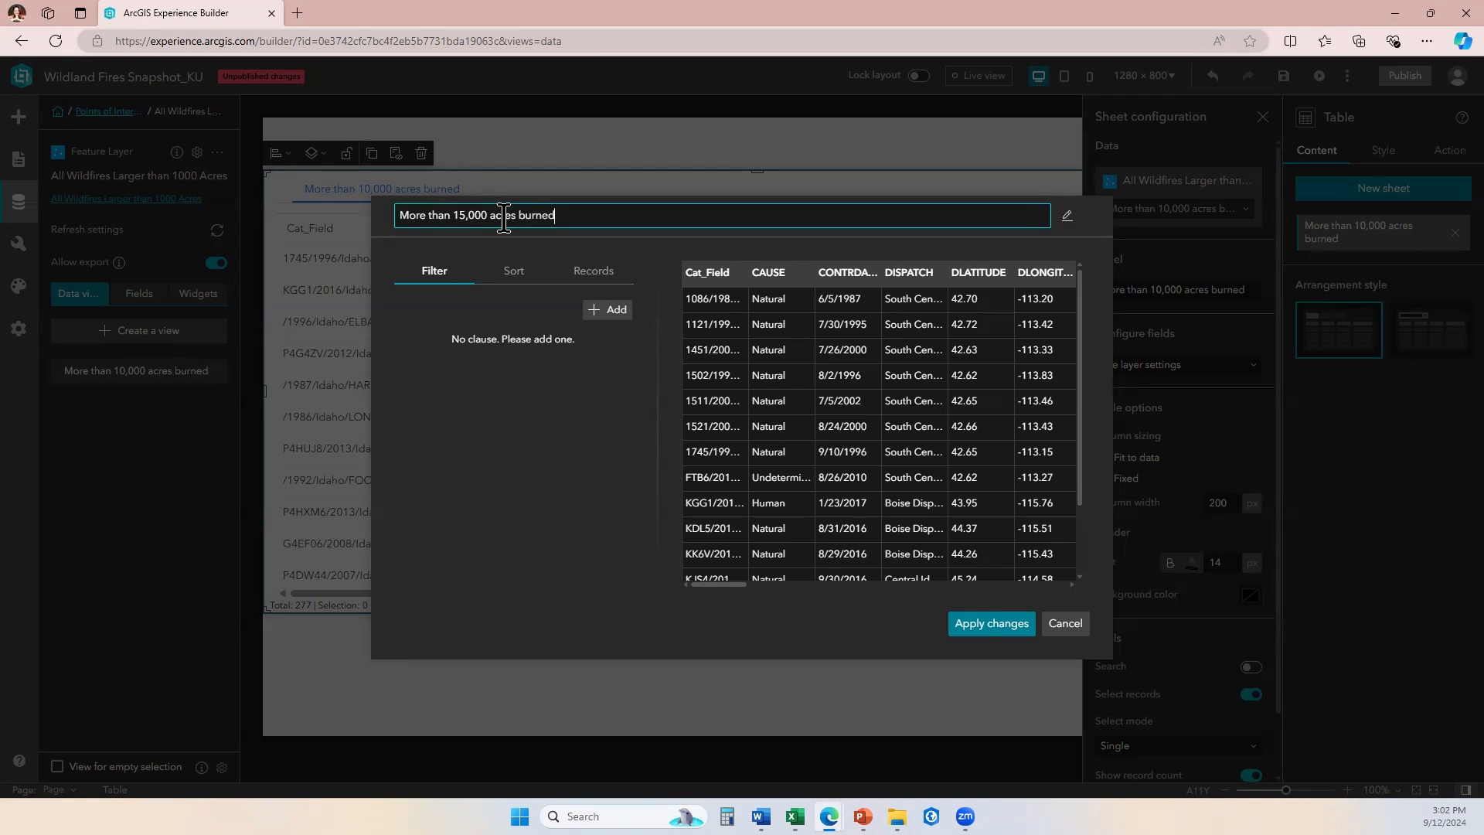
left_click(606, 309)
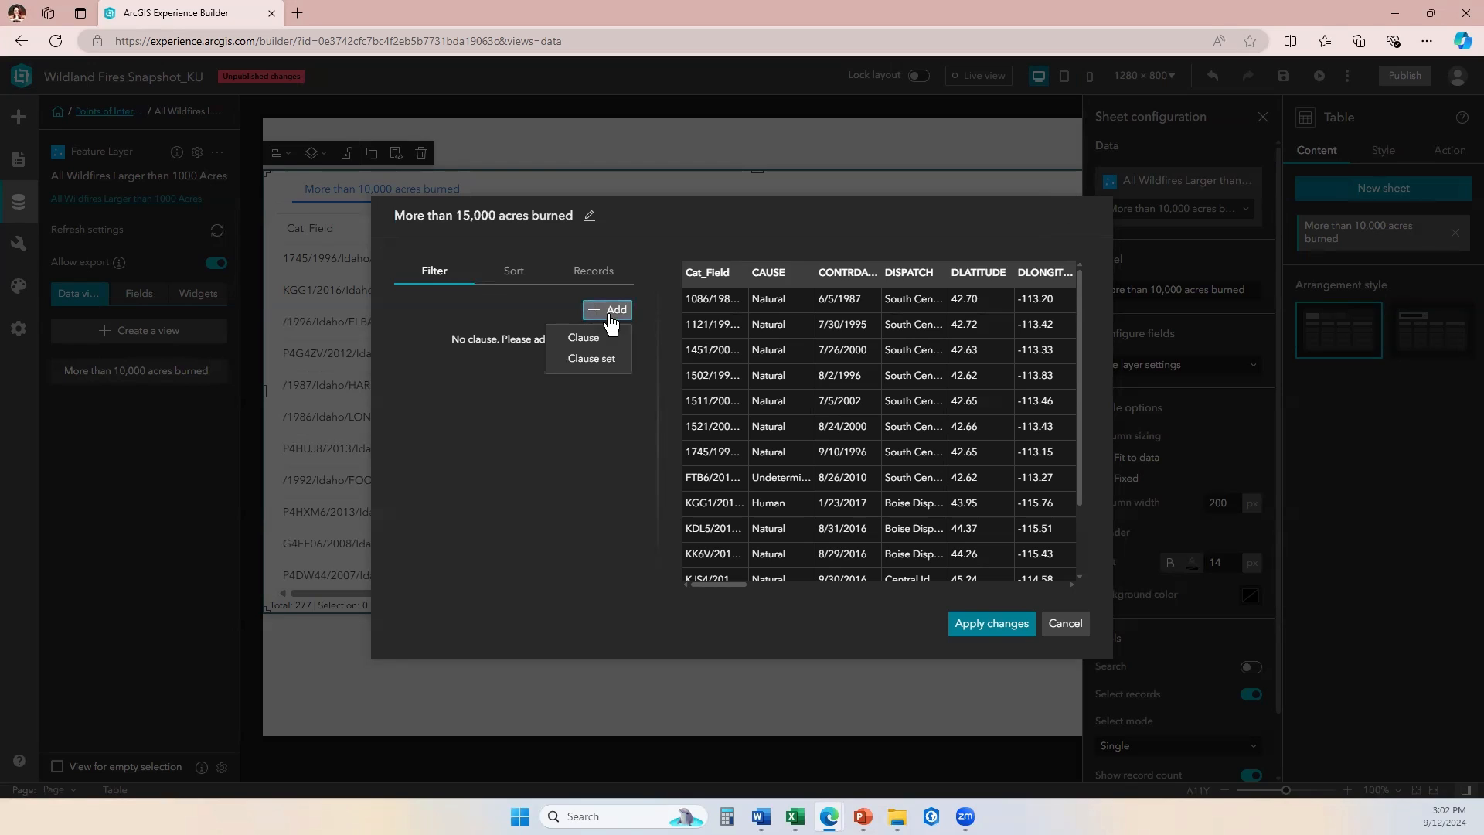
Add a filter clause TOTALACRES is at least 15000 and preview the matching records.
left_click(583, 339)
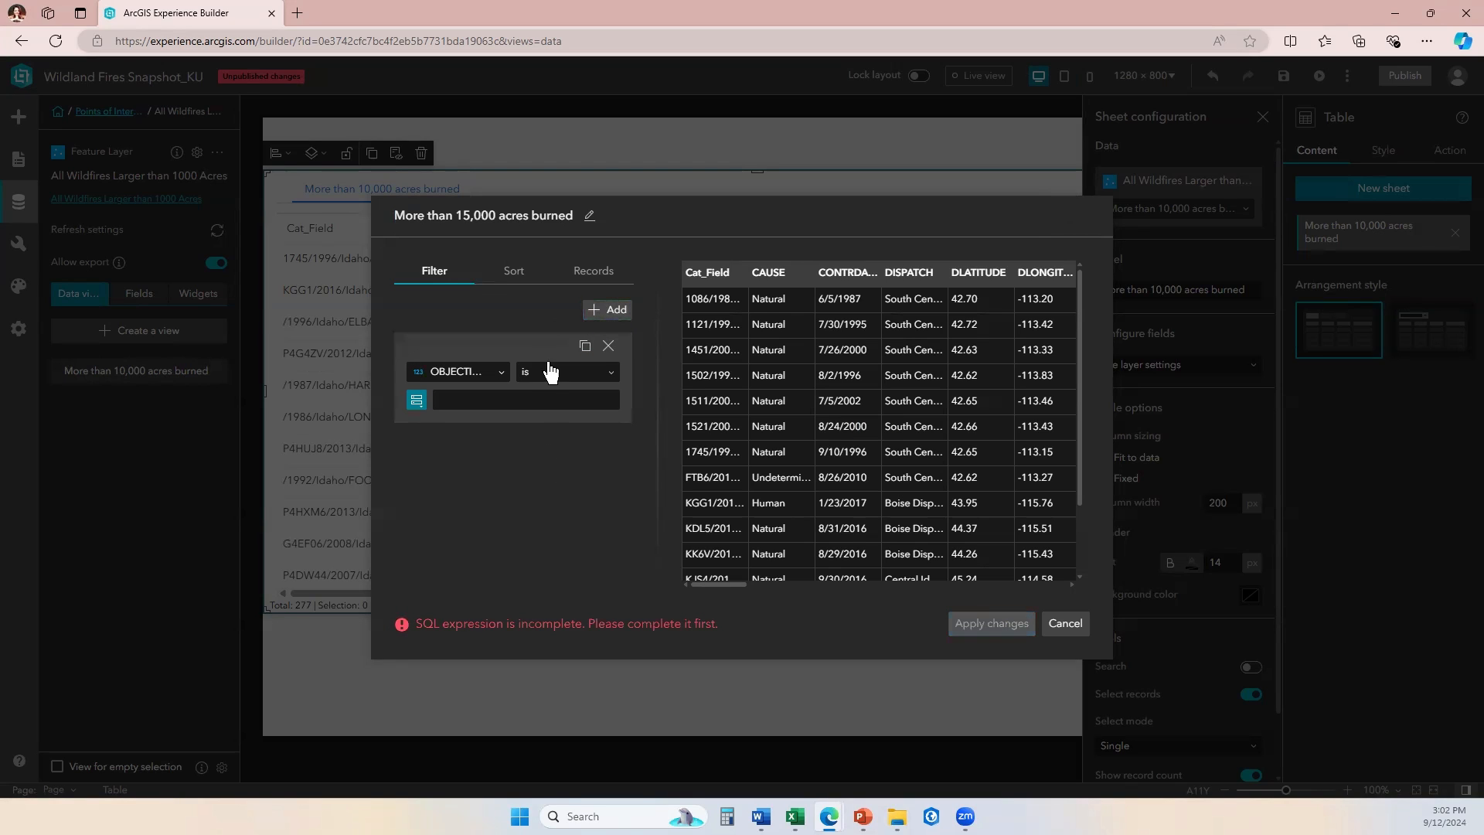
mouse_move(519, 436)
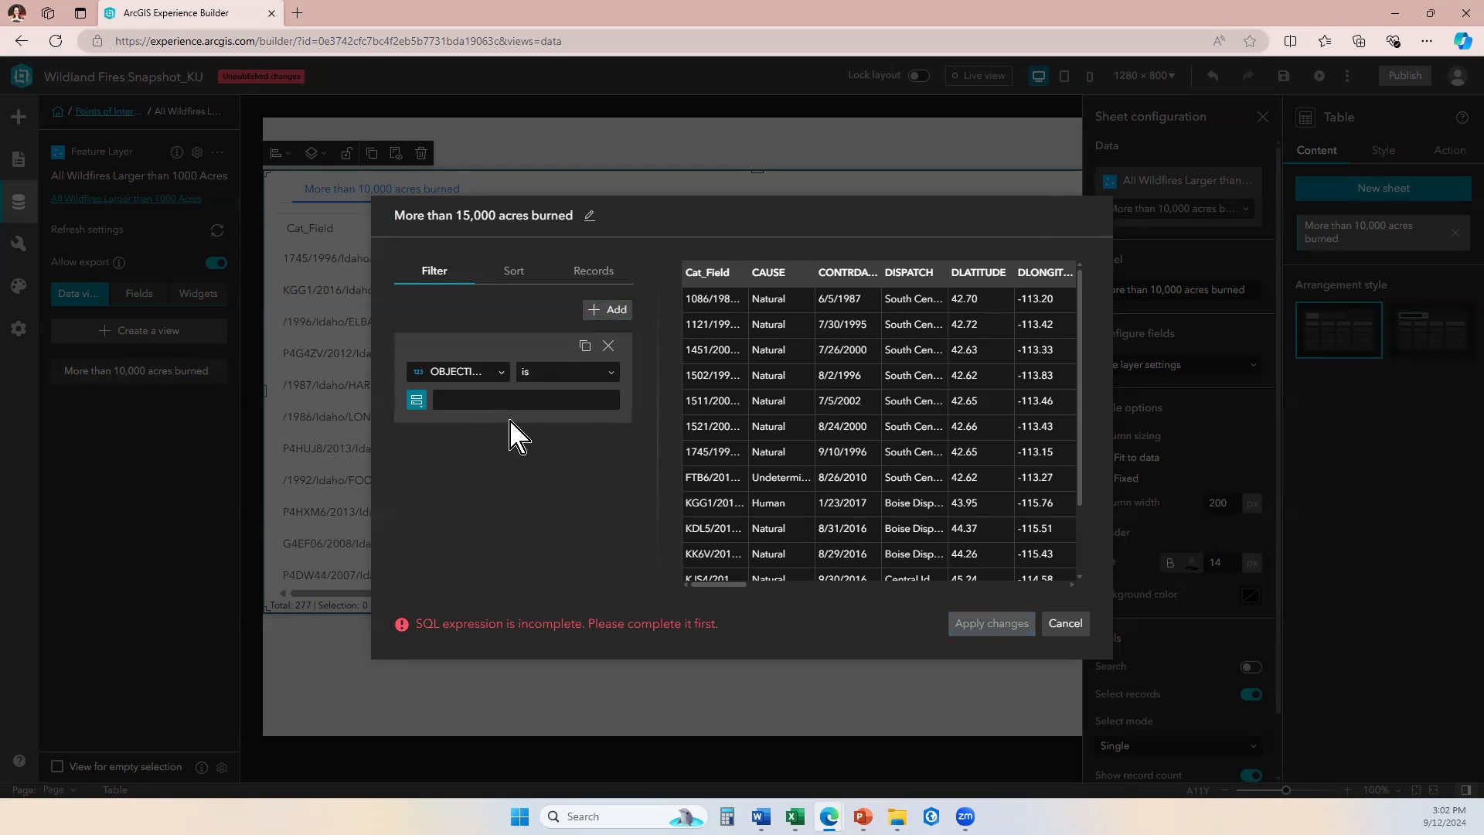
mouse_move(504, 424)
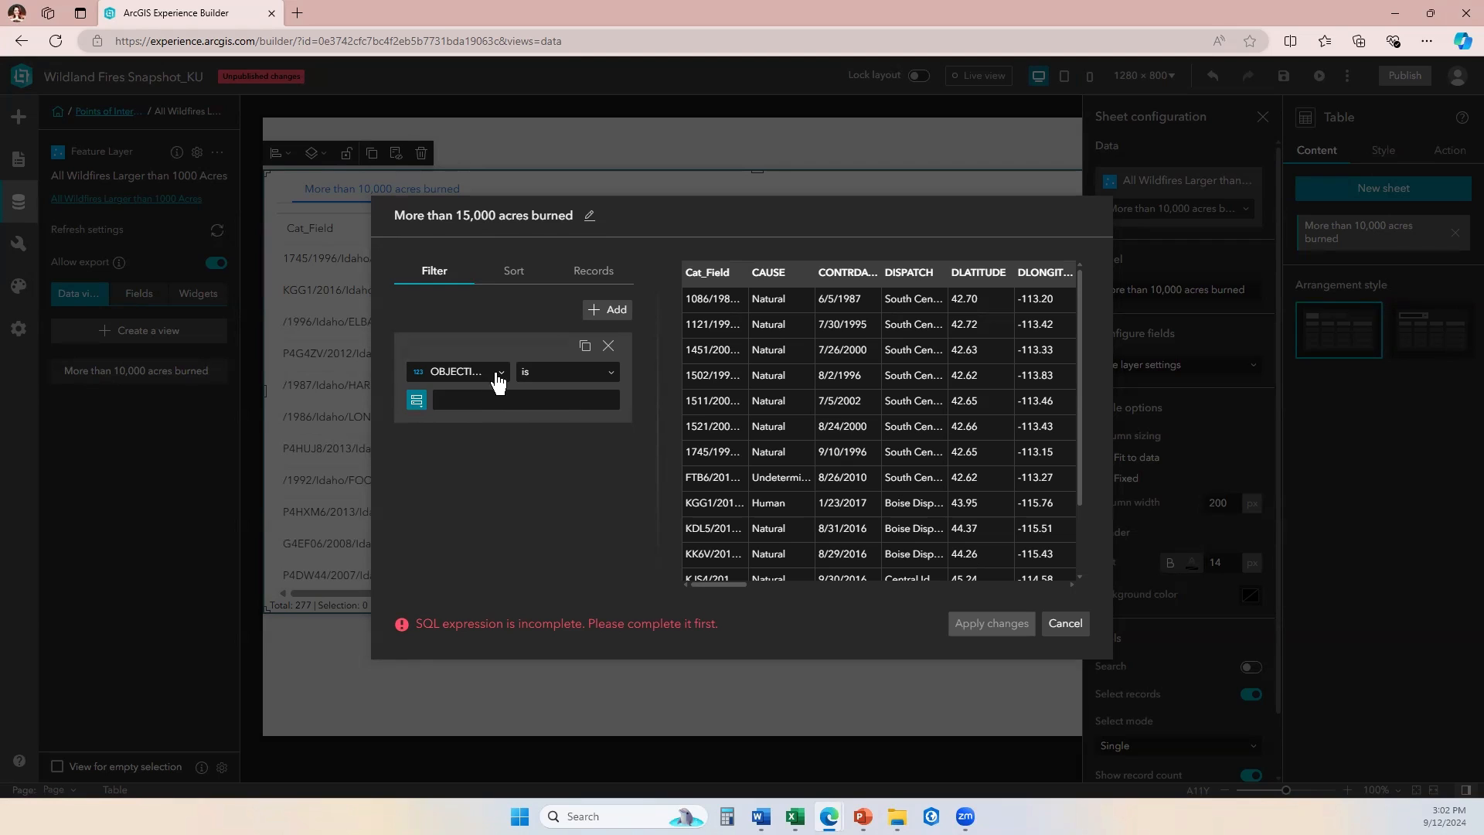
left_click(458, 371)
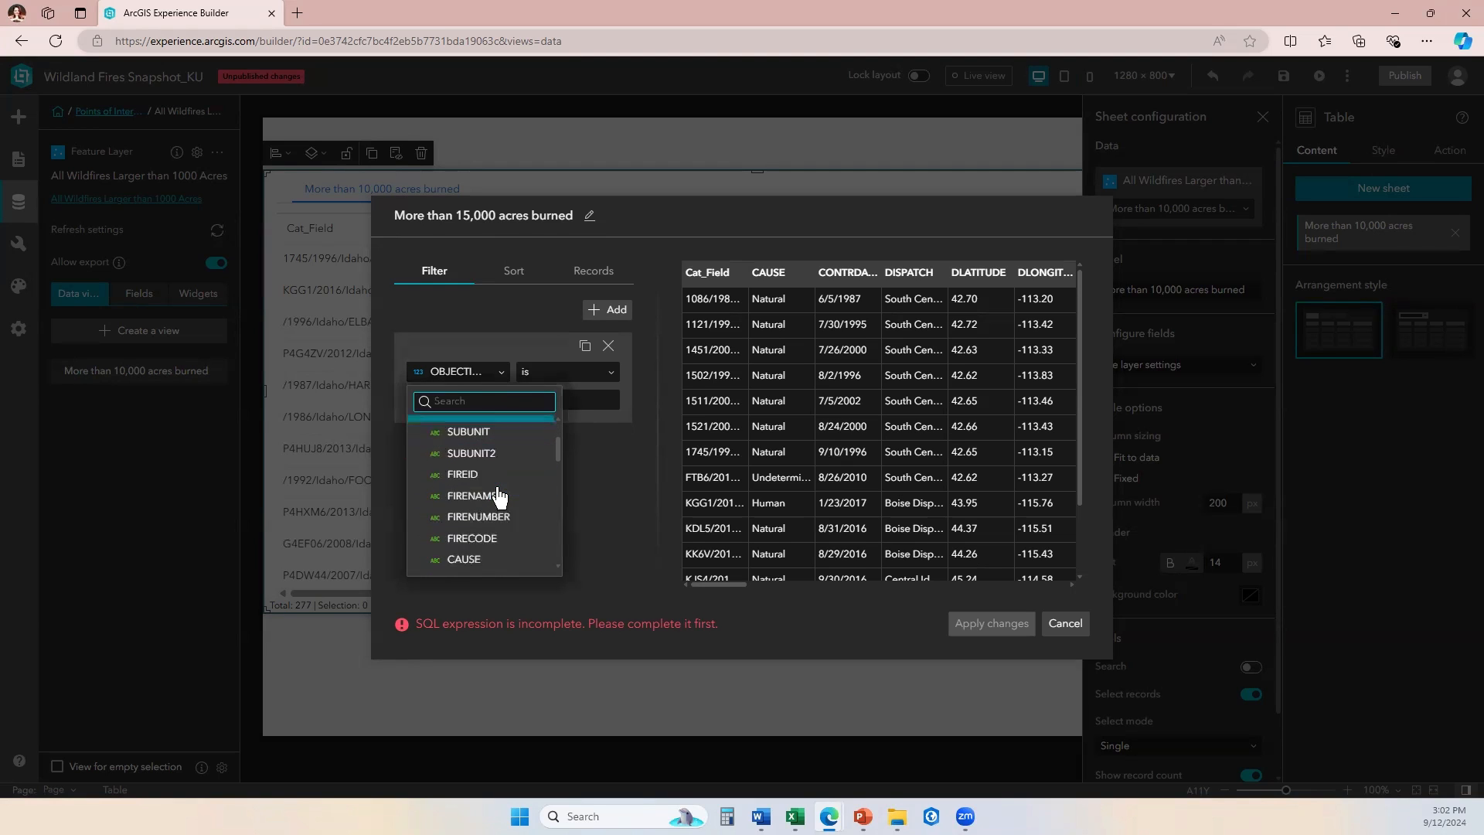
scroll("down", 3)
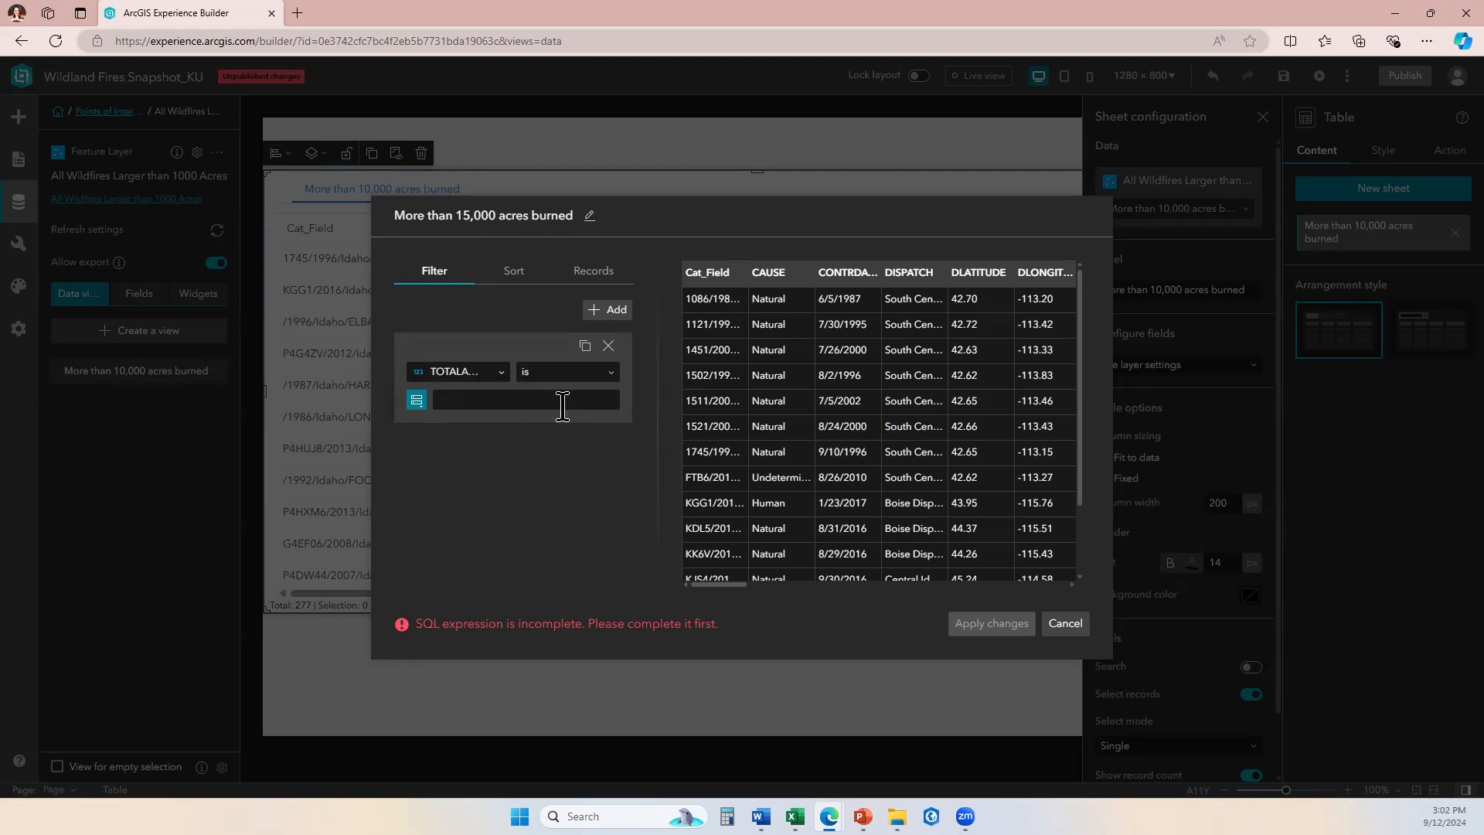
mouse_move(609, 376)
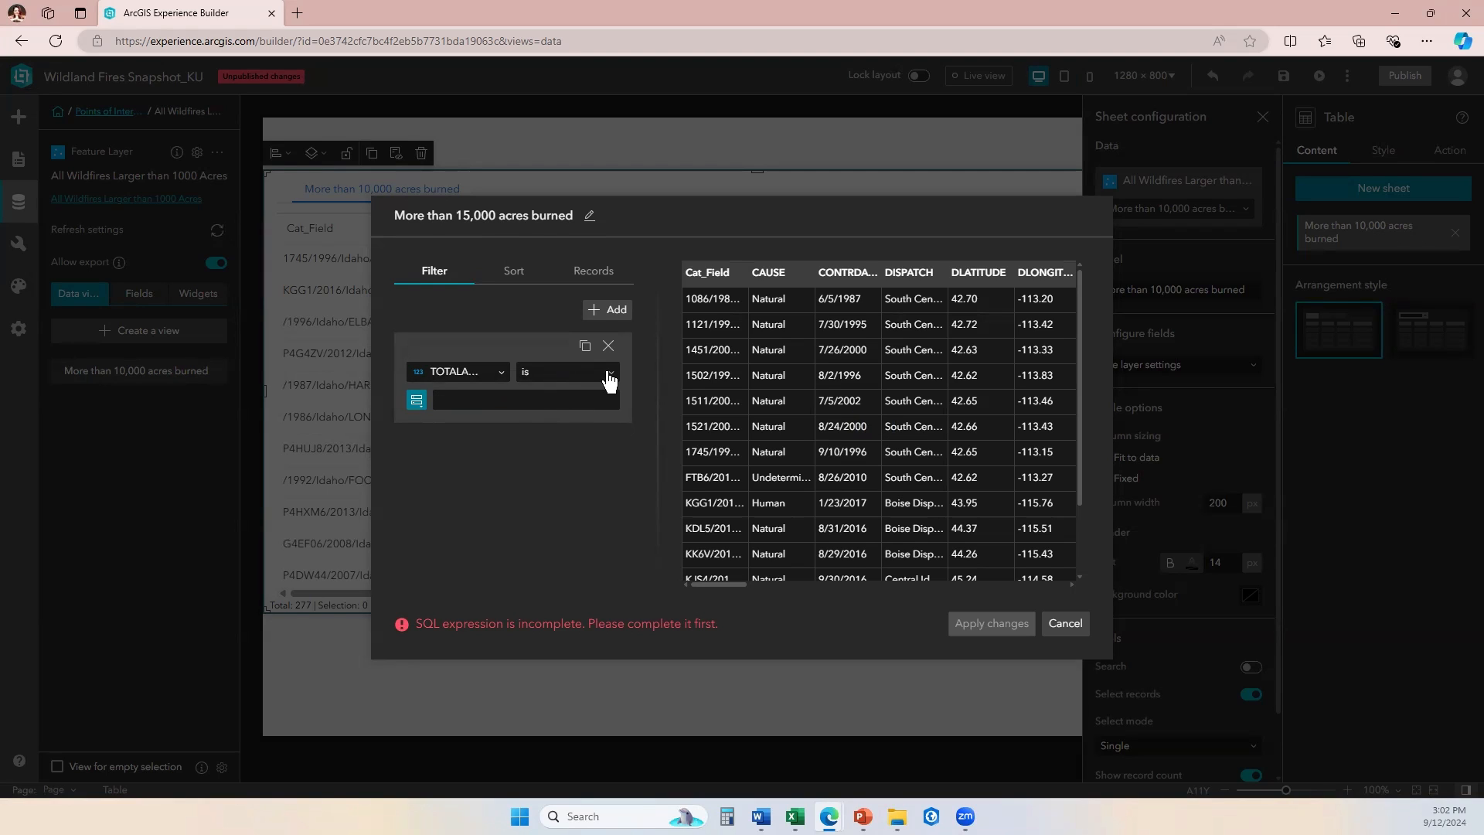
left_click(566, 371)
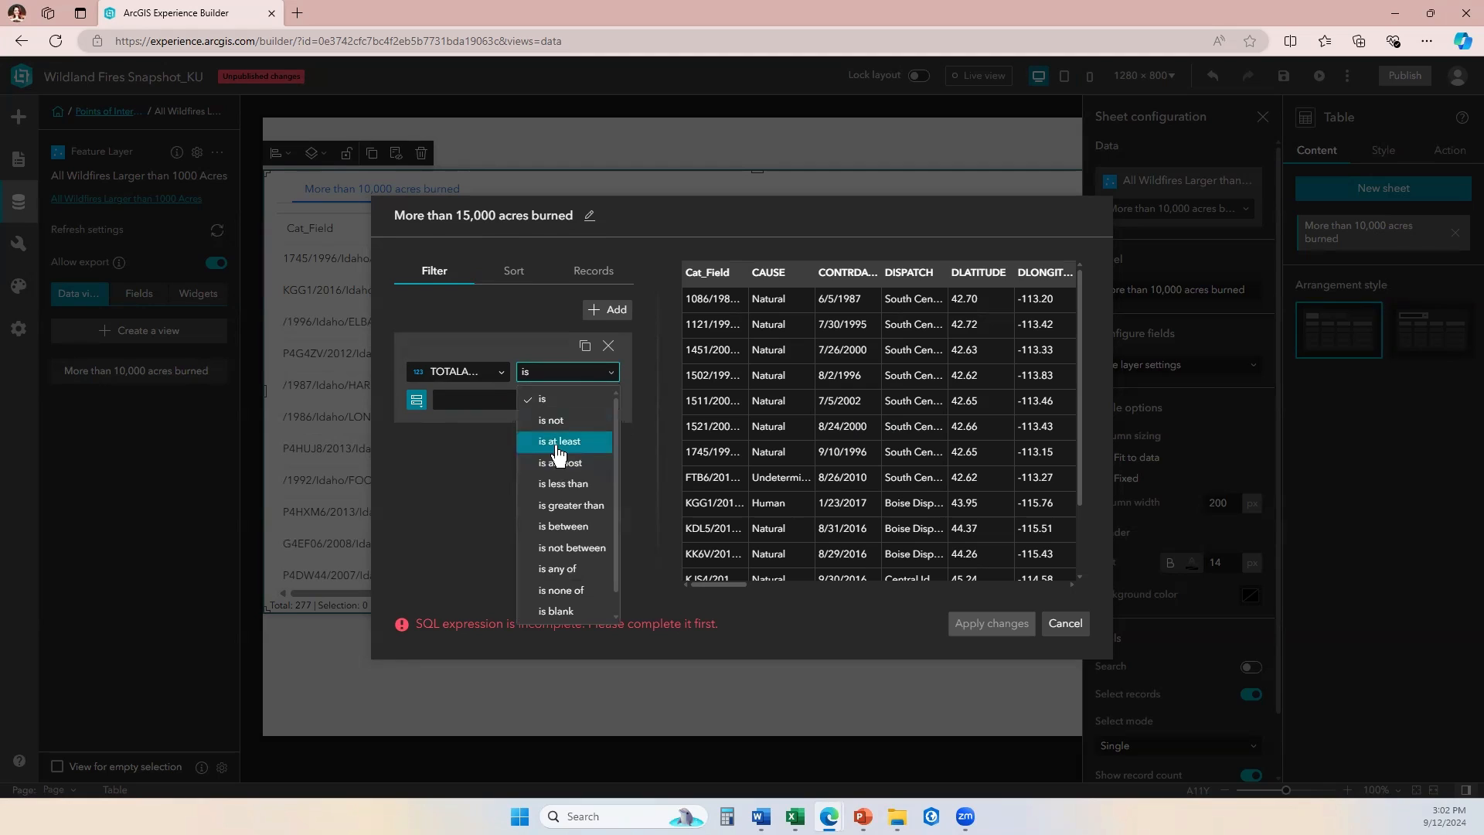
mouse_move(587, 458)
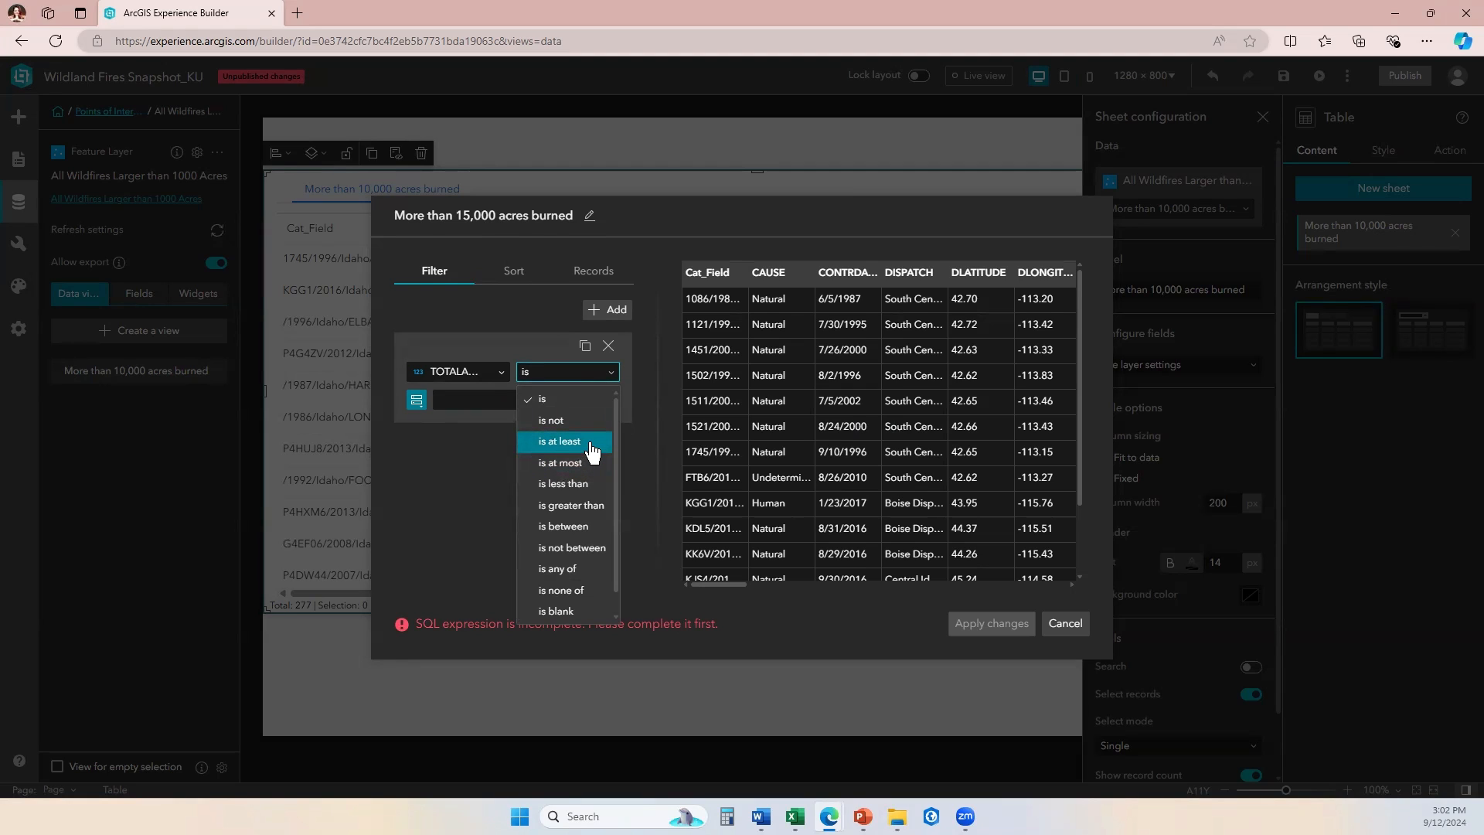
left_click(559, 441)
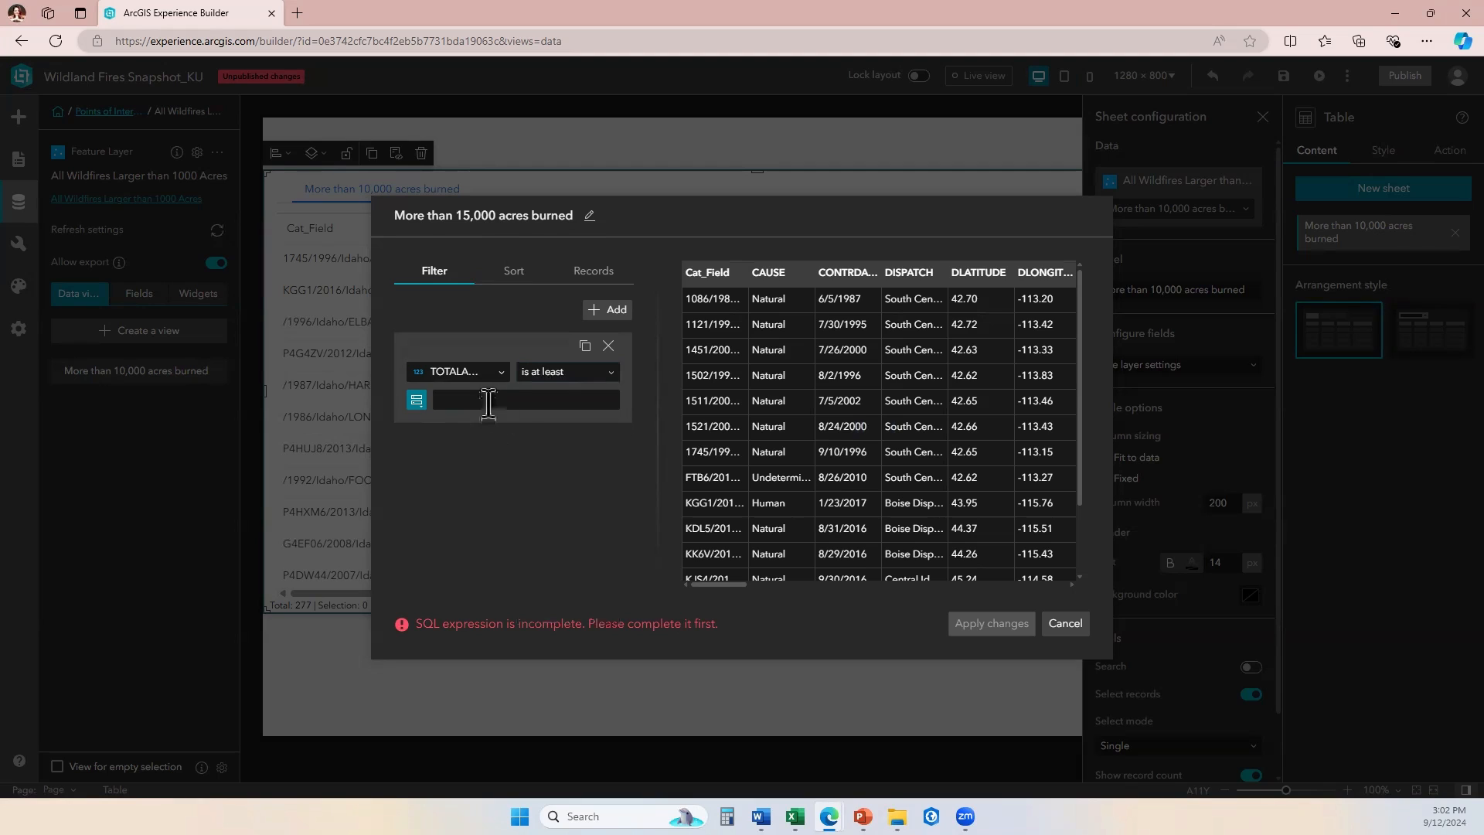
type("15000")
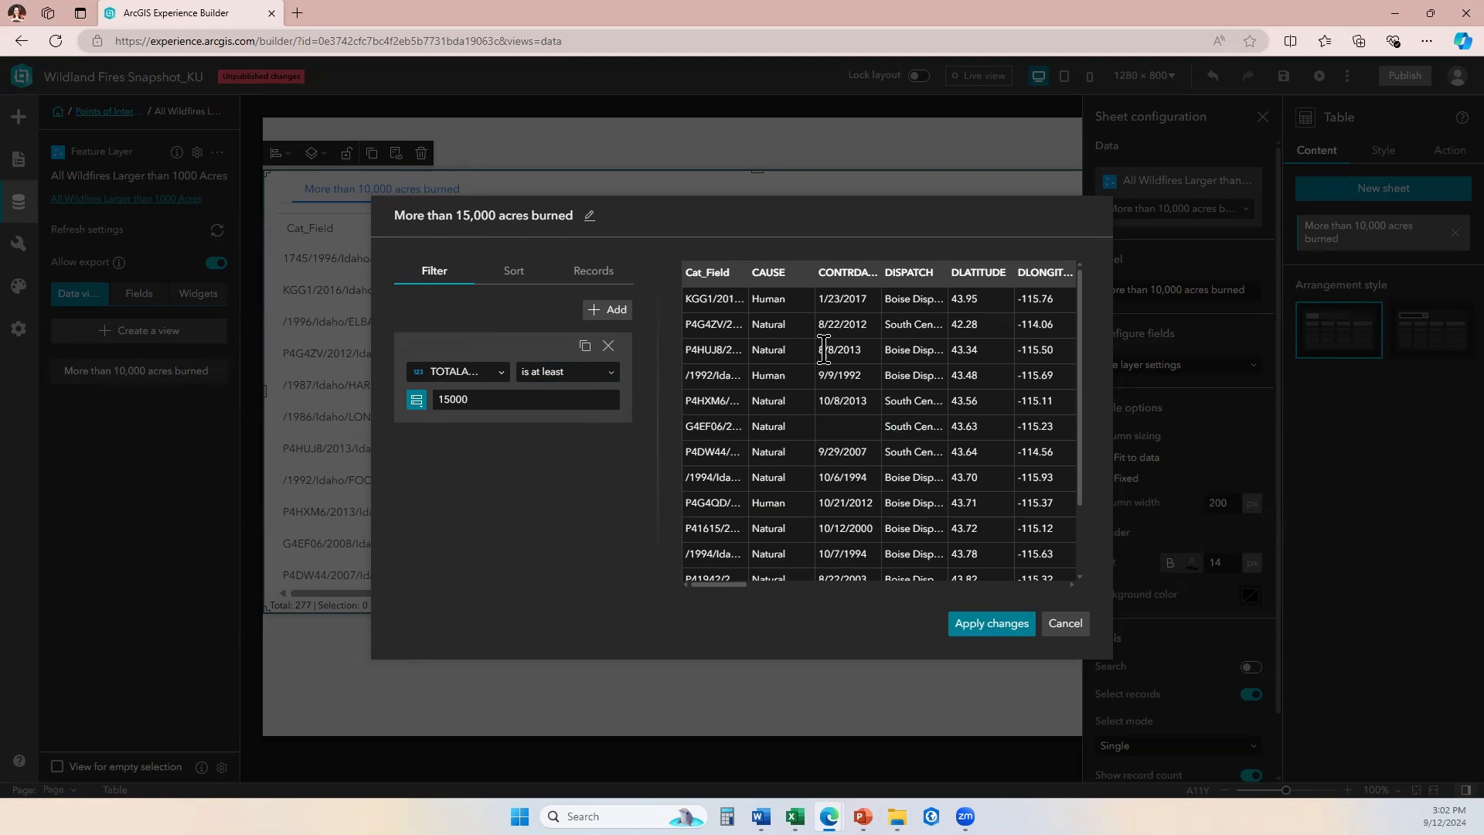
scroll("down", 3)
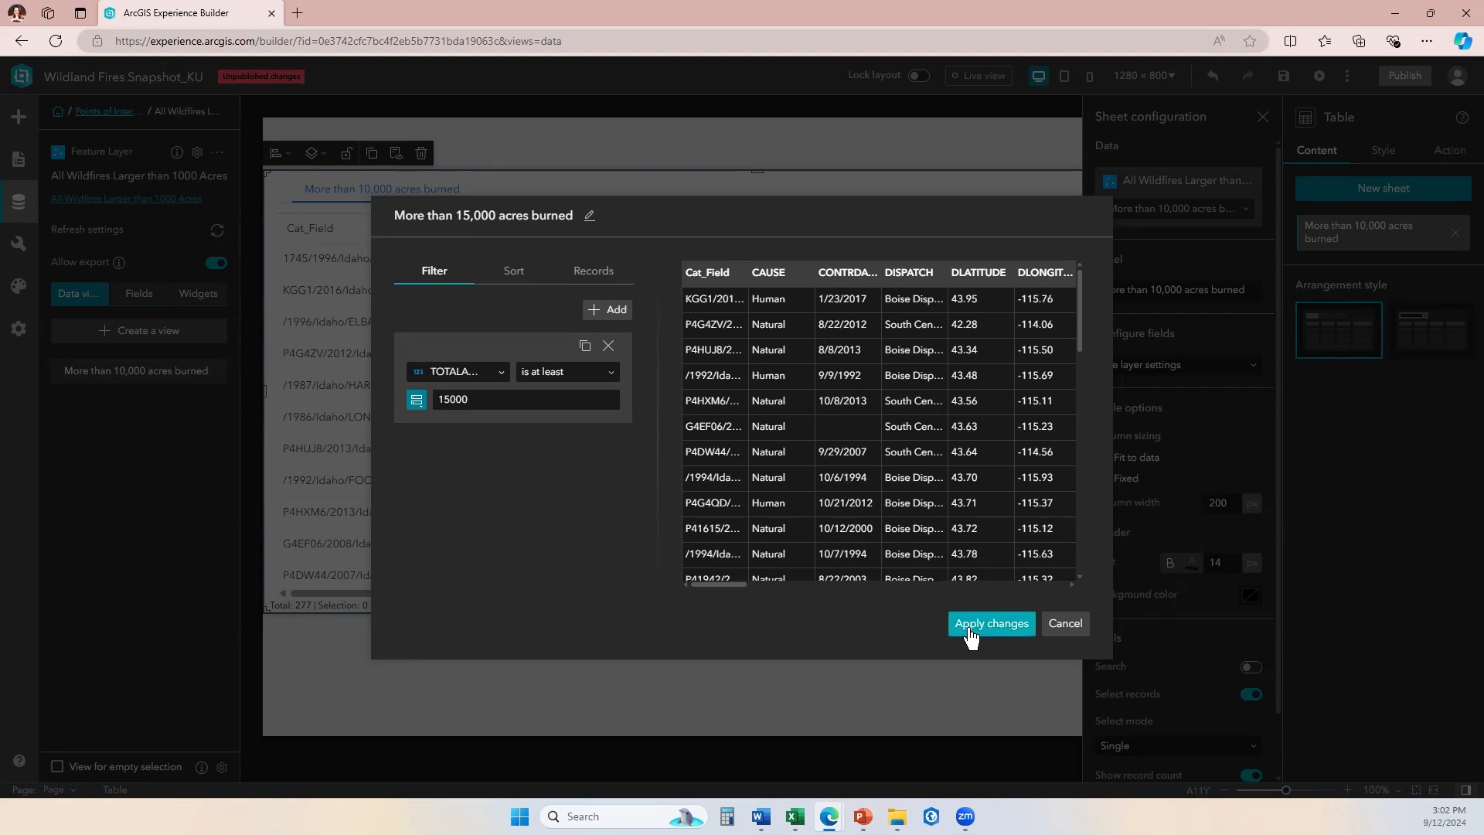
Apply changes so 'More than 15,000 acres burned' joins the layer's data views.
left_click(991, 623)
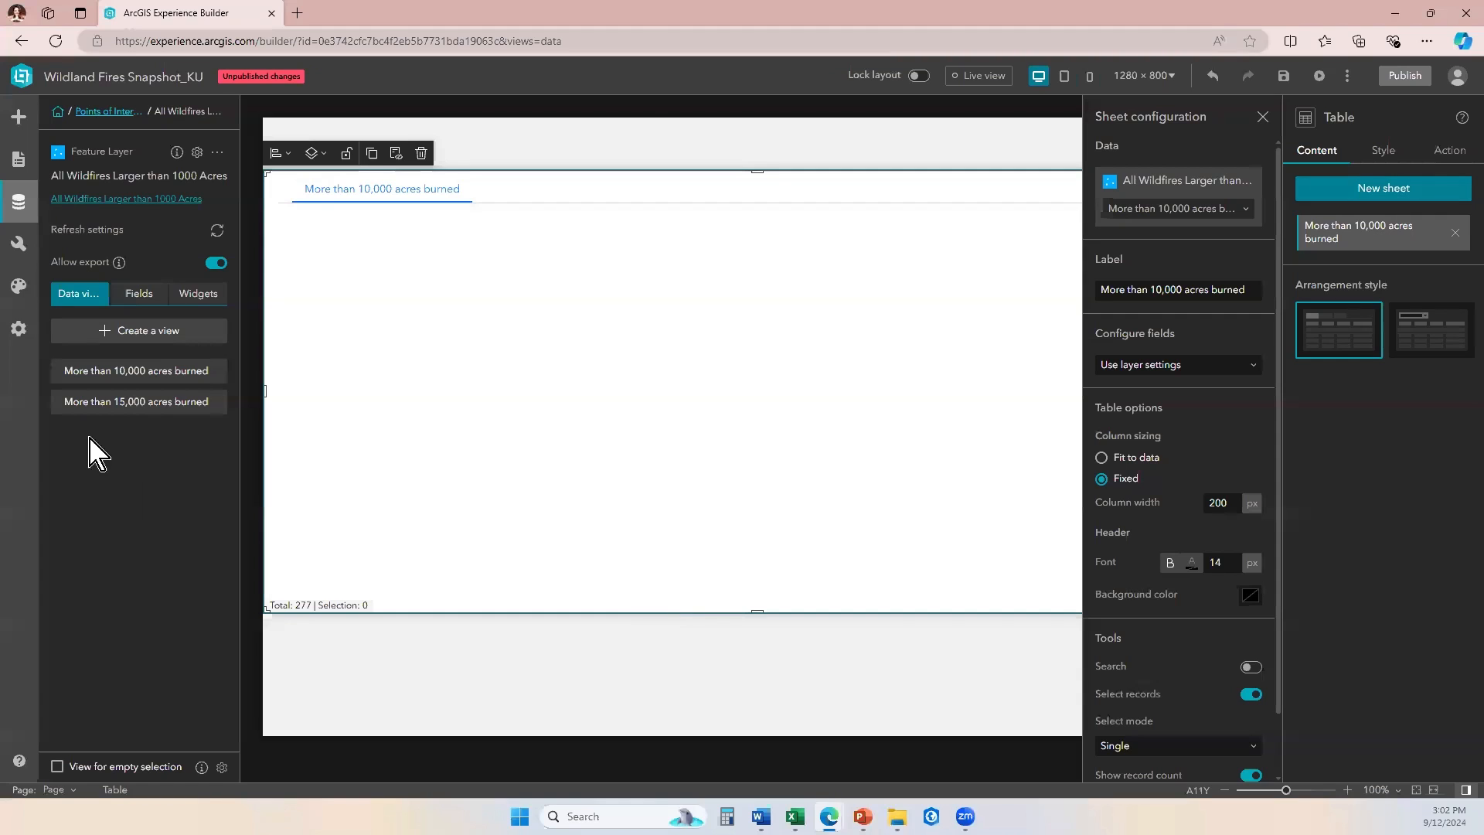
left_click(136, 402)
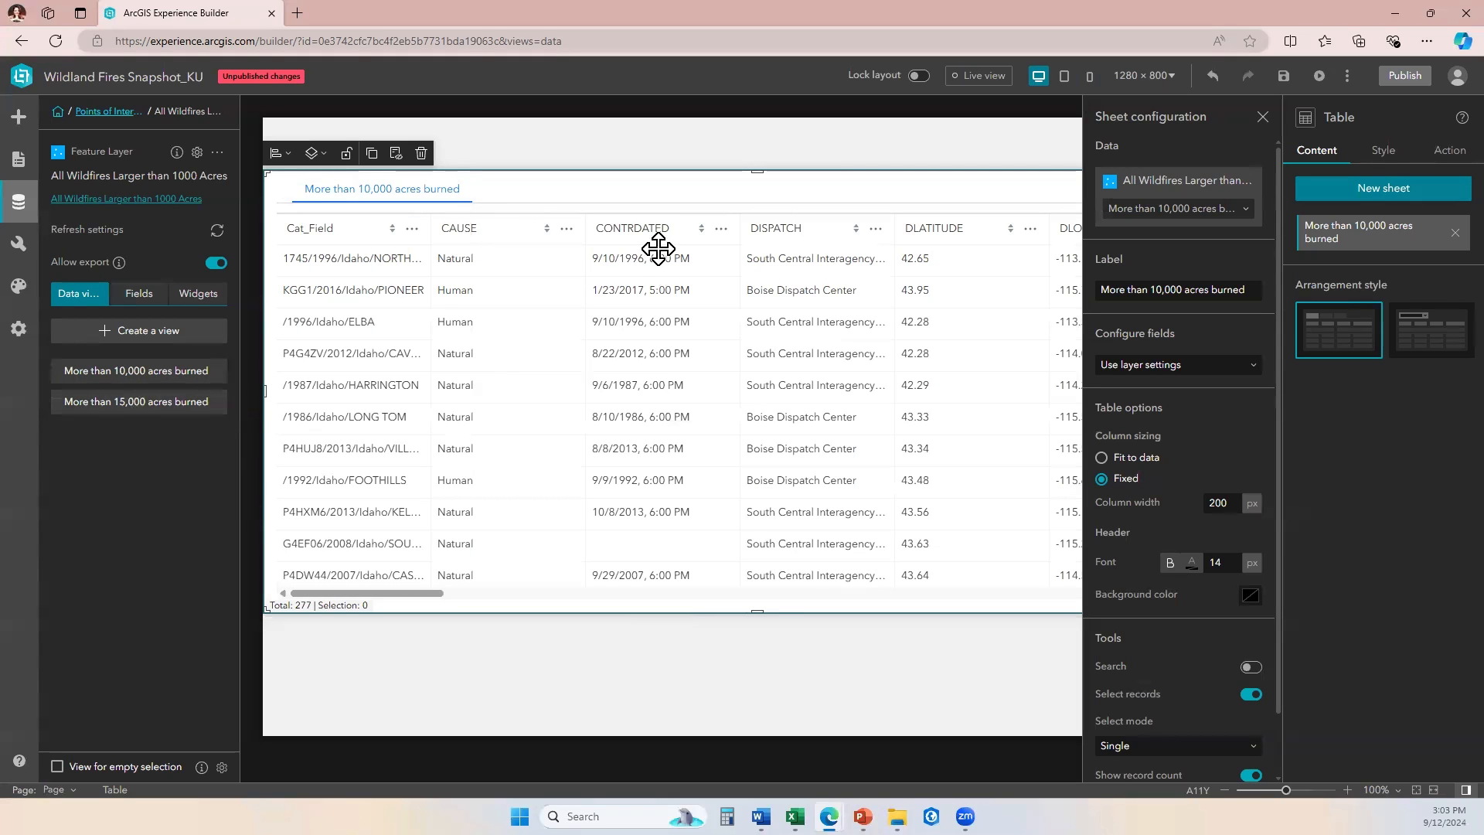
mouse_move(726, 218)
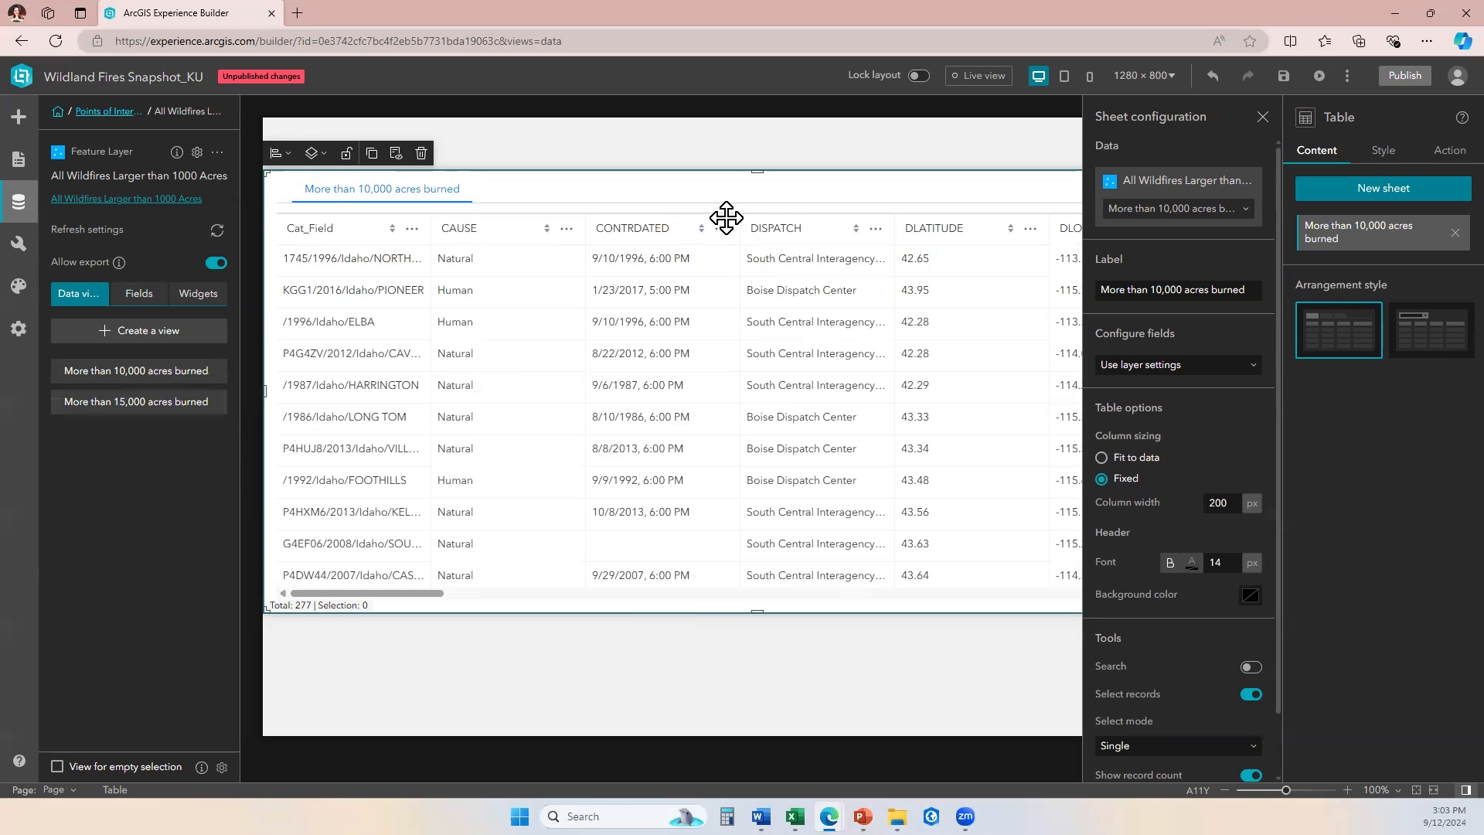
mouse_move(733, 247)
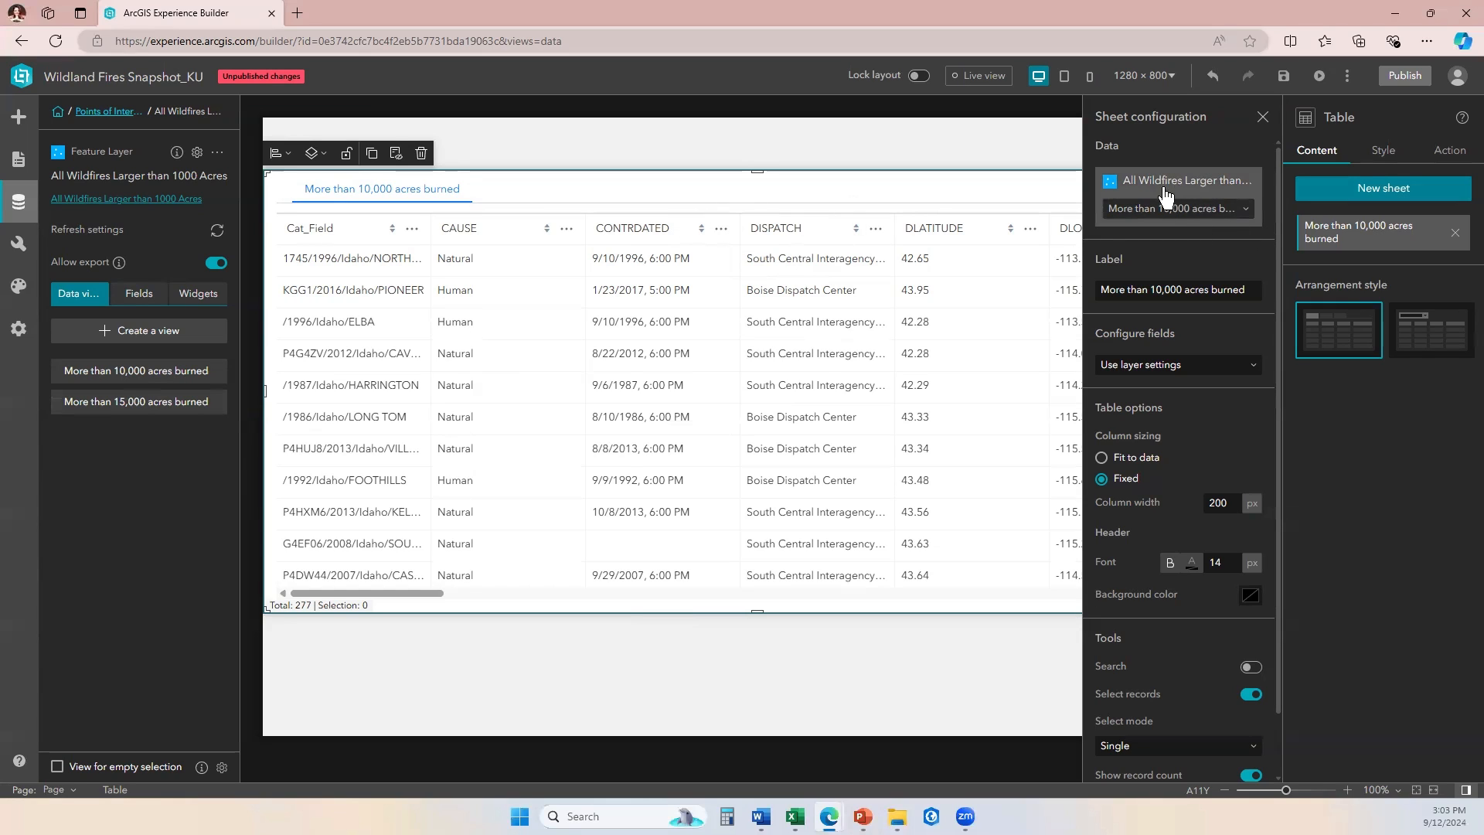
mouse_move(1110, 201)
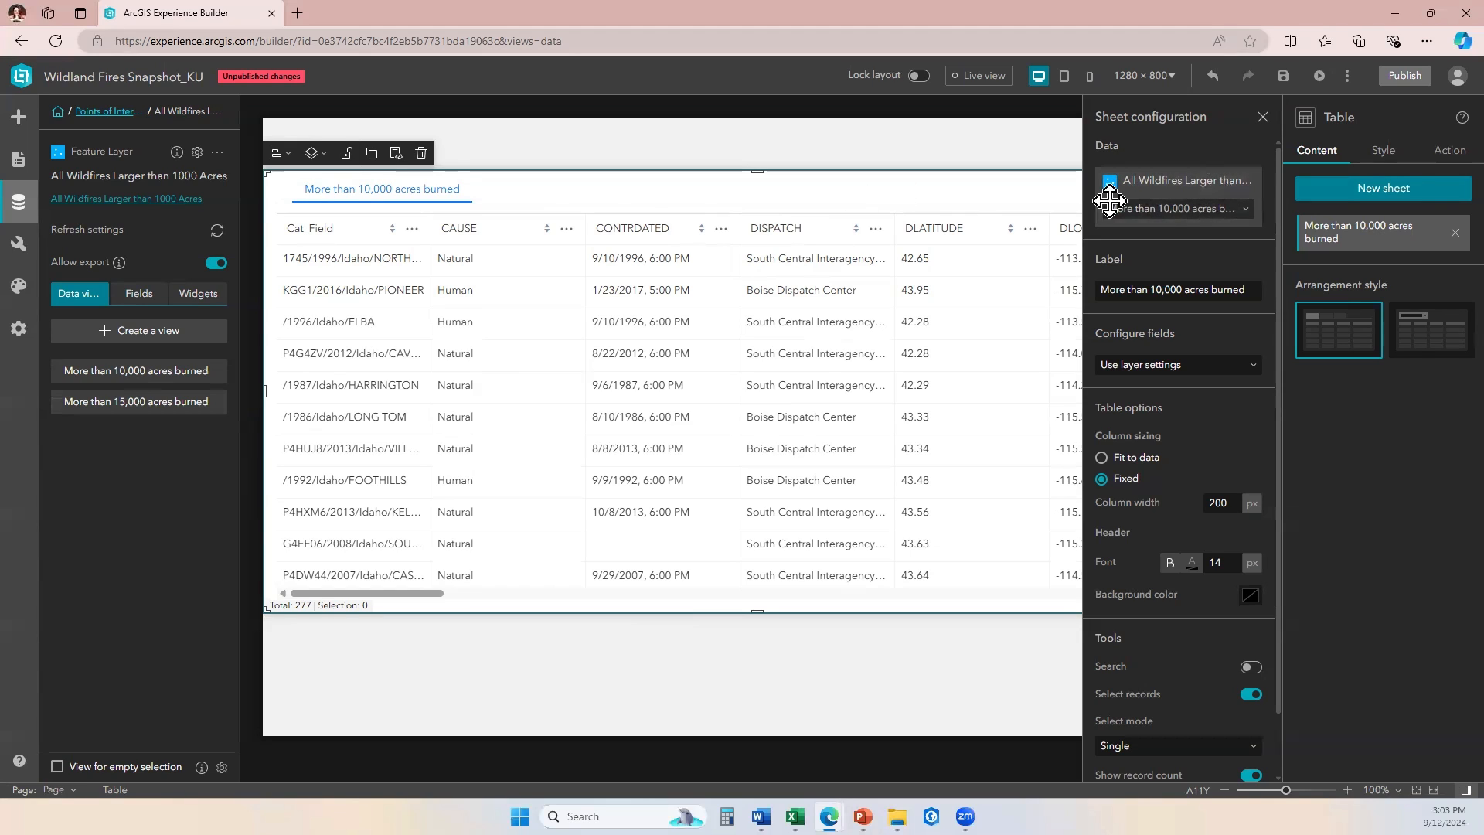
Switch the table sheet to the 'More than 15,000 acres burned' view (205 records).
left_click(1246, 208)
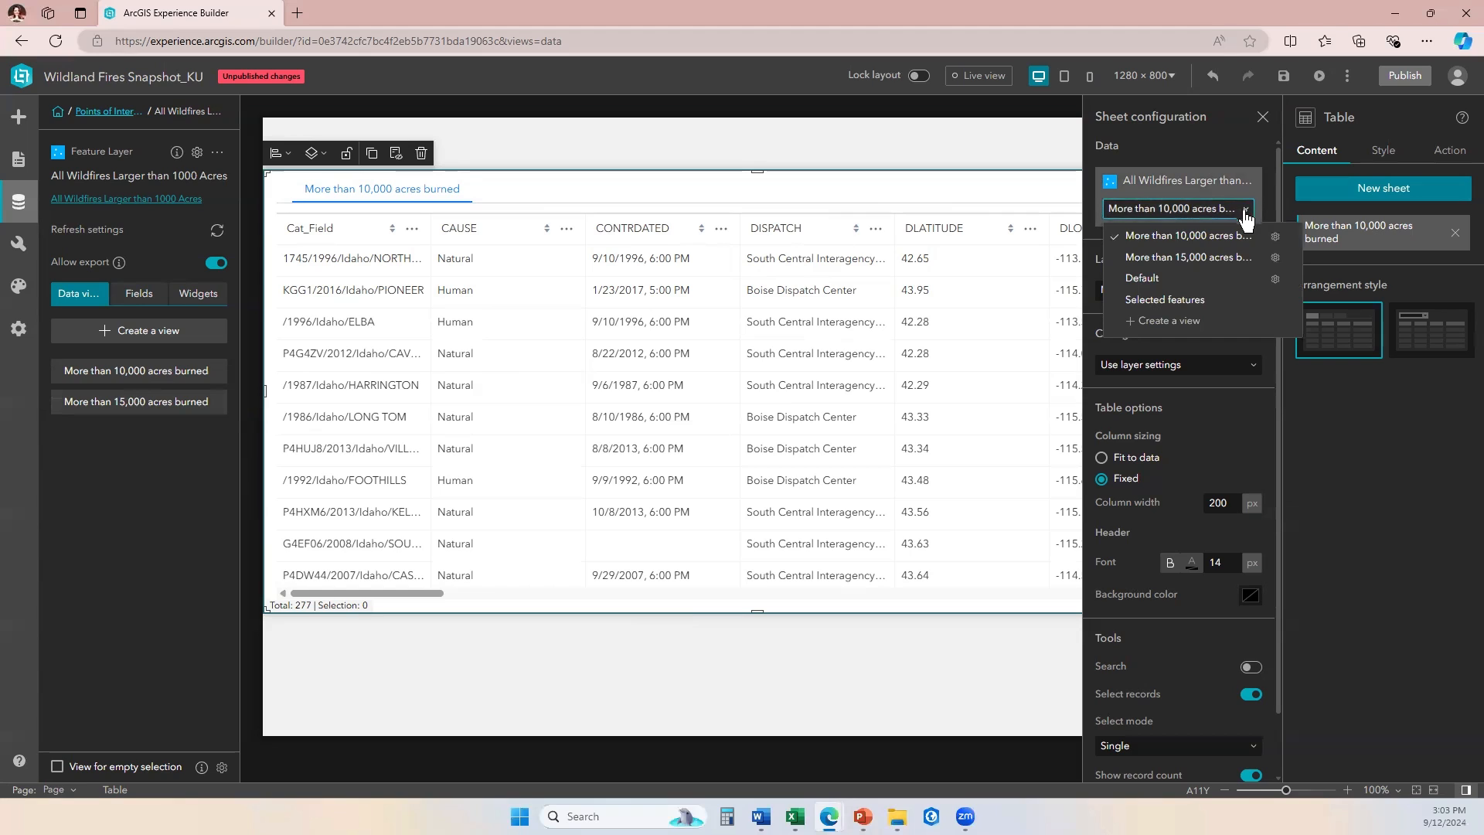
mouse_move(1187, 256)
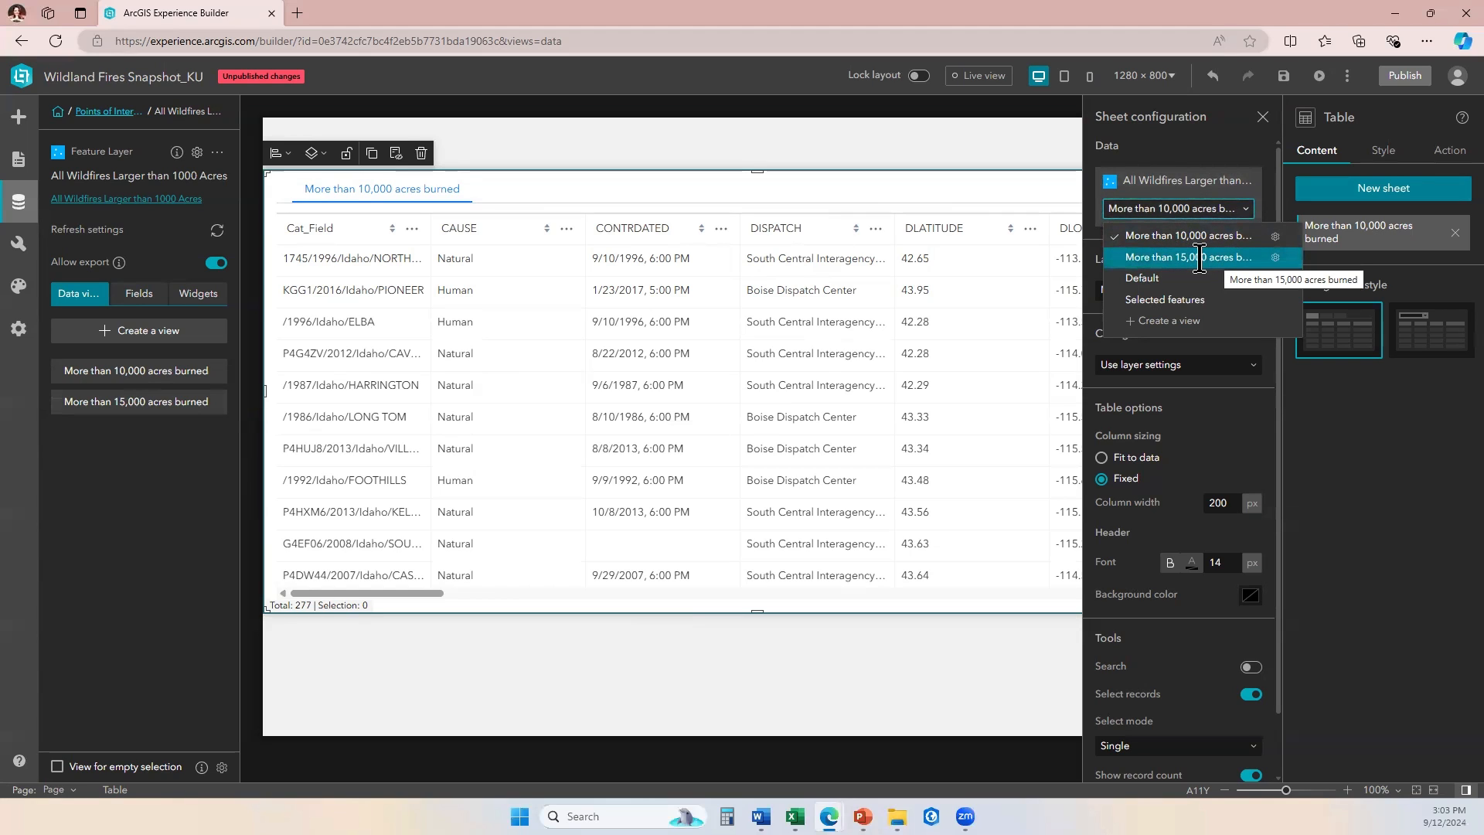
left_click(1195, 256)
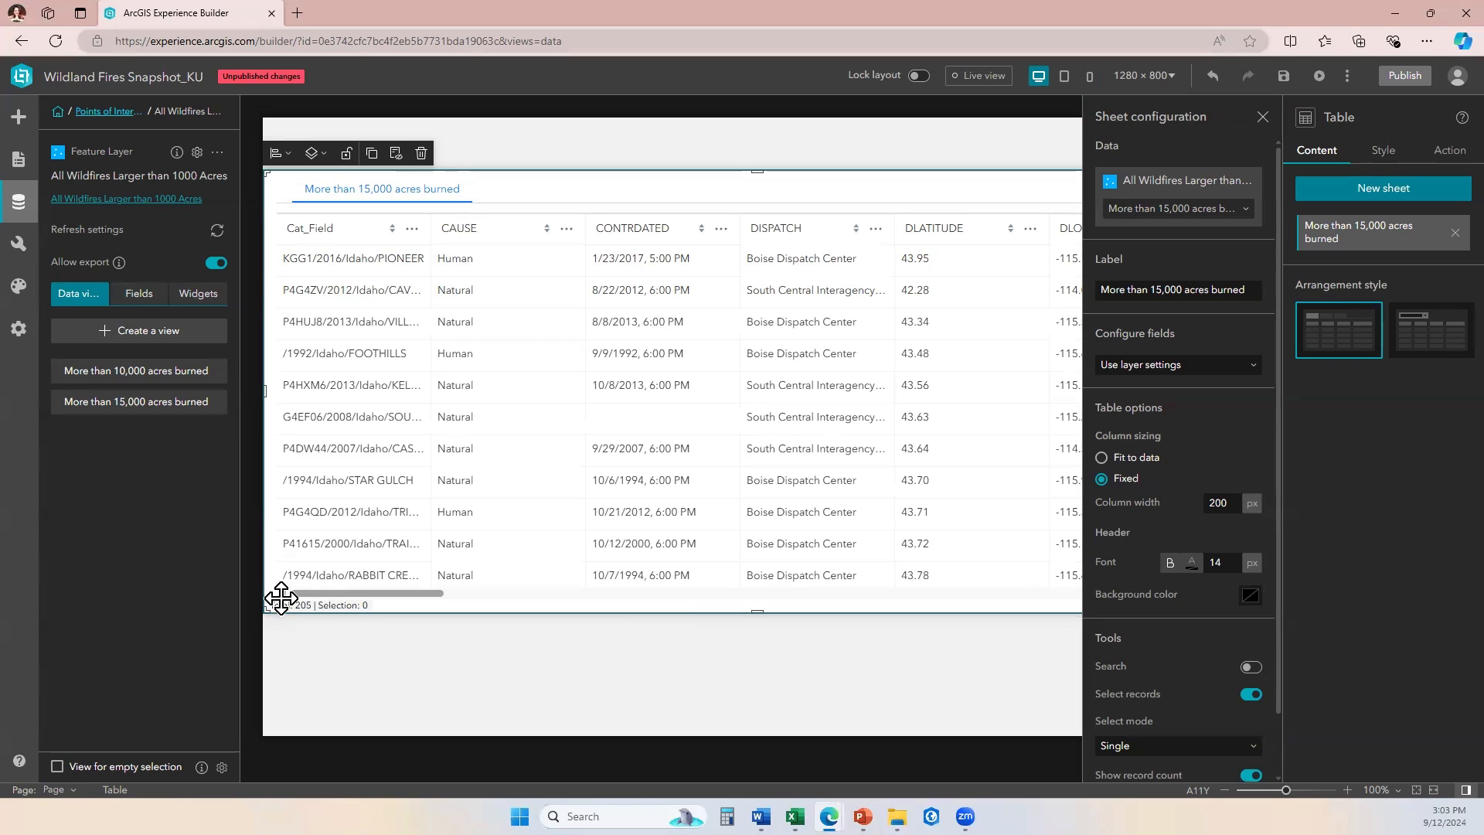
mouse_move(272, 669)
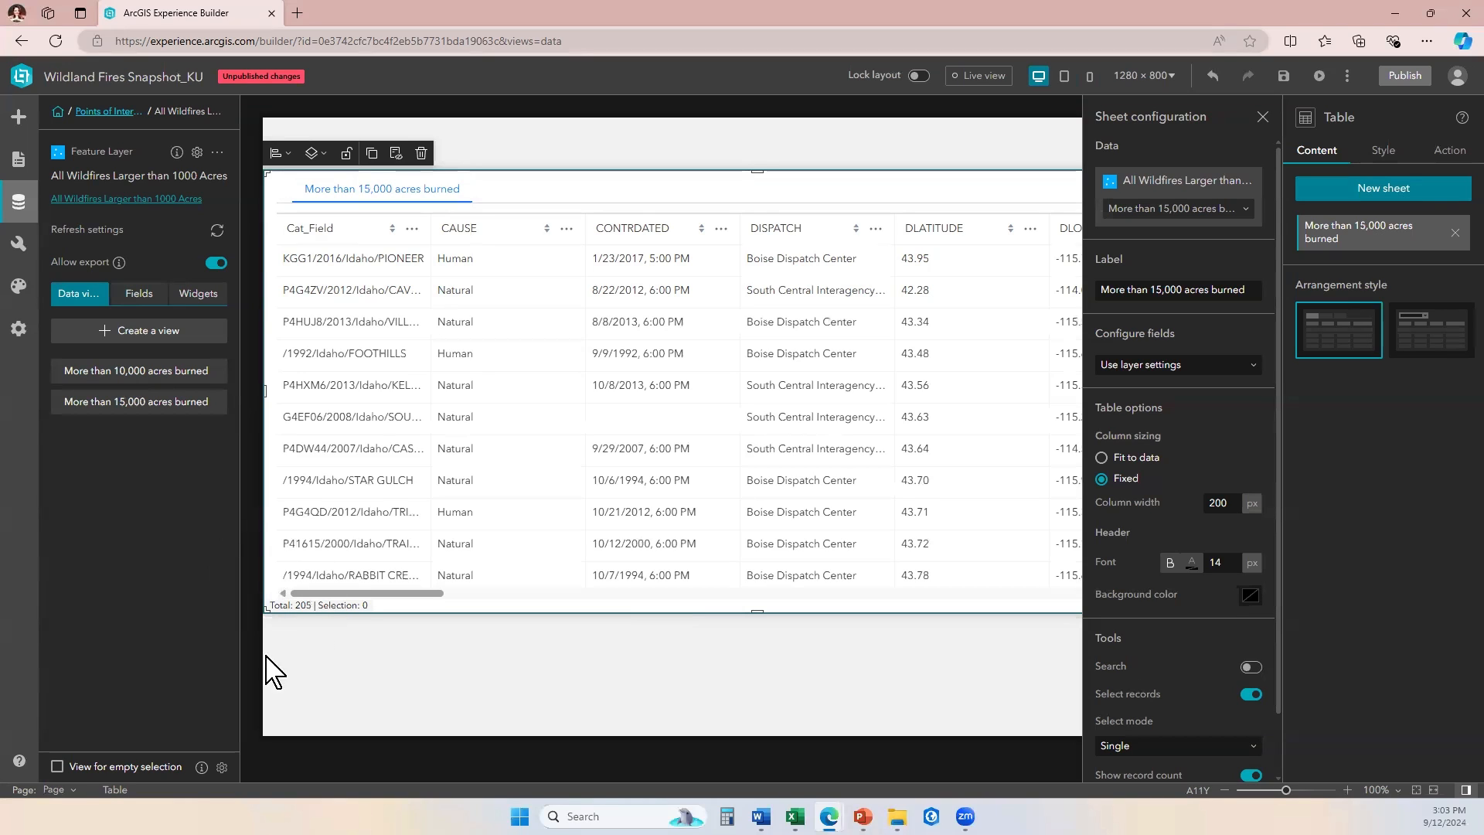
mouse_move(1228, 152)
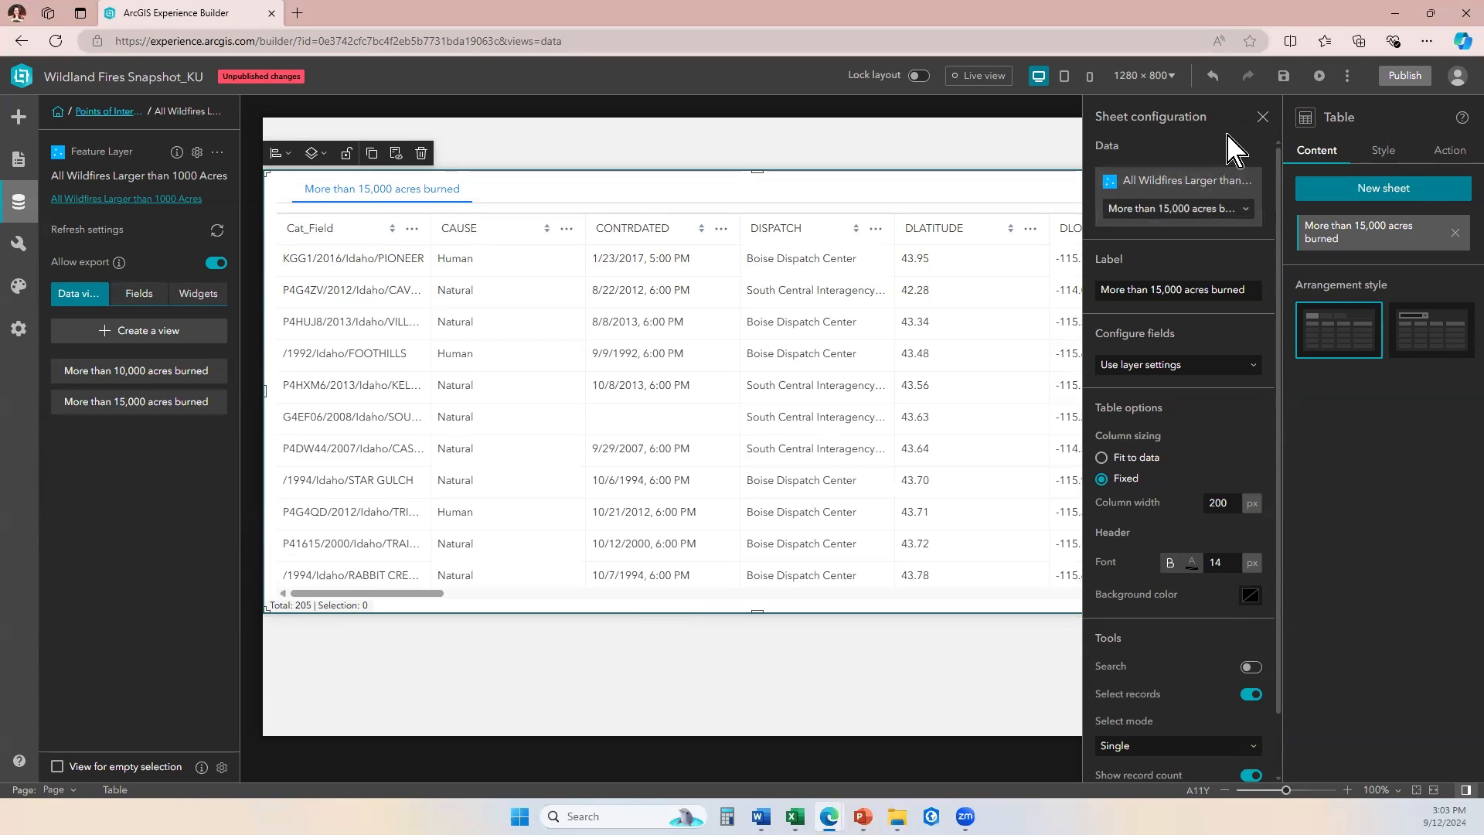
left_click(1262, 116)
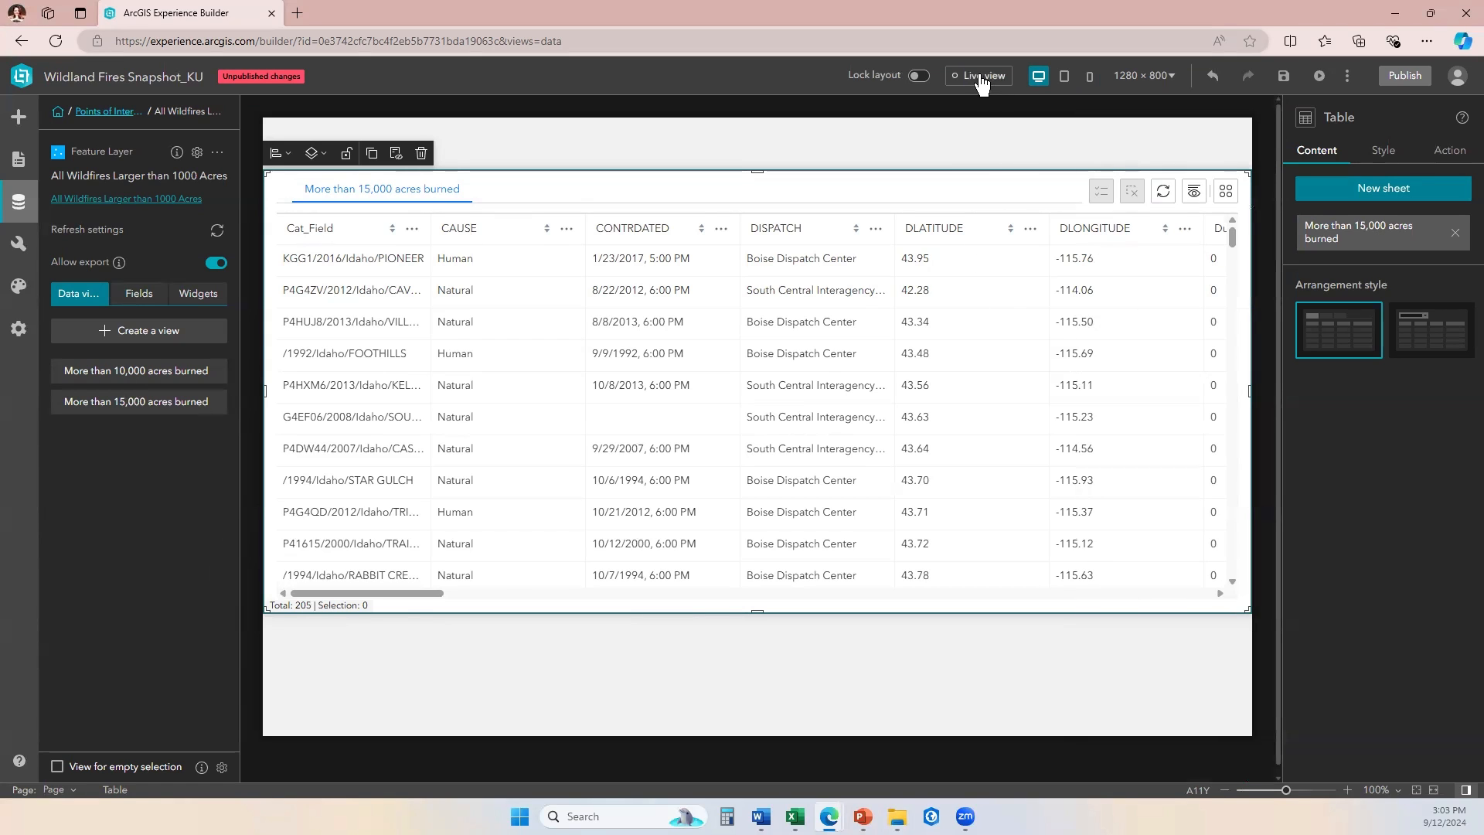
left_click(977, 76)
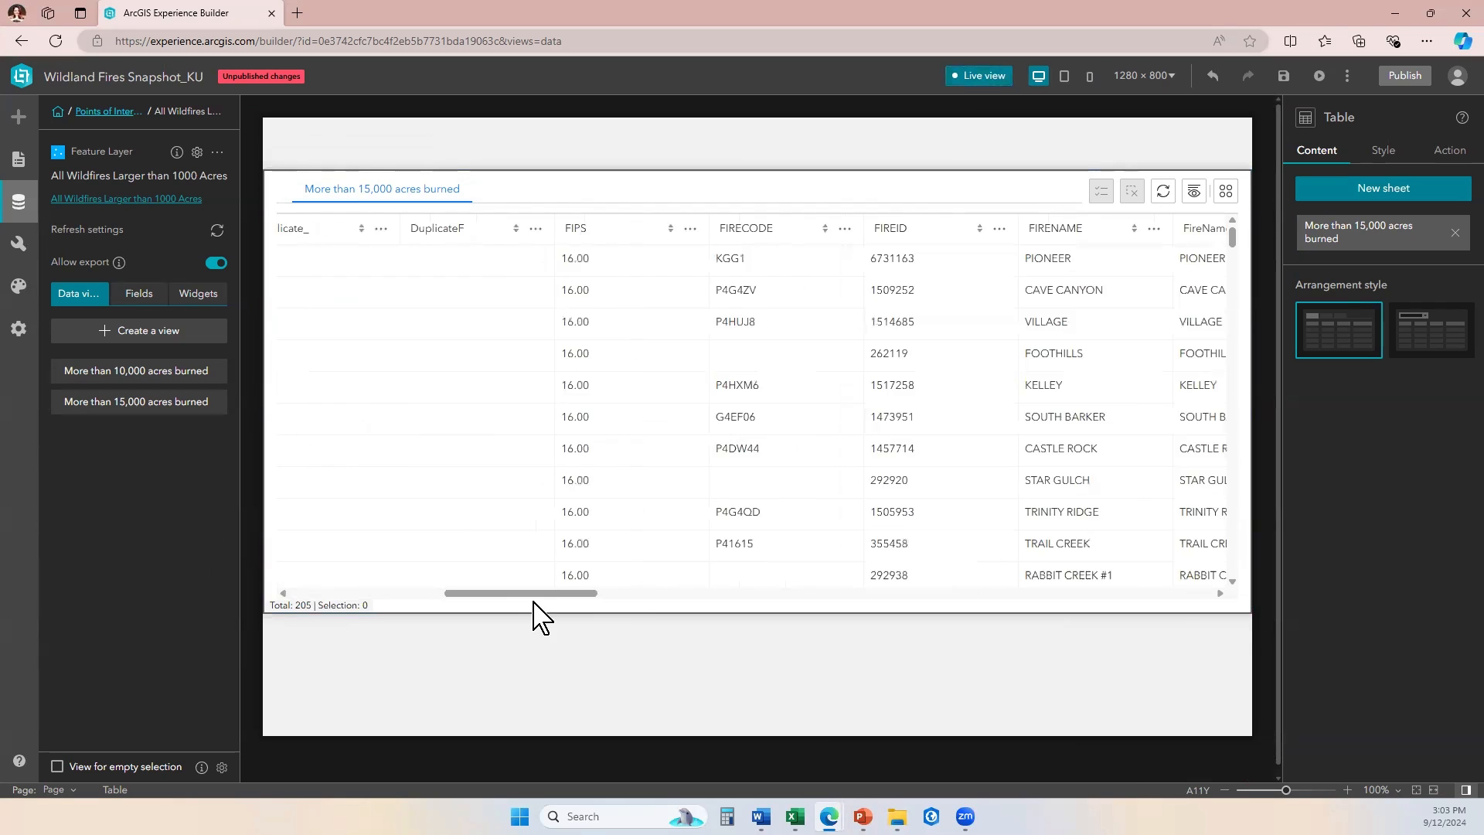
scroll("right", 3)
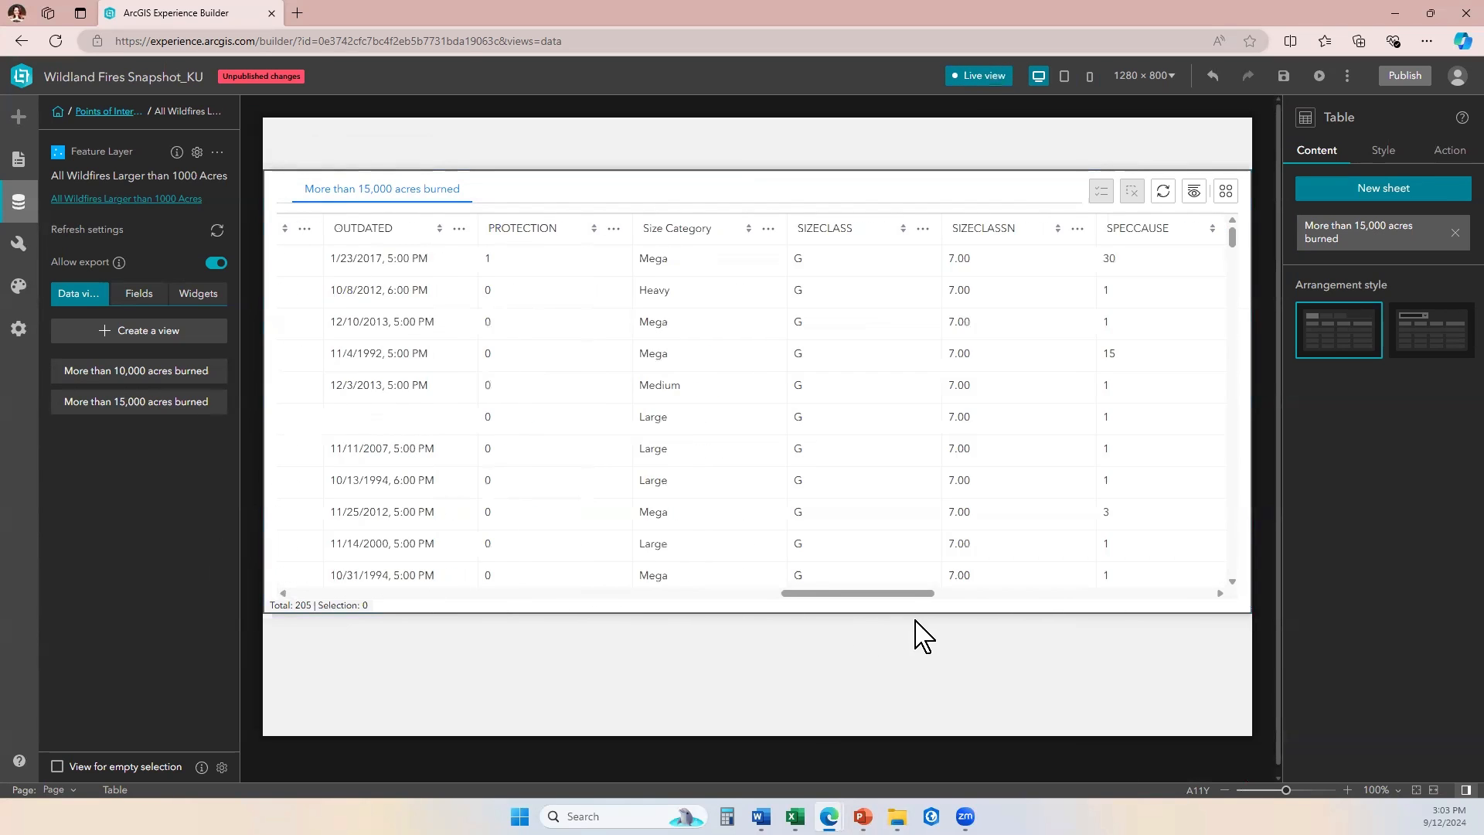
scroll("right", 3)
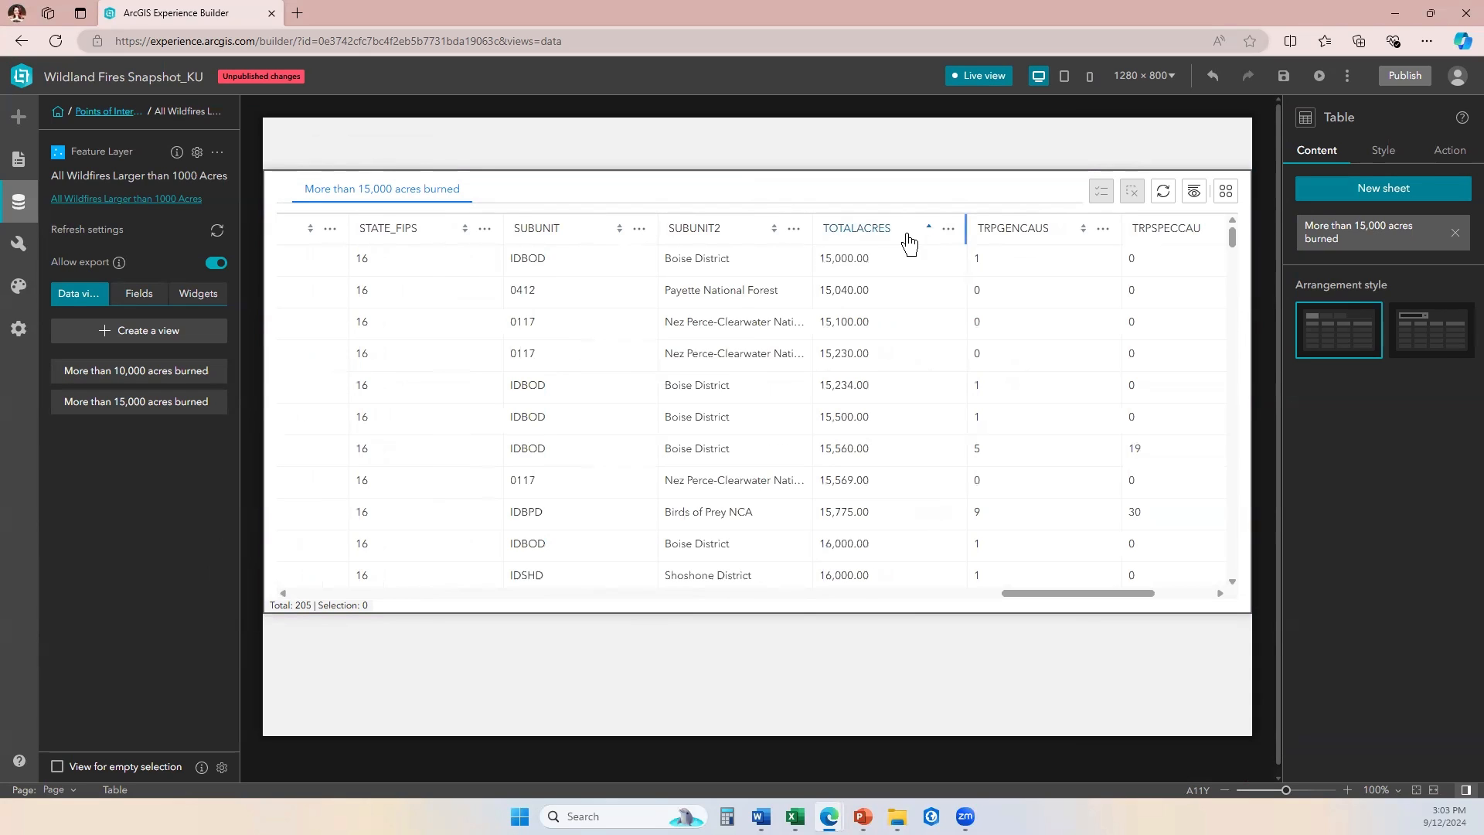
mouse_move(870, 263)
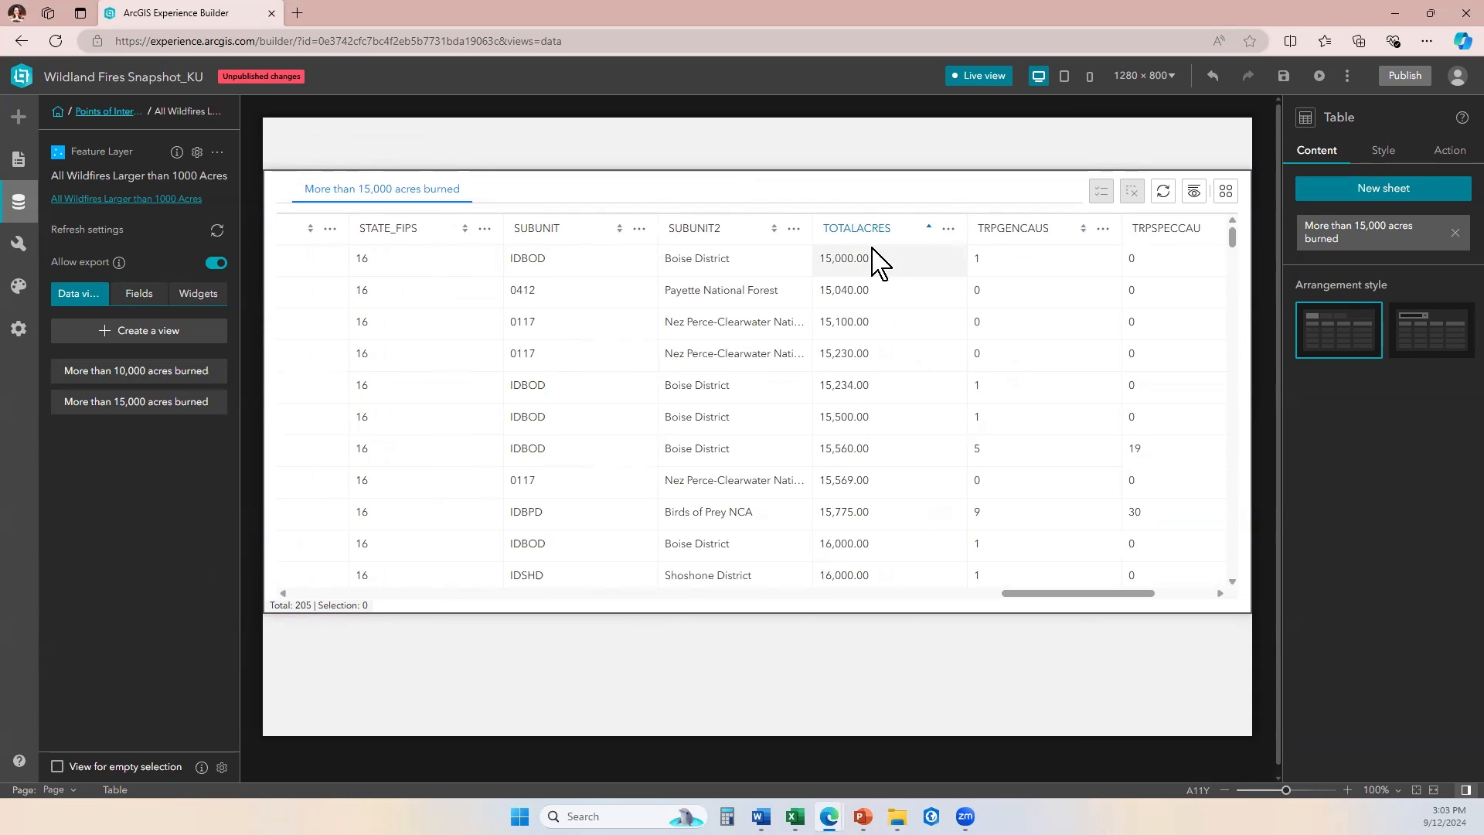
left_click(927, 227)
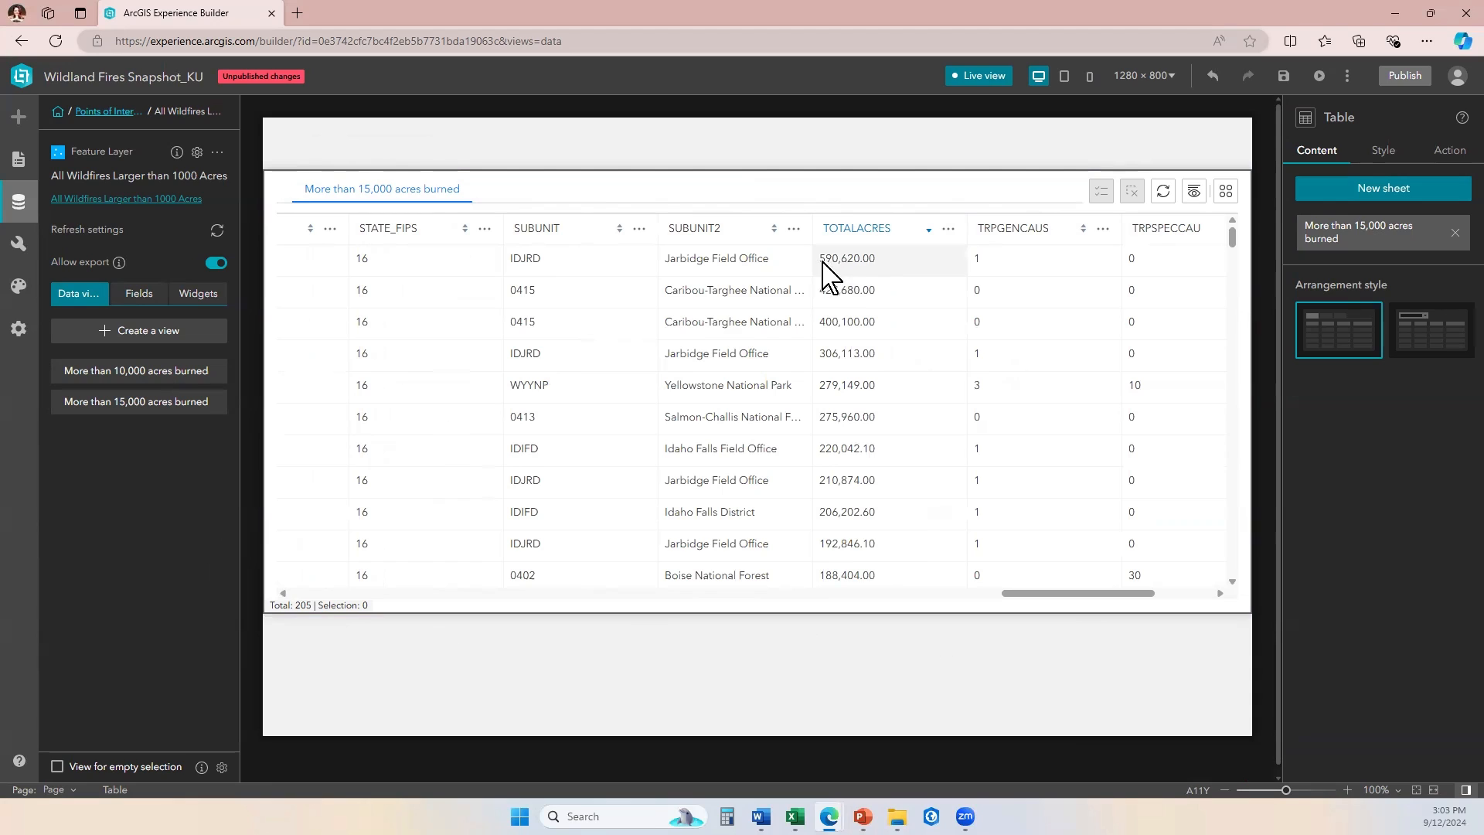
mouse_move(832, 284)
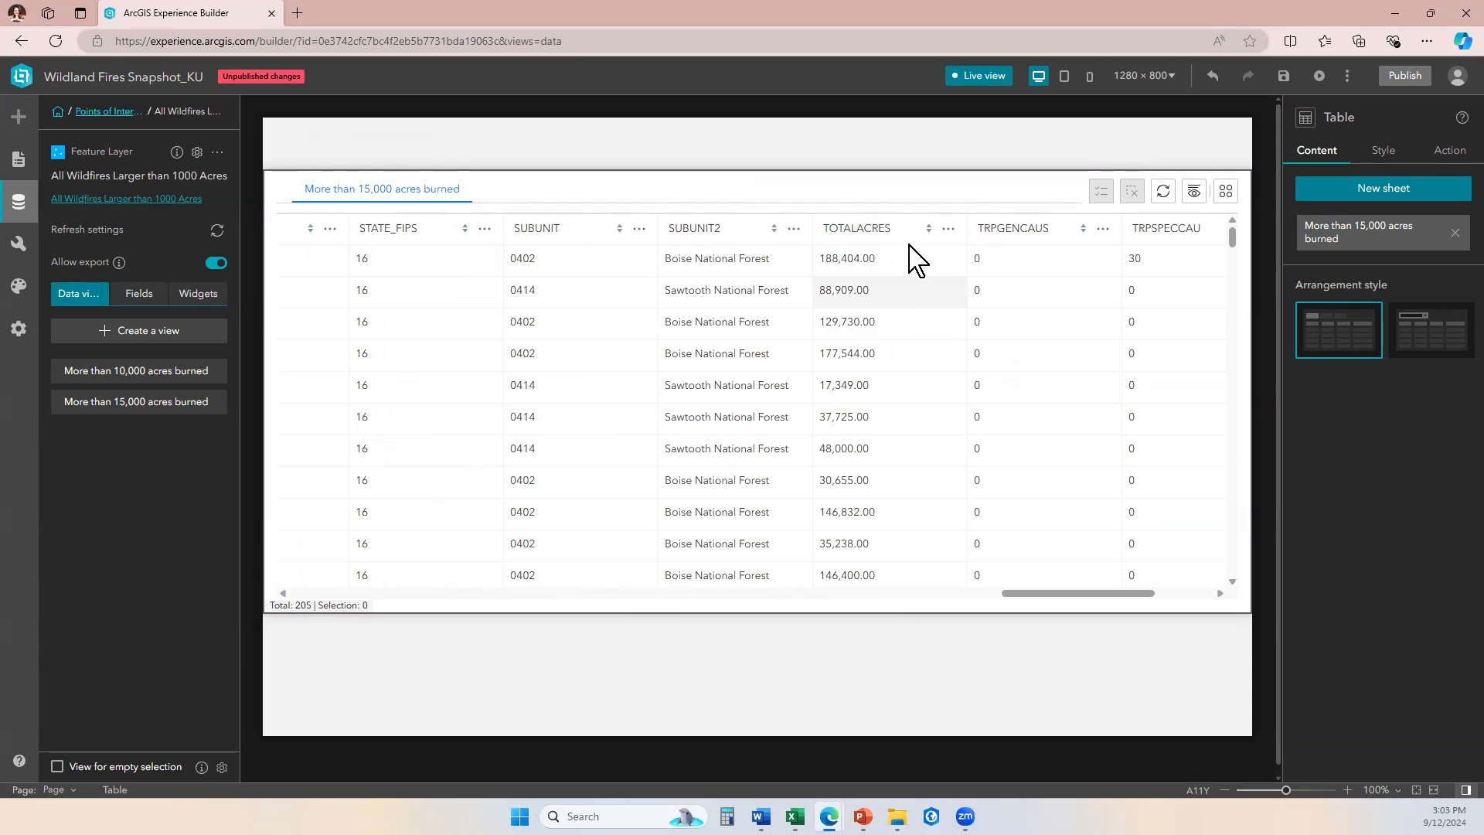
mouse_move(890, 303)
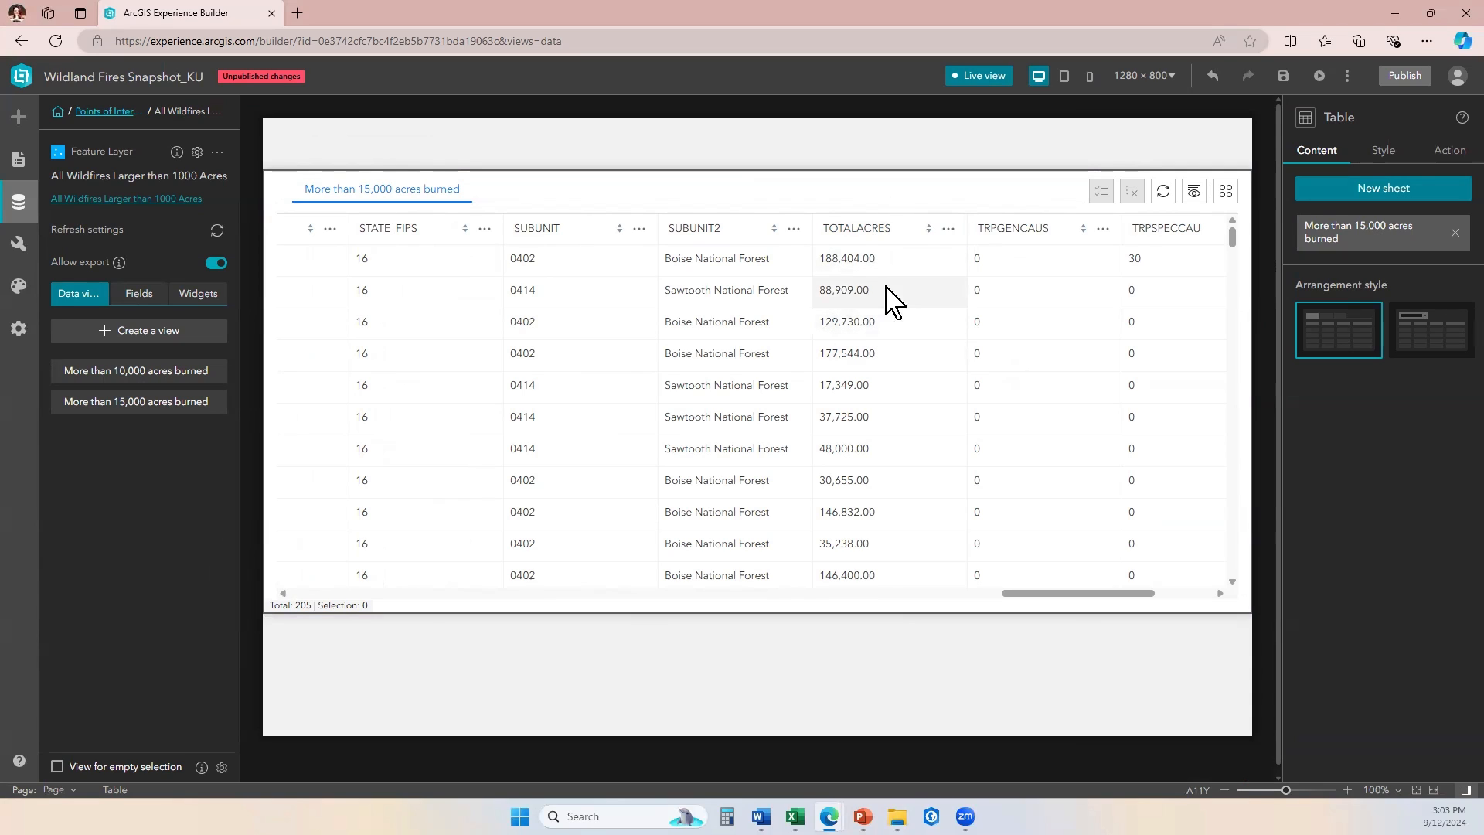
mouse_move(851, 303)
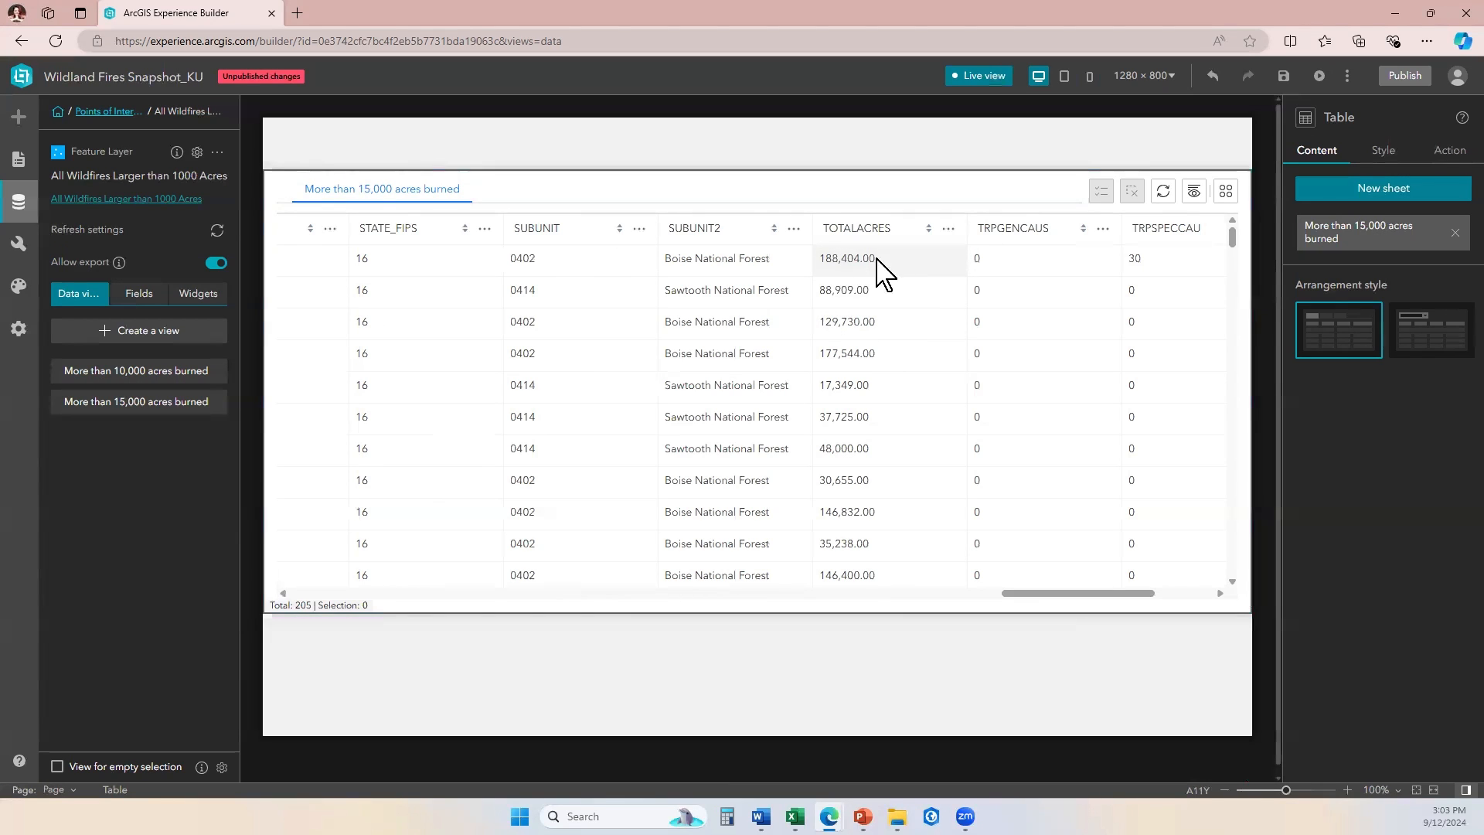
mouse_move(842, 295)
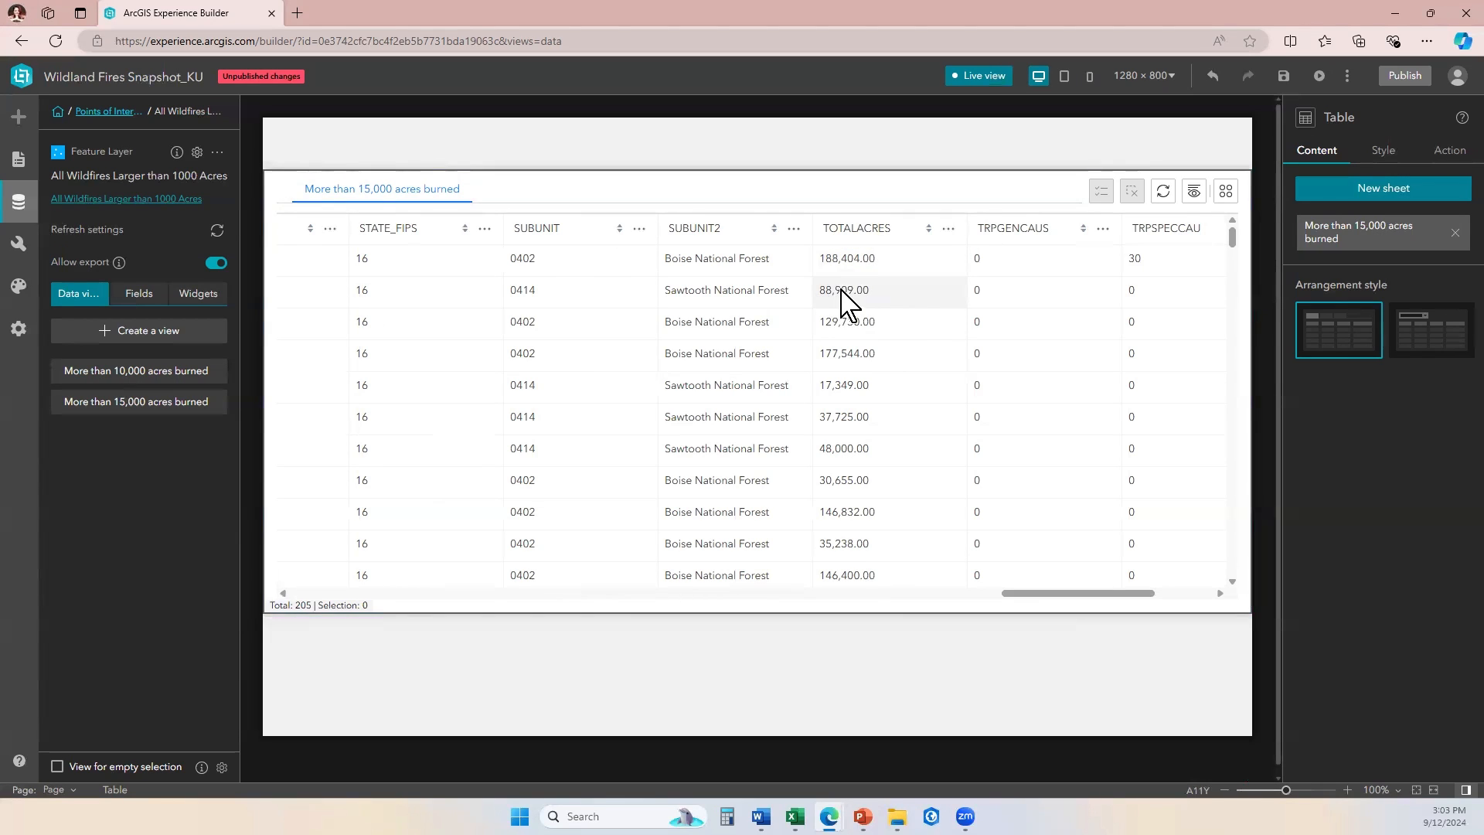
mouse_move(890, 340)
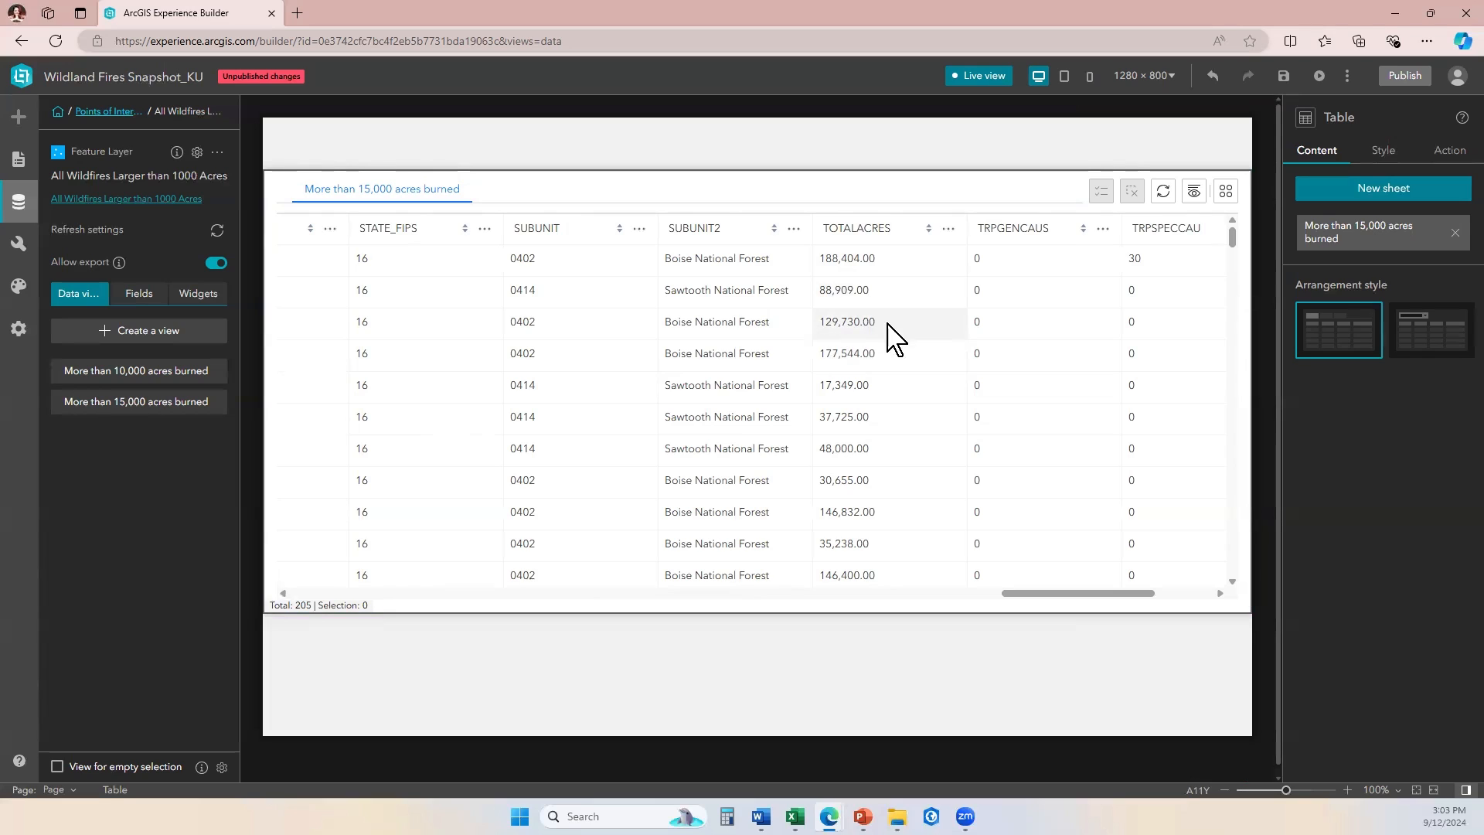
mouse_move(842, 383)
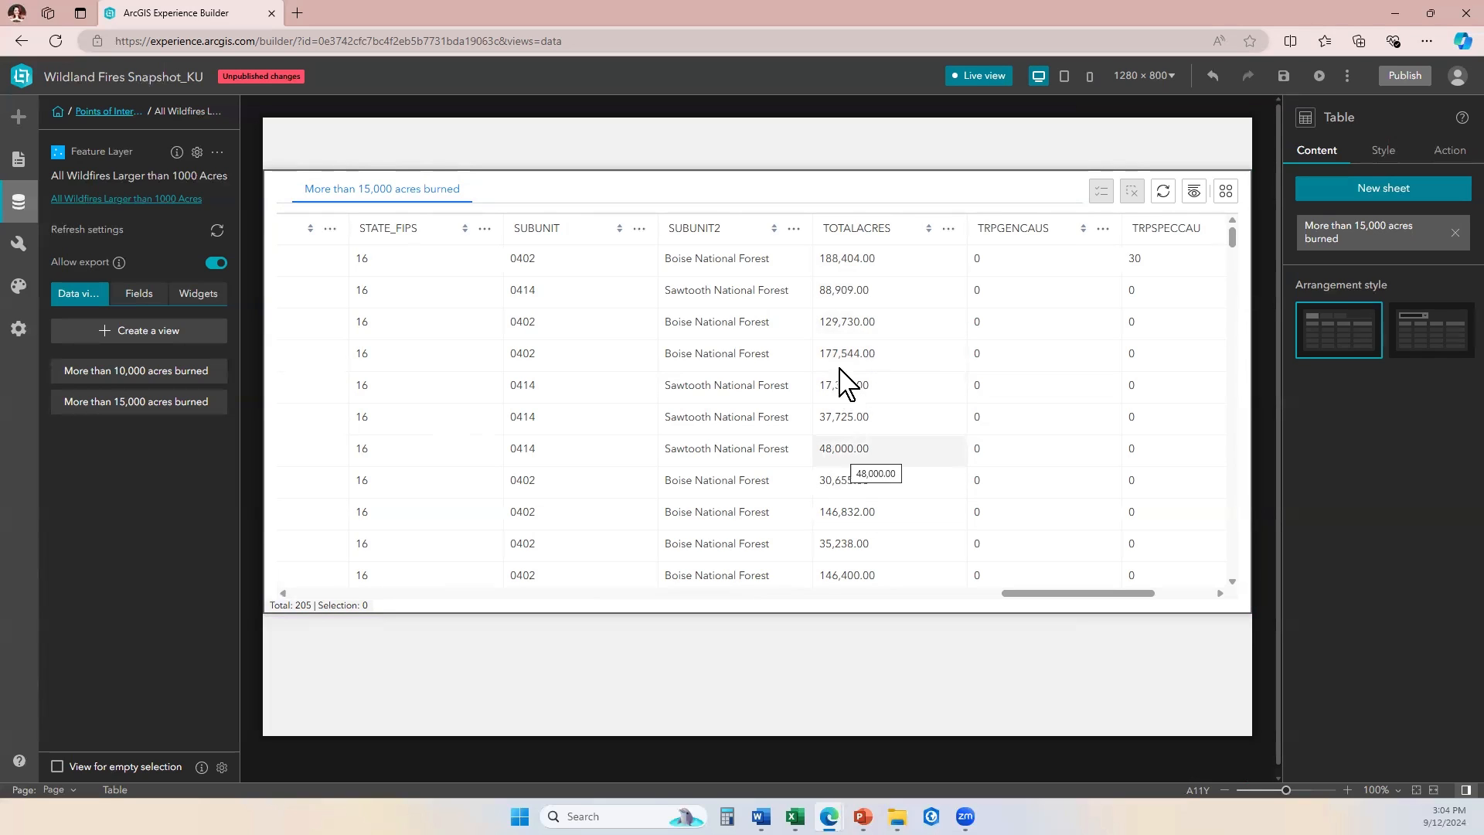
mouse_move(843, 383)
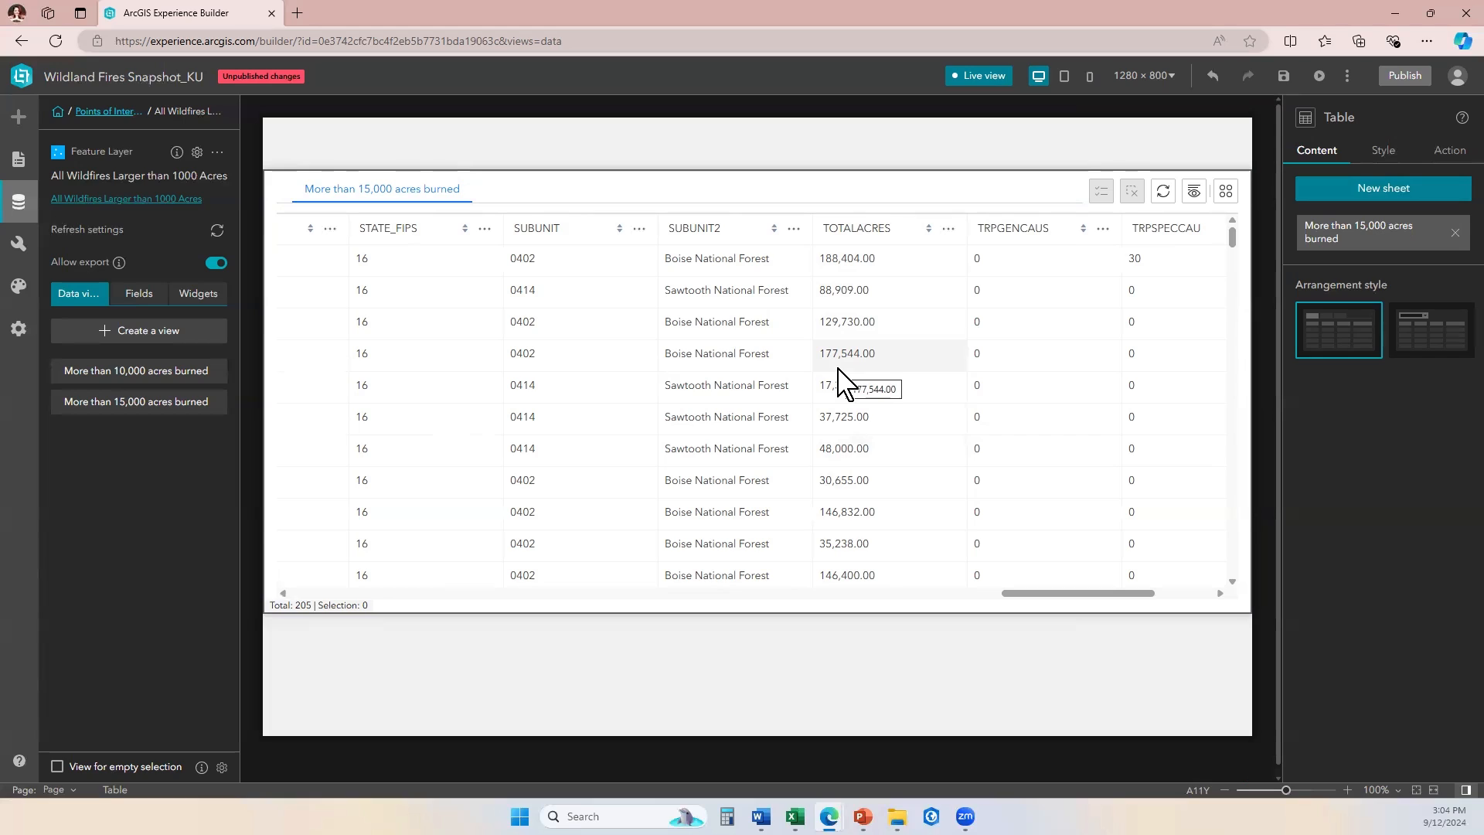
mouse_move(1324, 281)
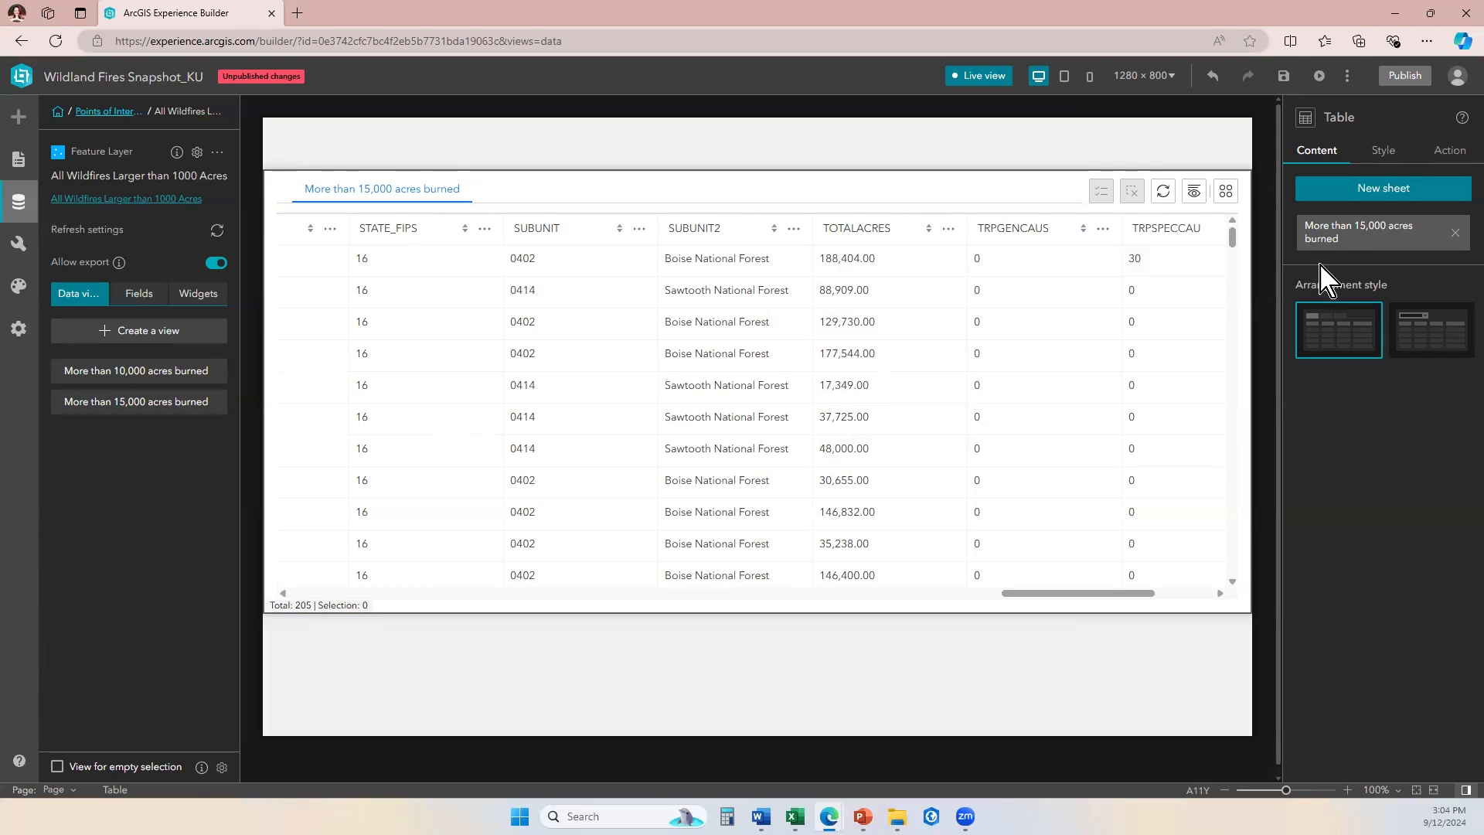
Edit the 'More than 15,000 acres burned' view from the sheet settings and go to its sort settings.
left_click(1380, 232)
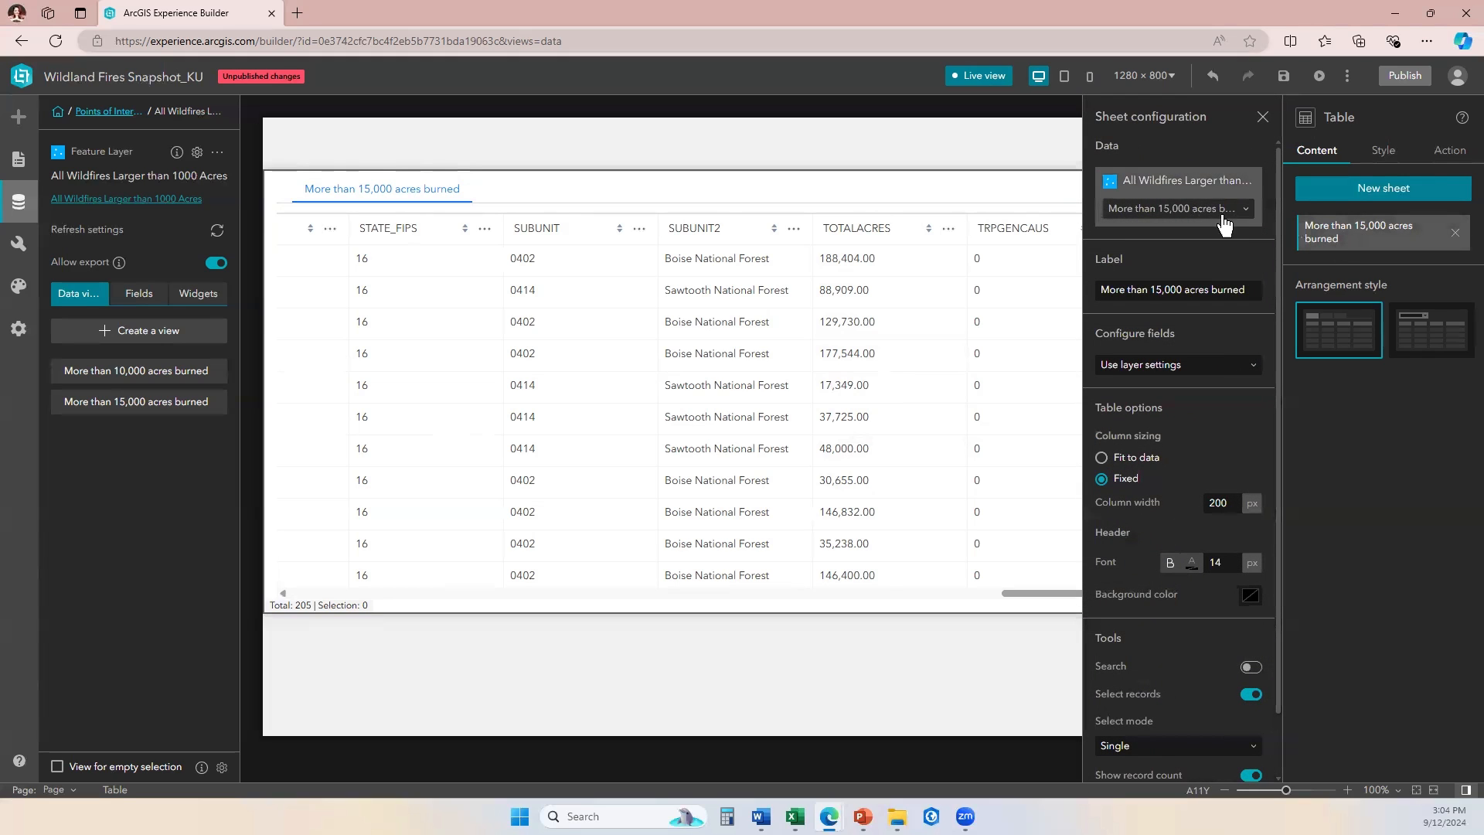
left_click(1174, 209)
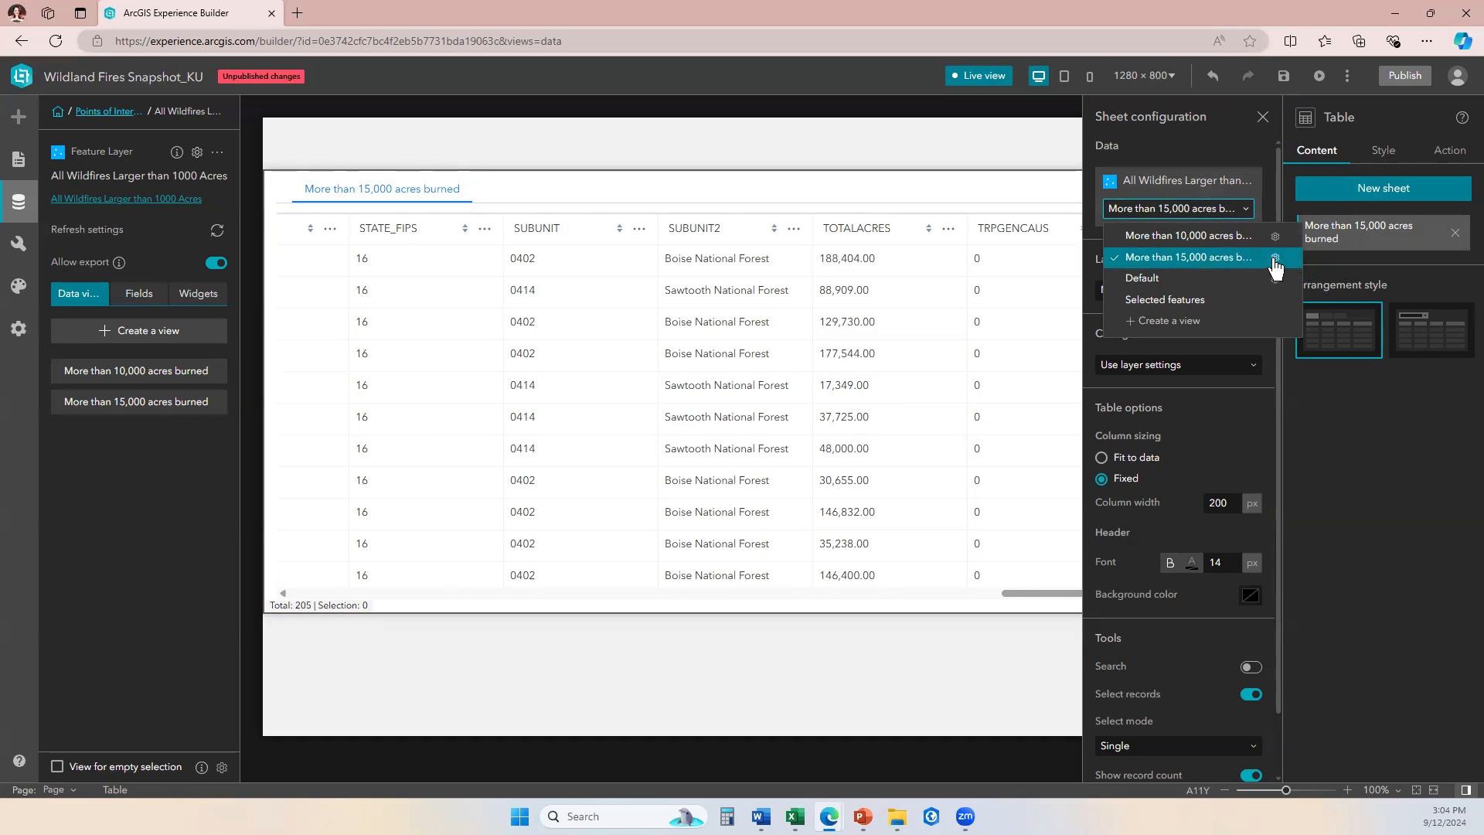
left_click(1275, 263)
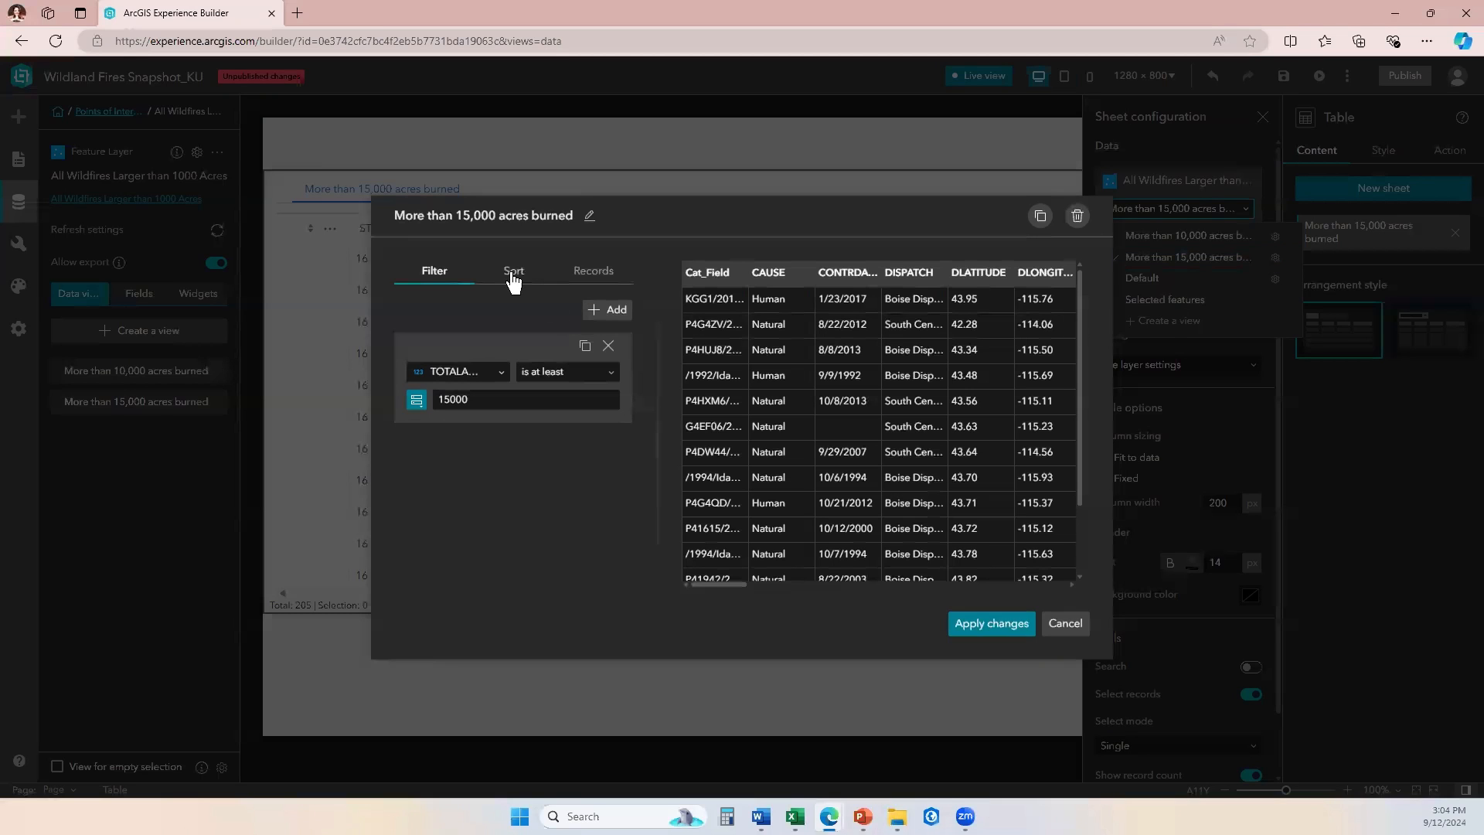
mouse_move(513, 272)
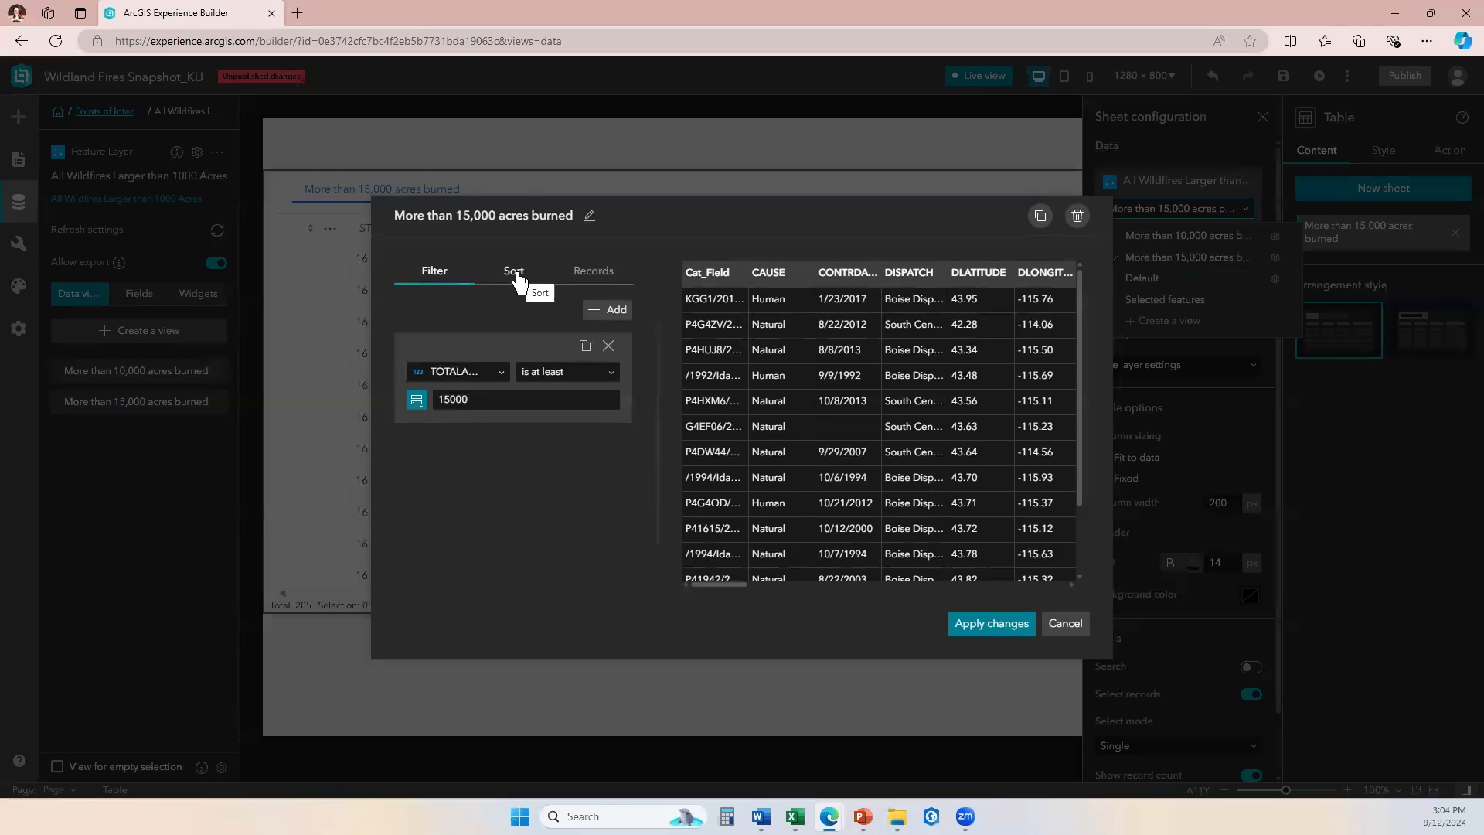
left_click(513, 272)
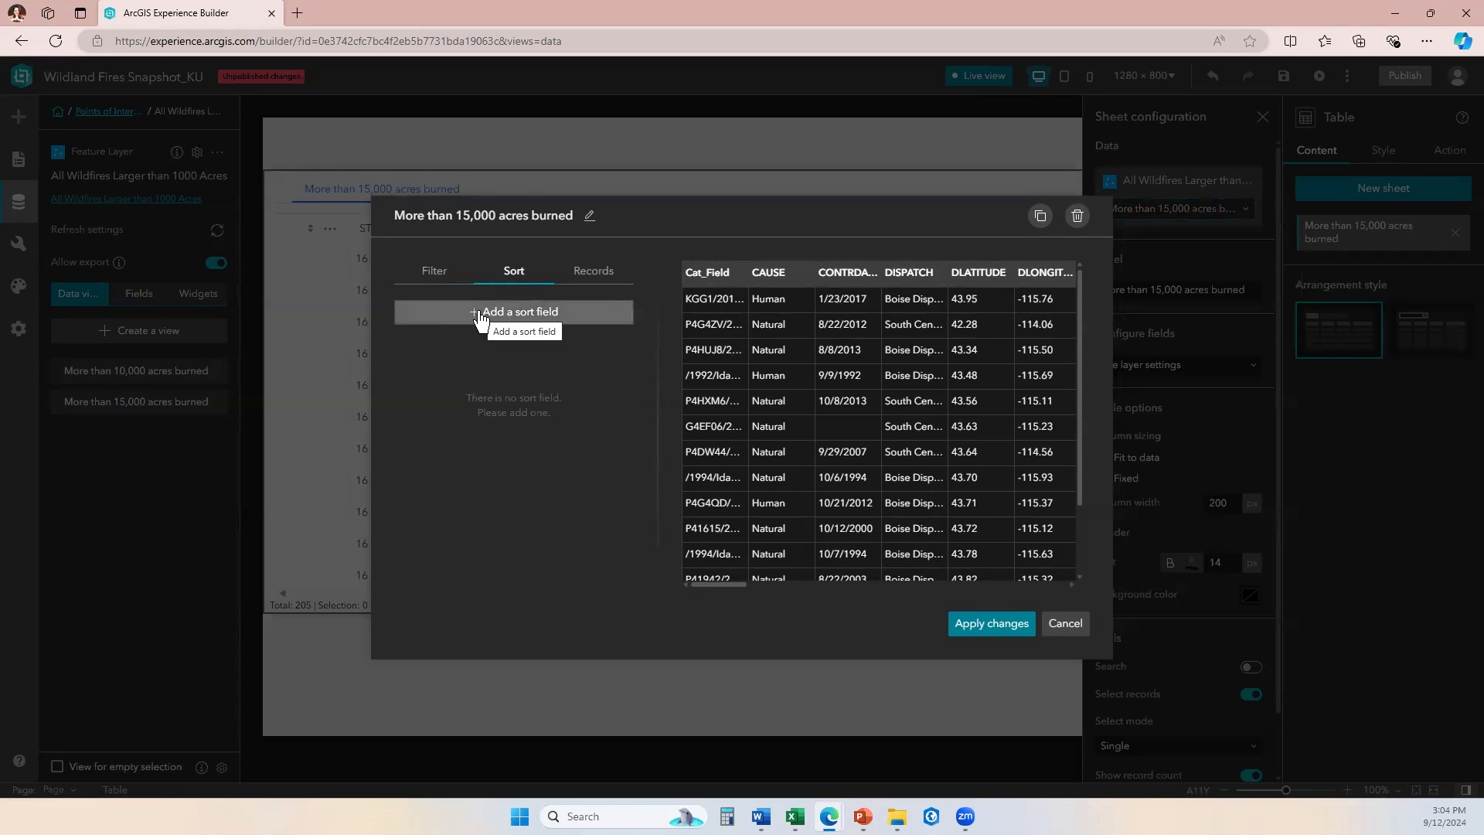
Add TOTALACRES as the sort field with descending (largest first) order.
left_click(520, 310)
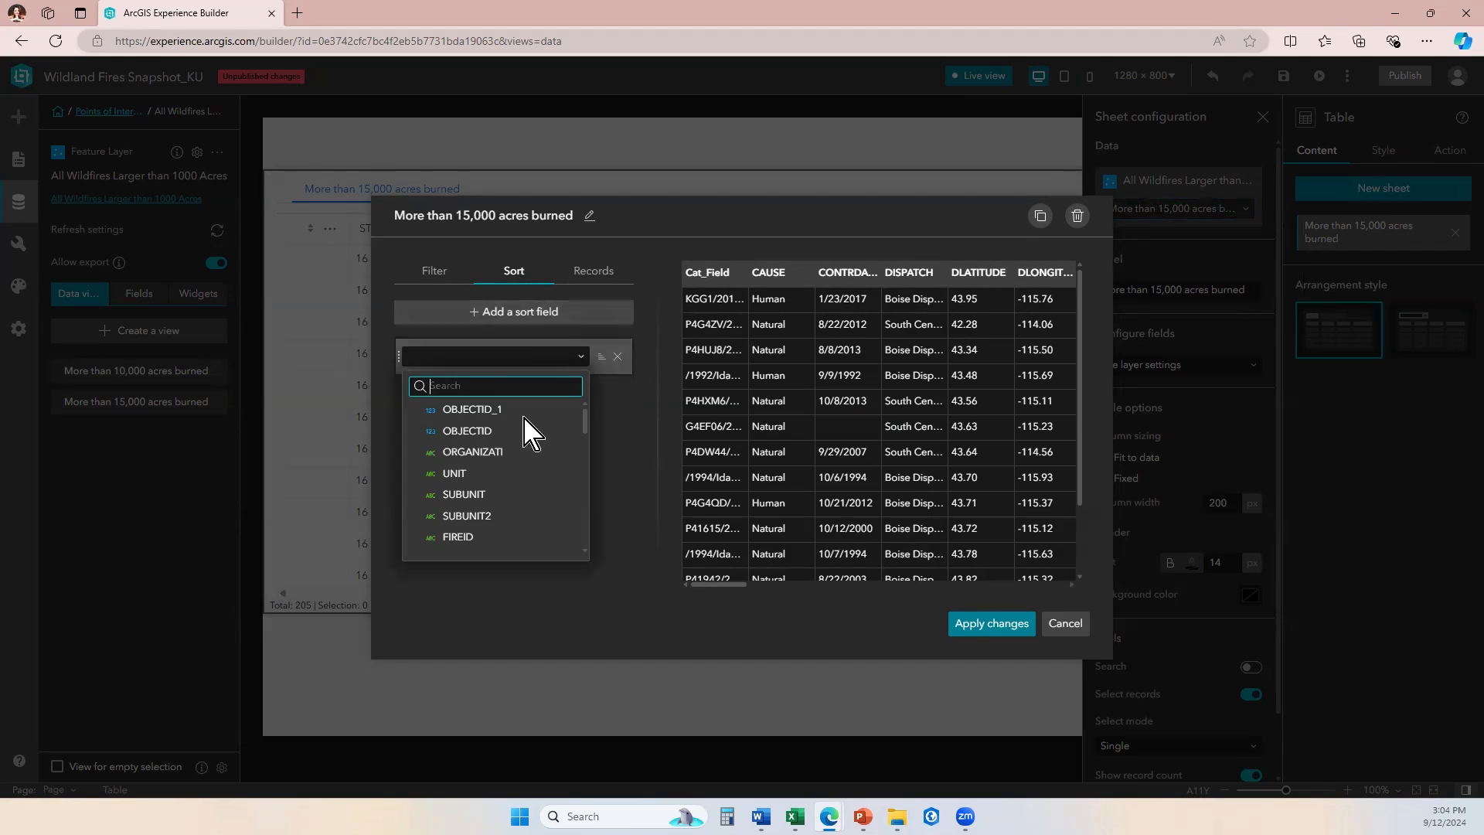
type("aca")
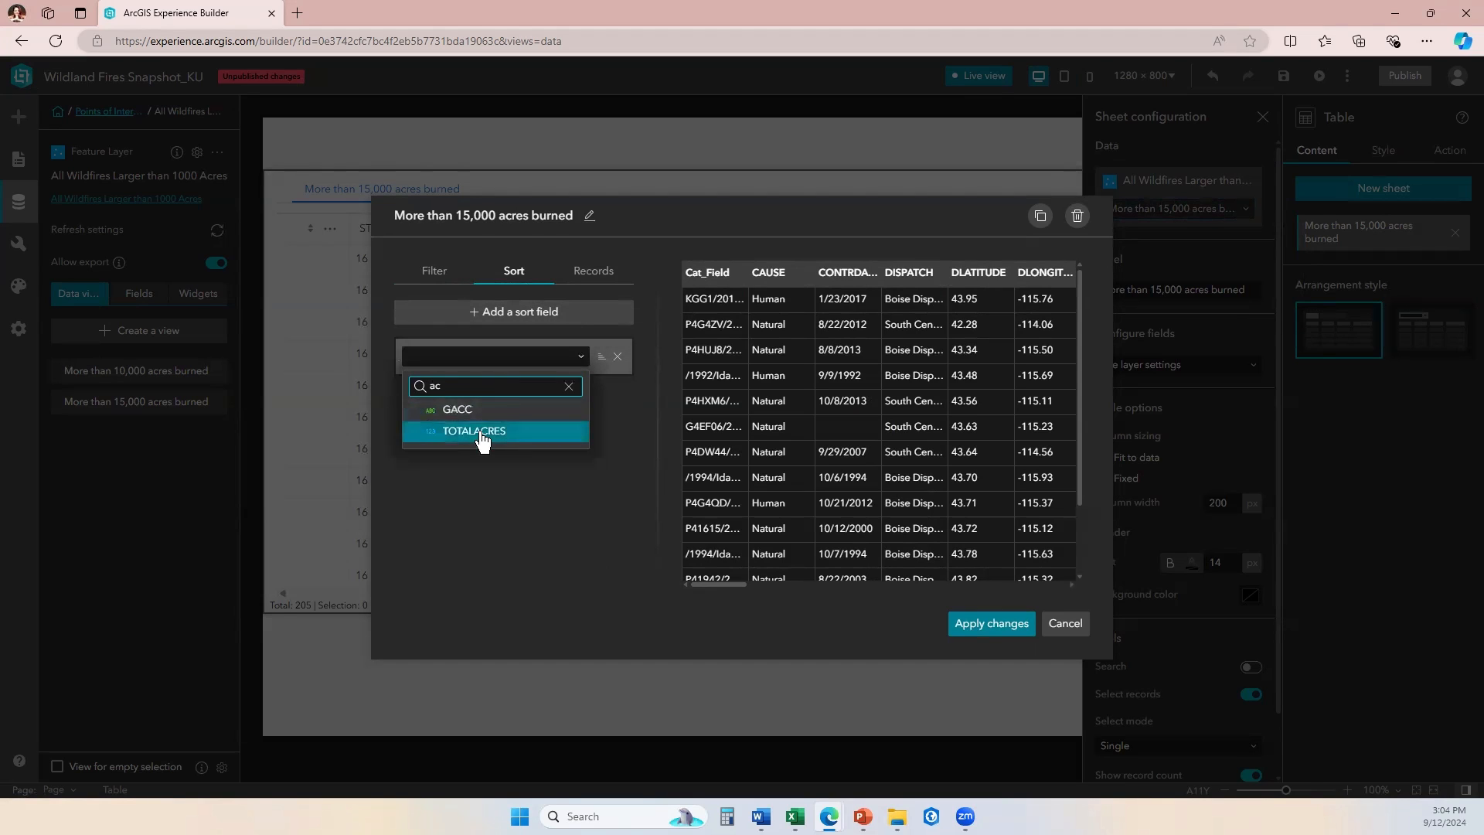
left_click(474, 431)
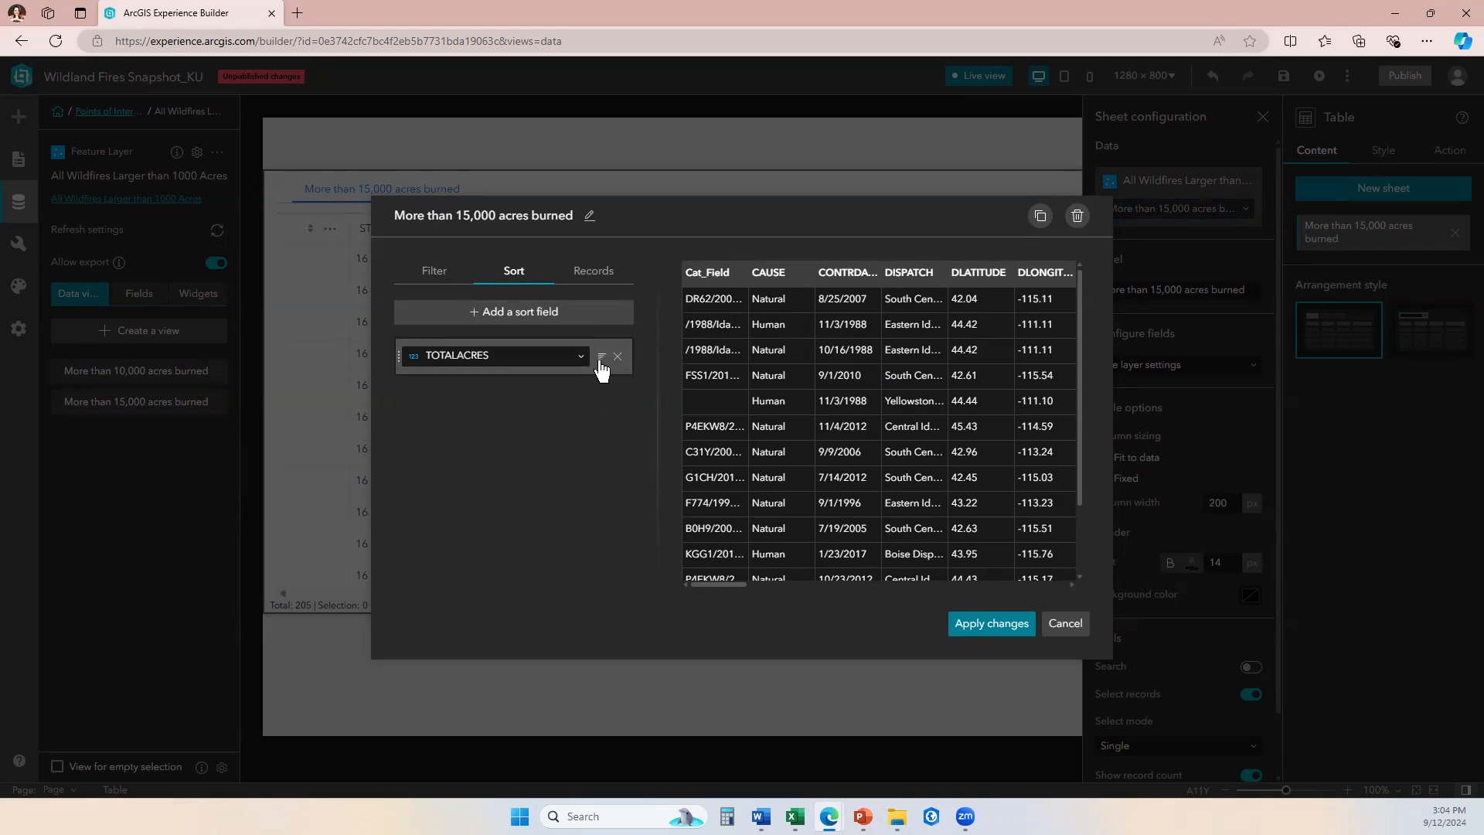
left_click(601, 357)
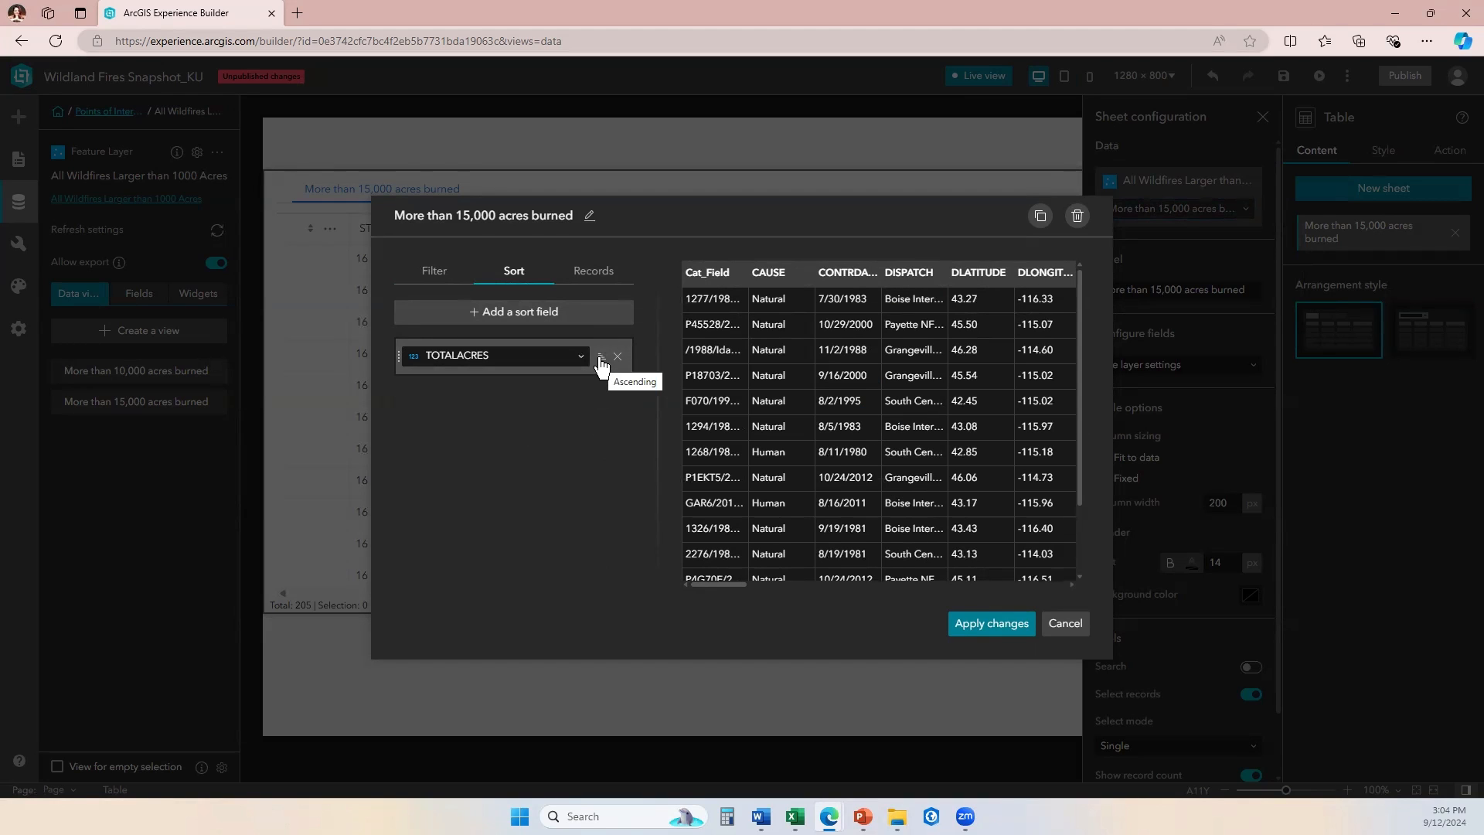
left_click(599, 359)
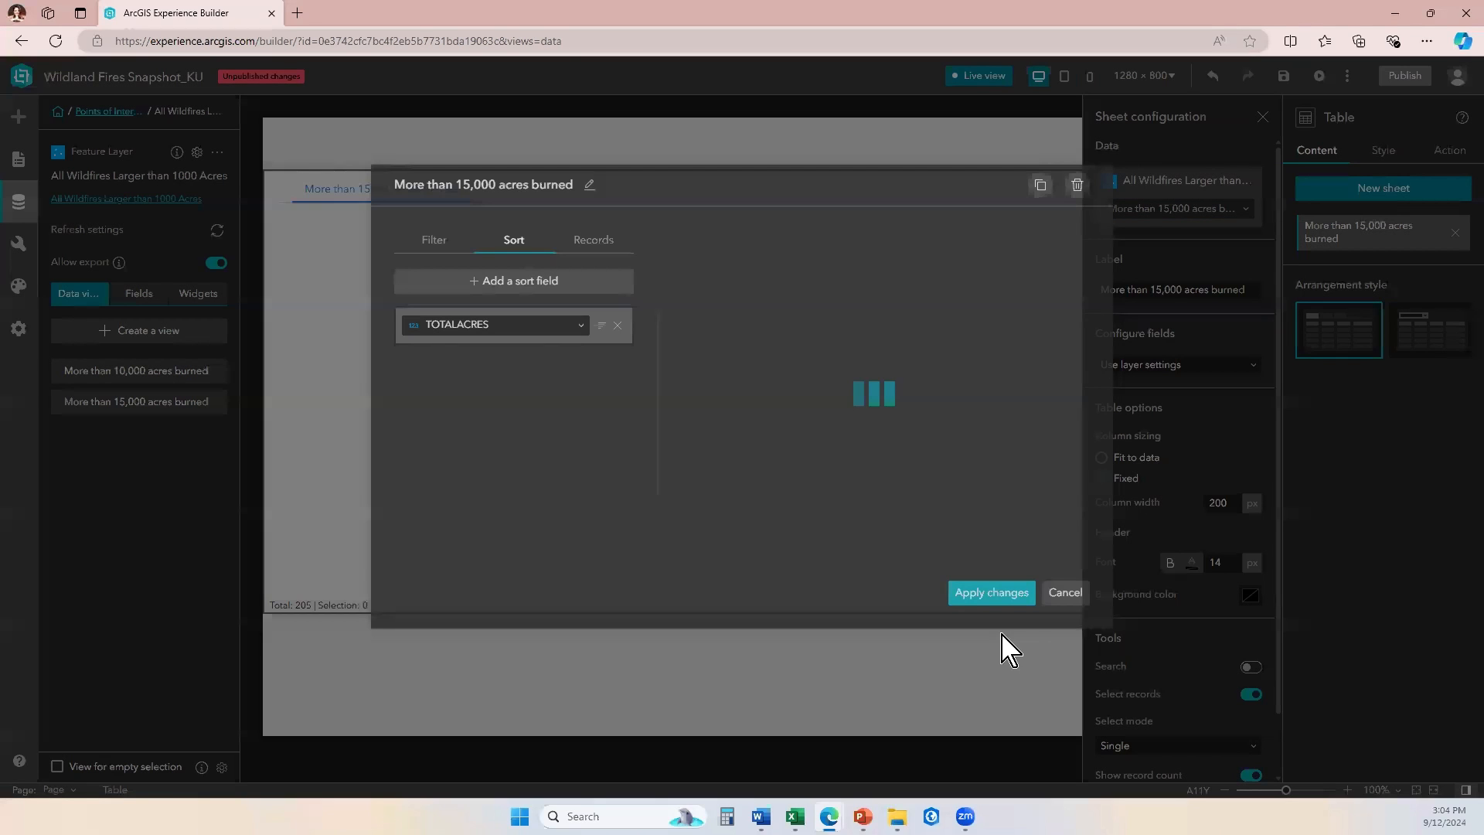
Apply the sort, close sheet settings, and view the TOTALACRES column ordered largest first.
left_click(989, 591)
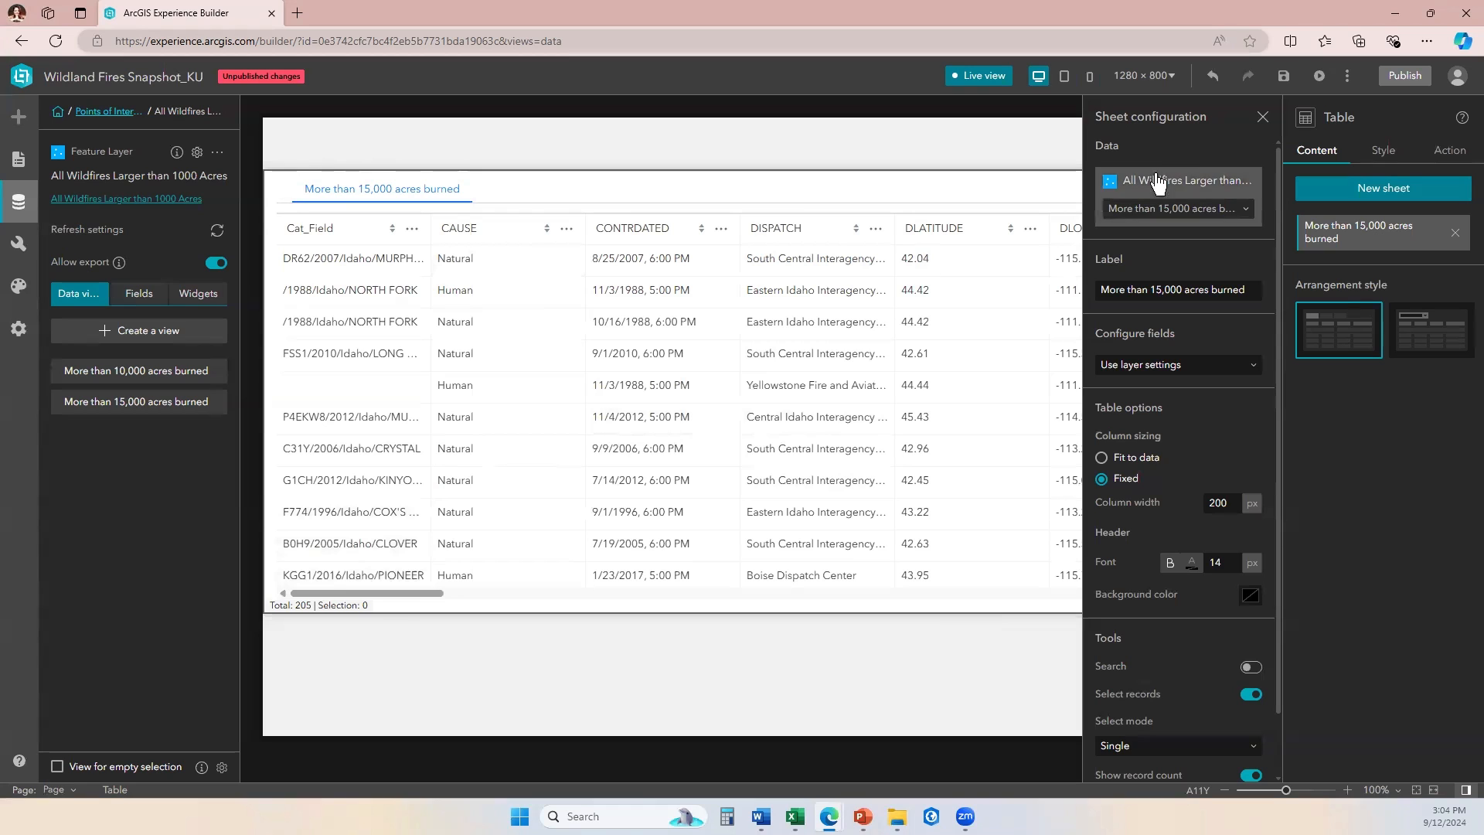
left_click(1261, 116)
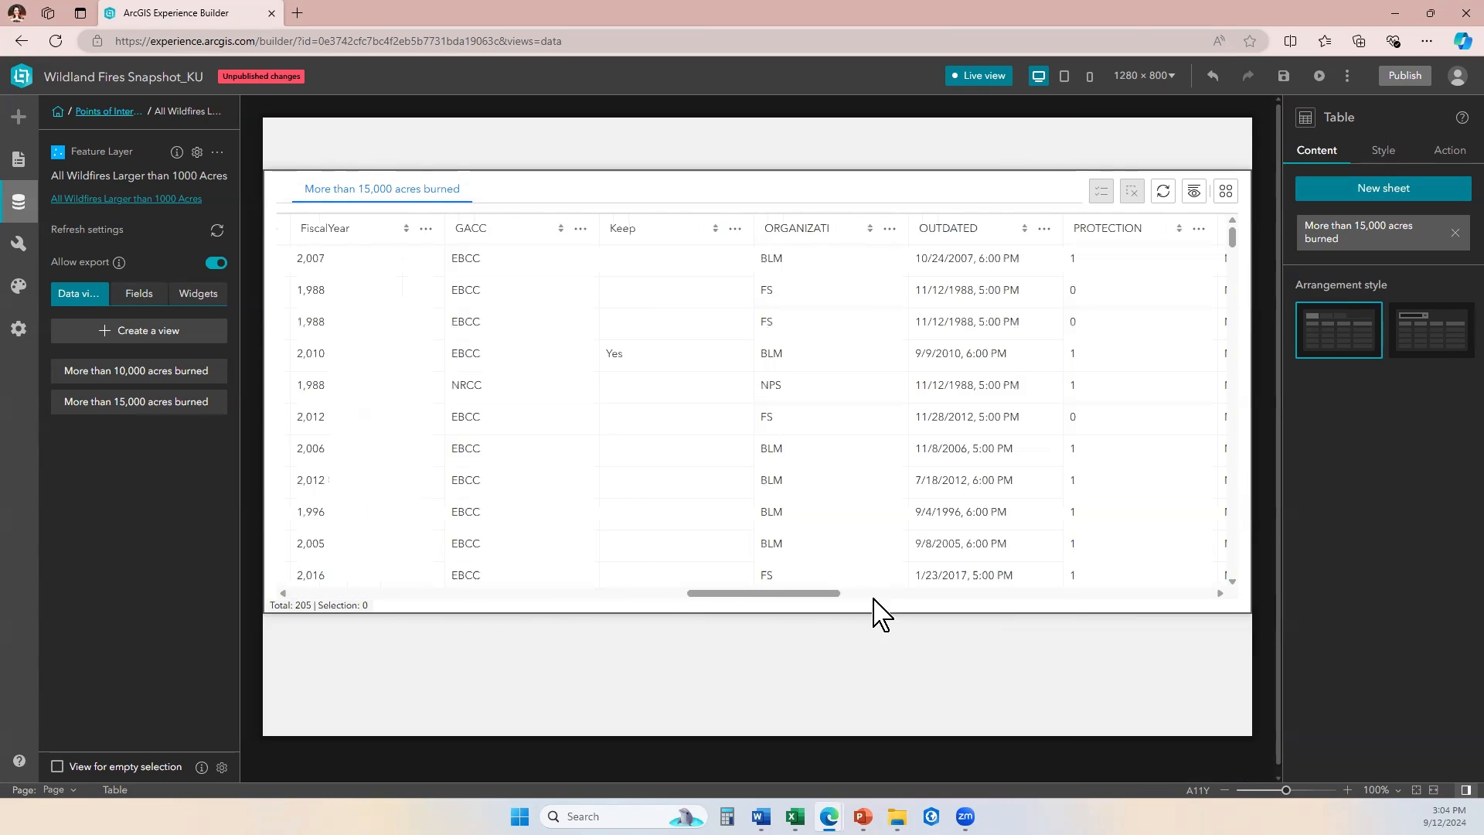
scroll("right", 3)
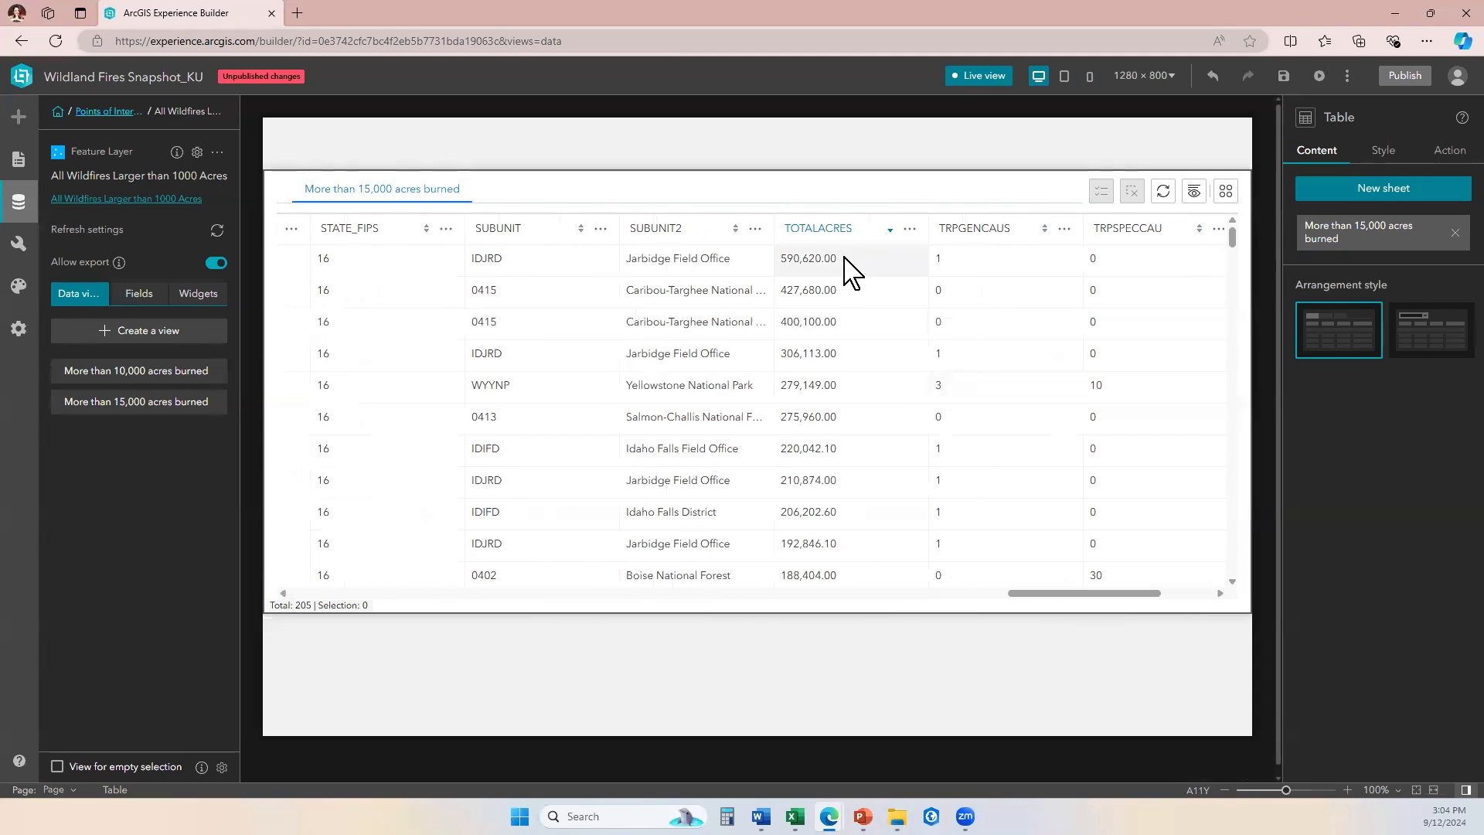
mouse_move(811, 280)
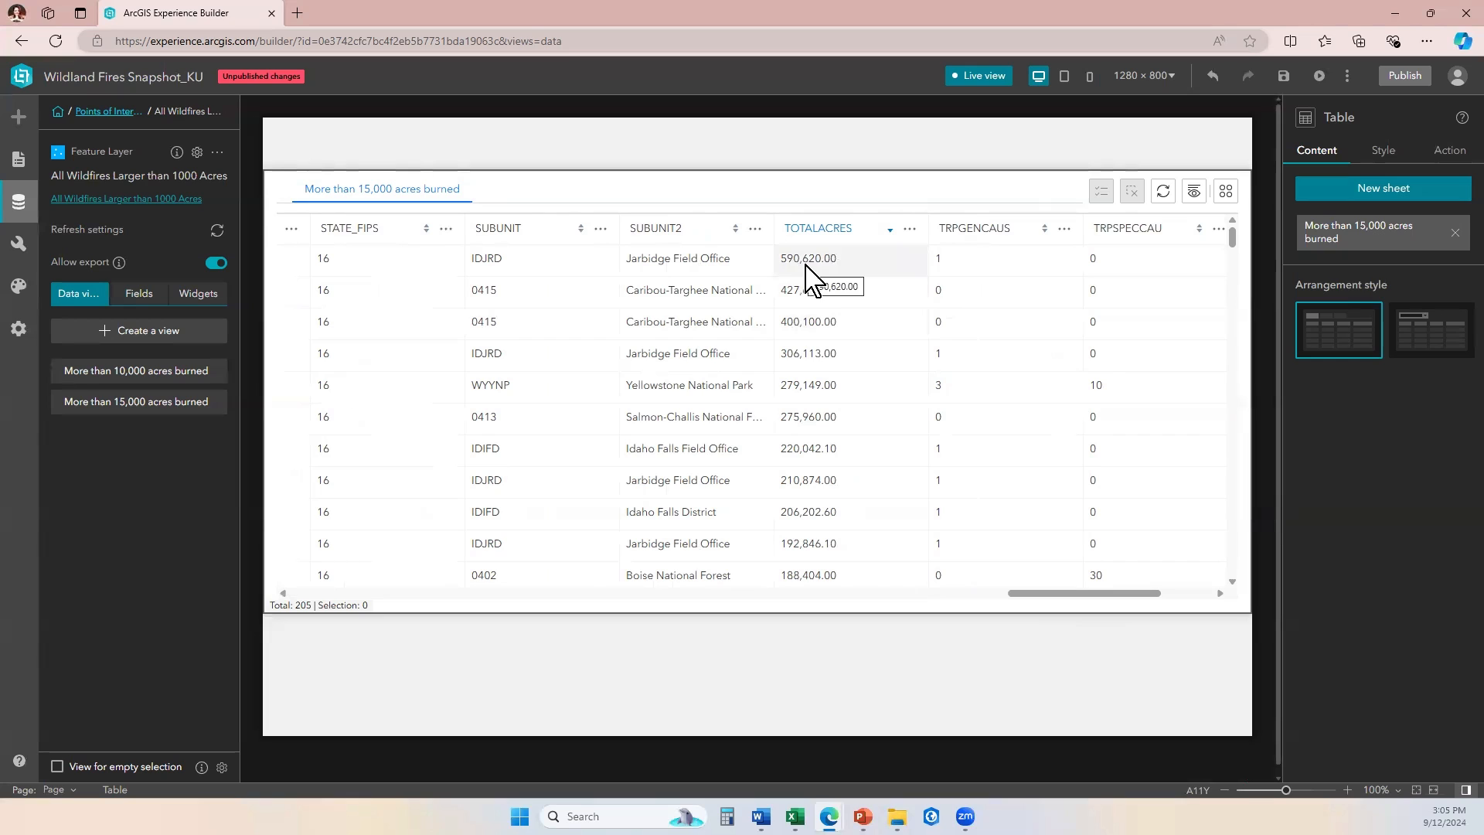
mouse_move(856, 268)
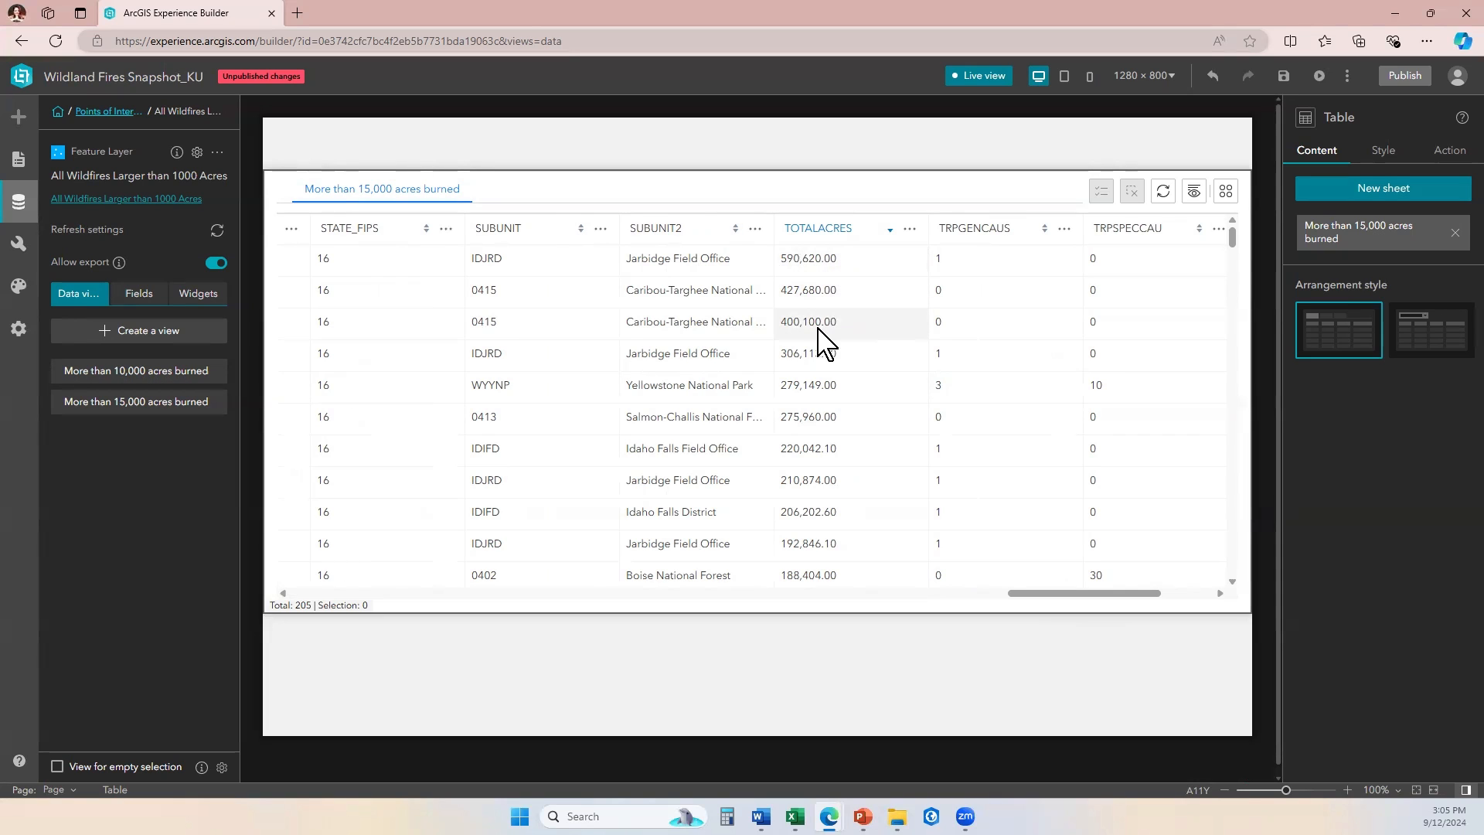
mouse_move(829, 525)
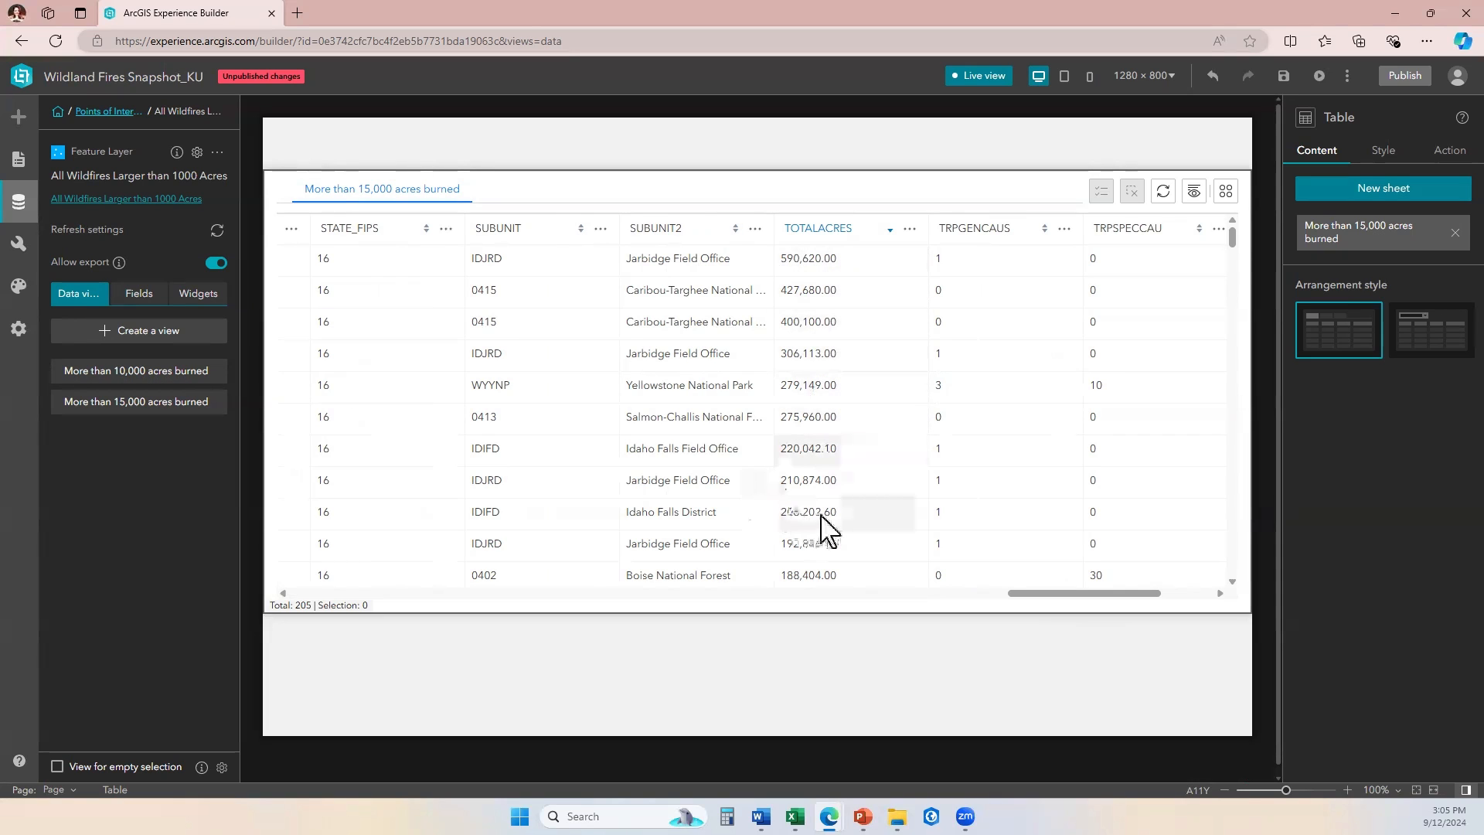